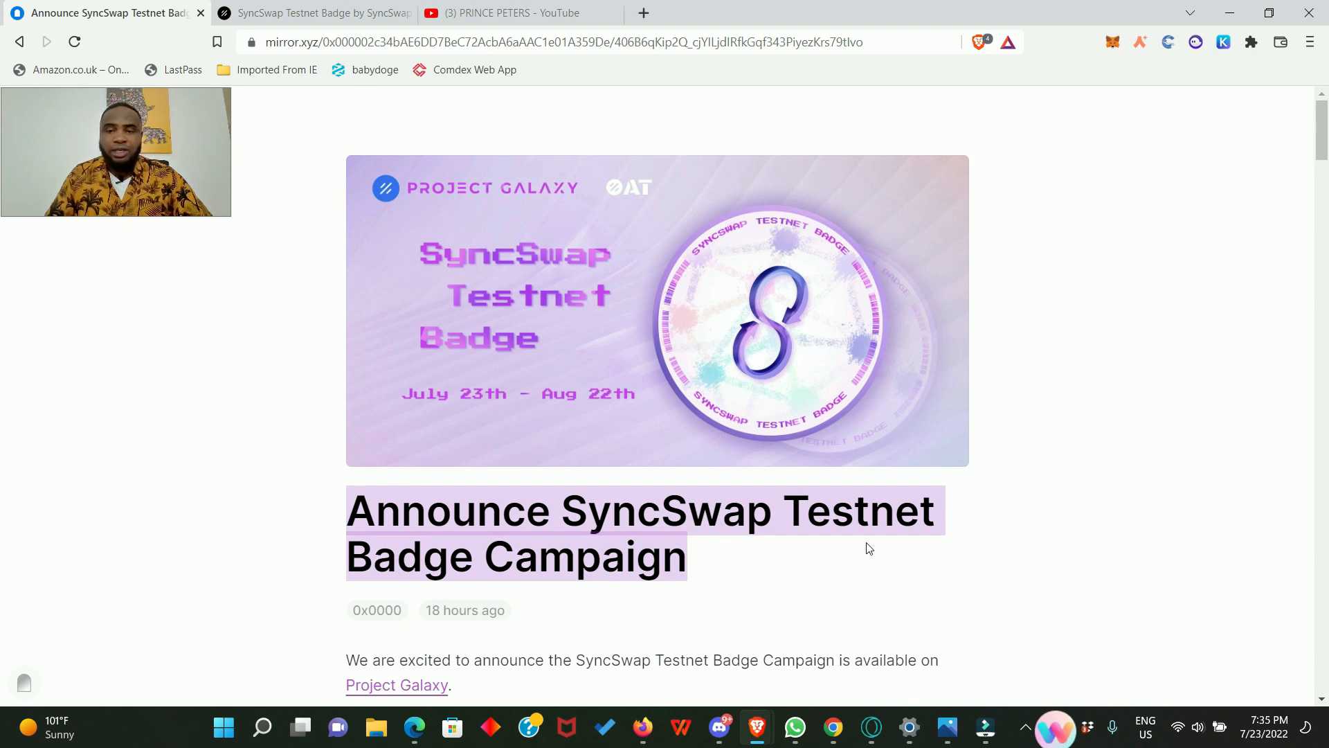
mouse_move(737, 563)
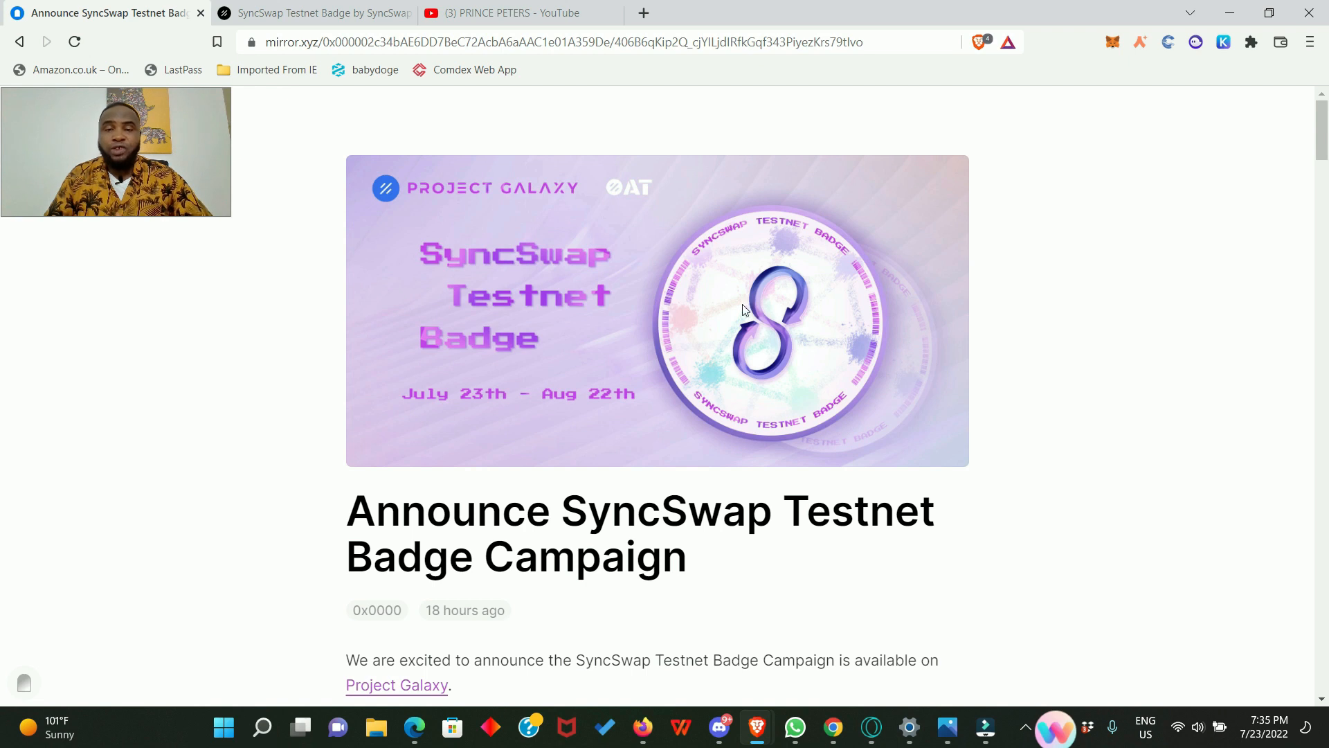
mouse_move(800, 349)
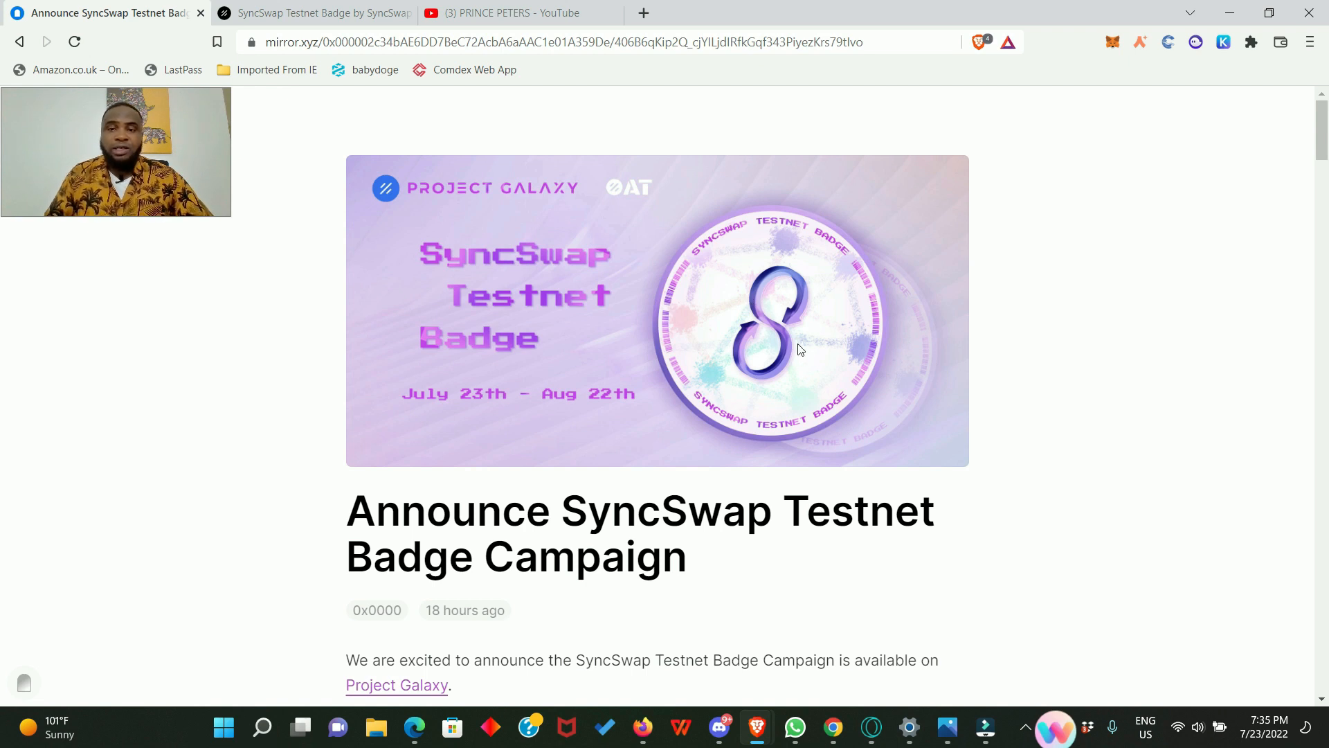
mouse_move(767, 307)
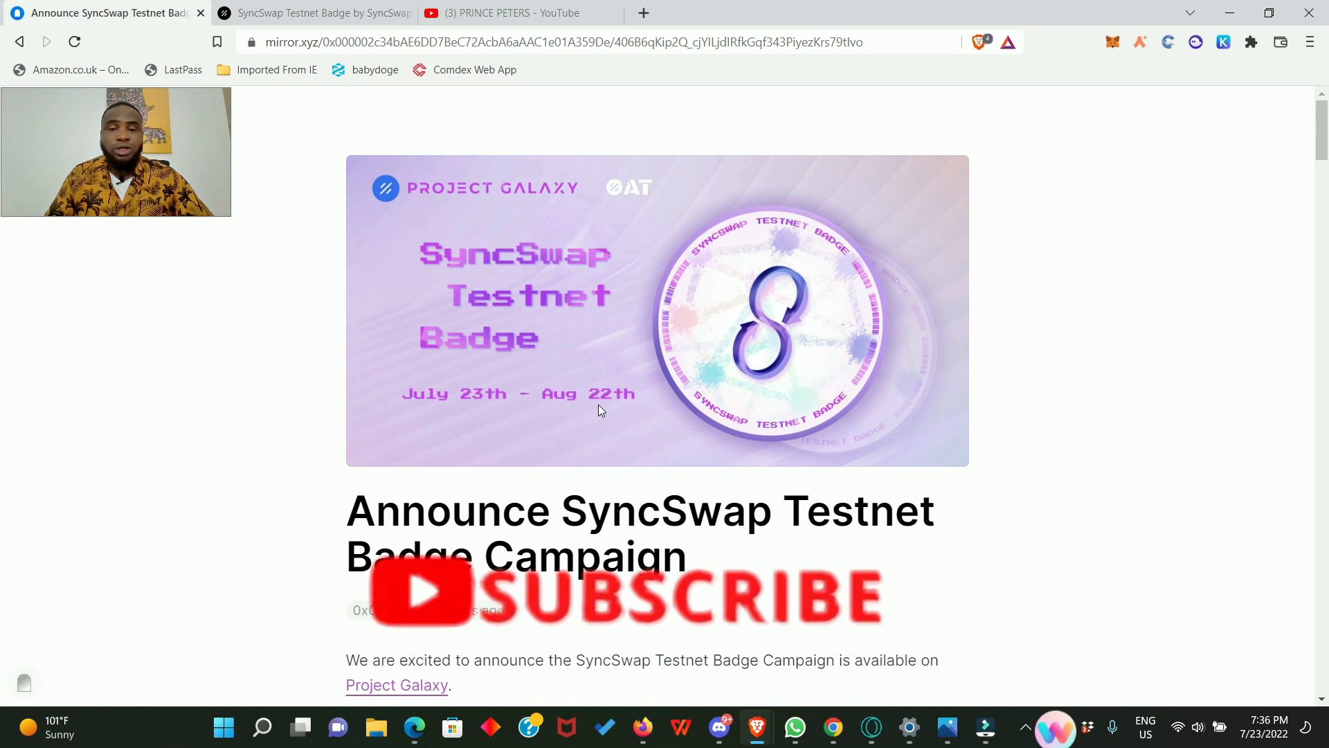
mouse_move(475, 449)
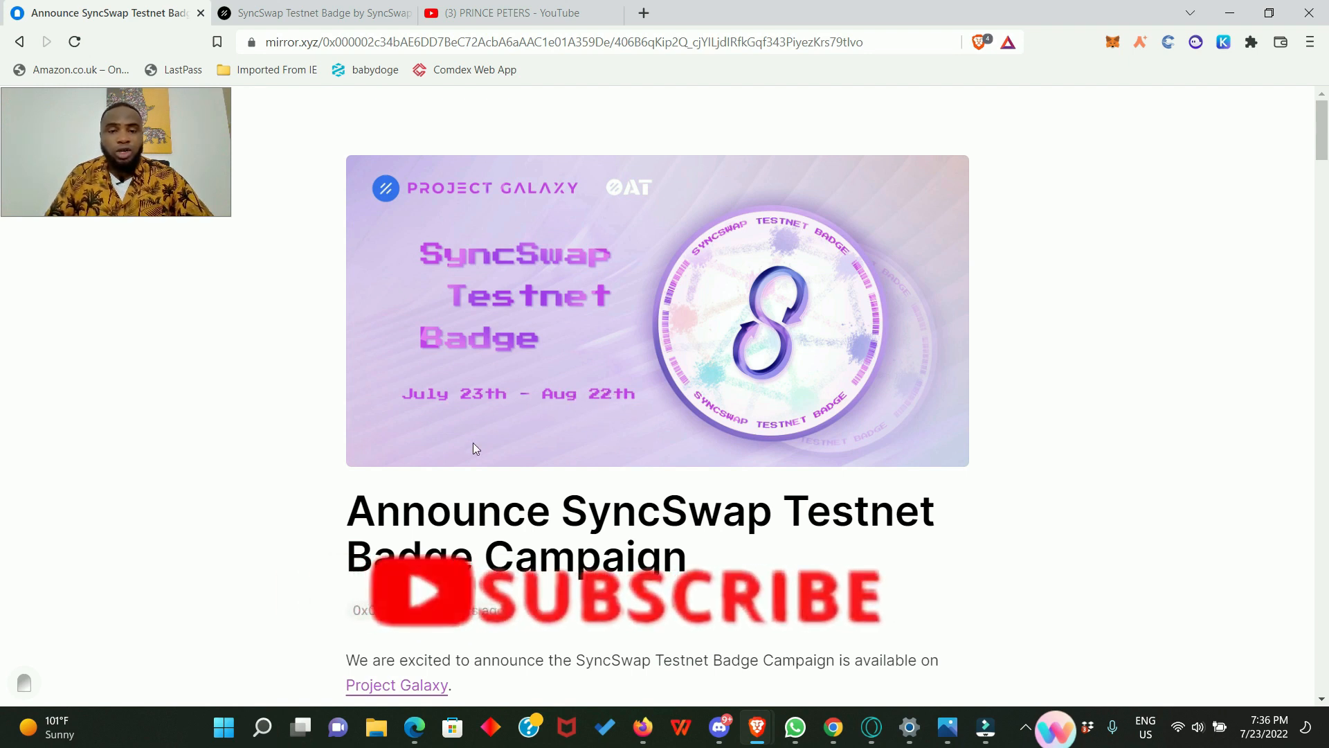
Scroll the Mirror article down to the three Campaign Details task bullets
scroll(down, 3)
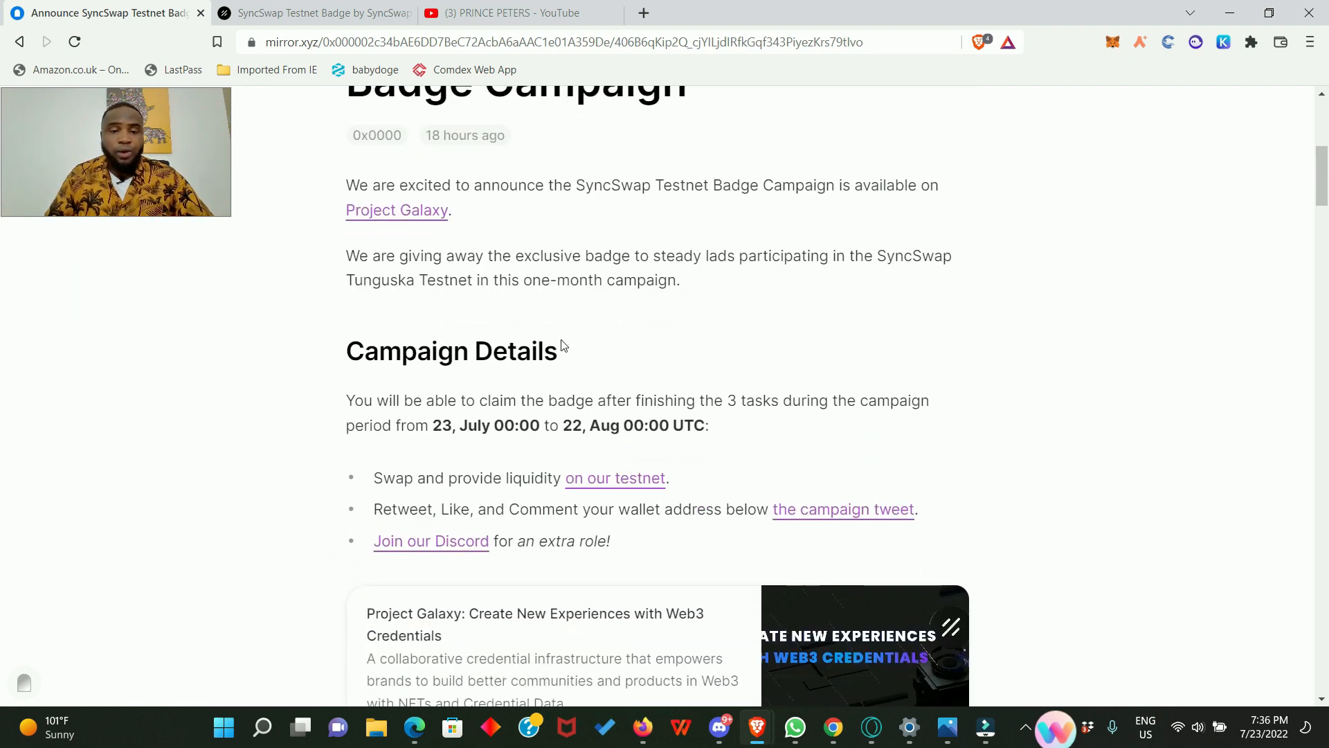
scroll(down, 3)
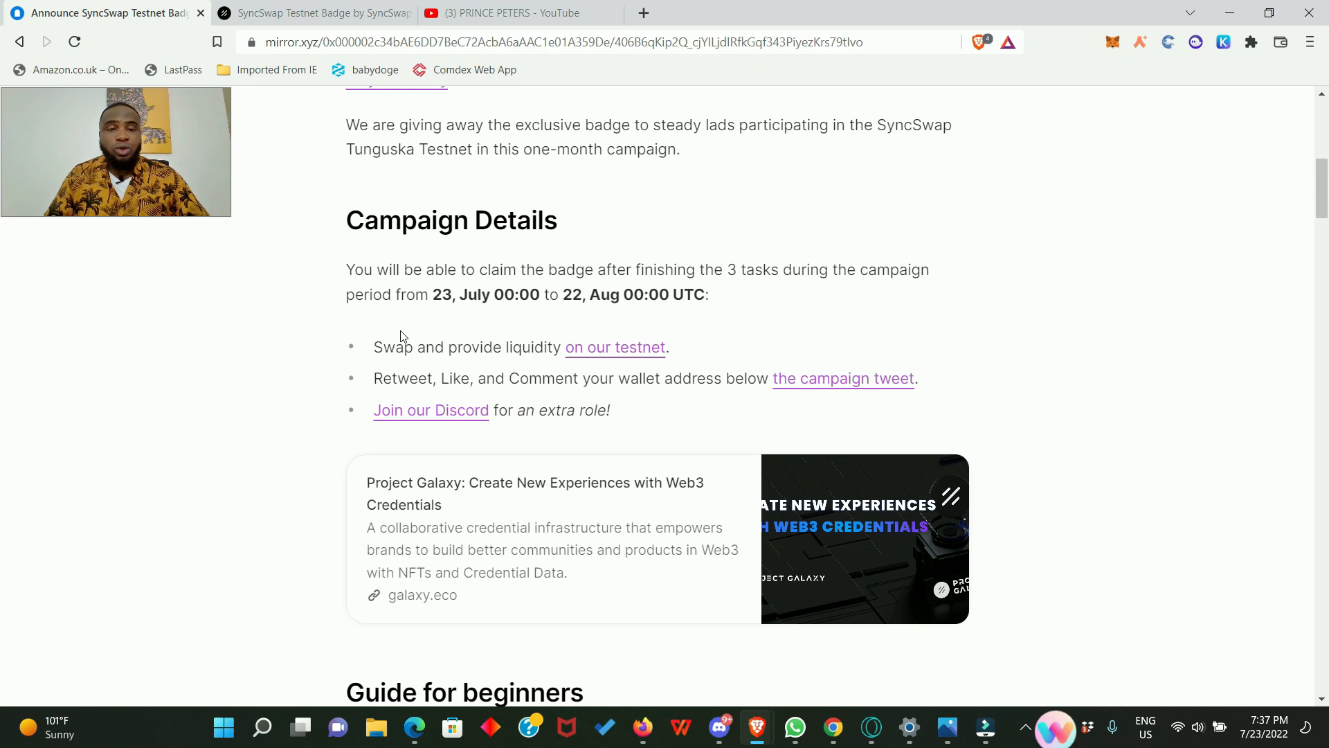
mouse_move(346, 354)
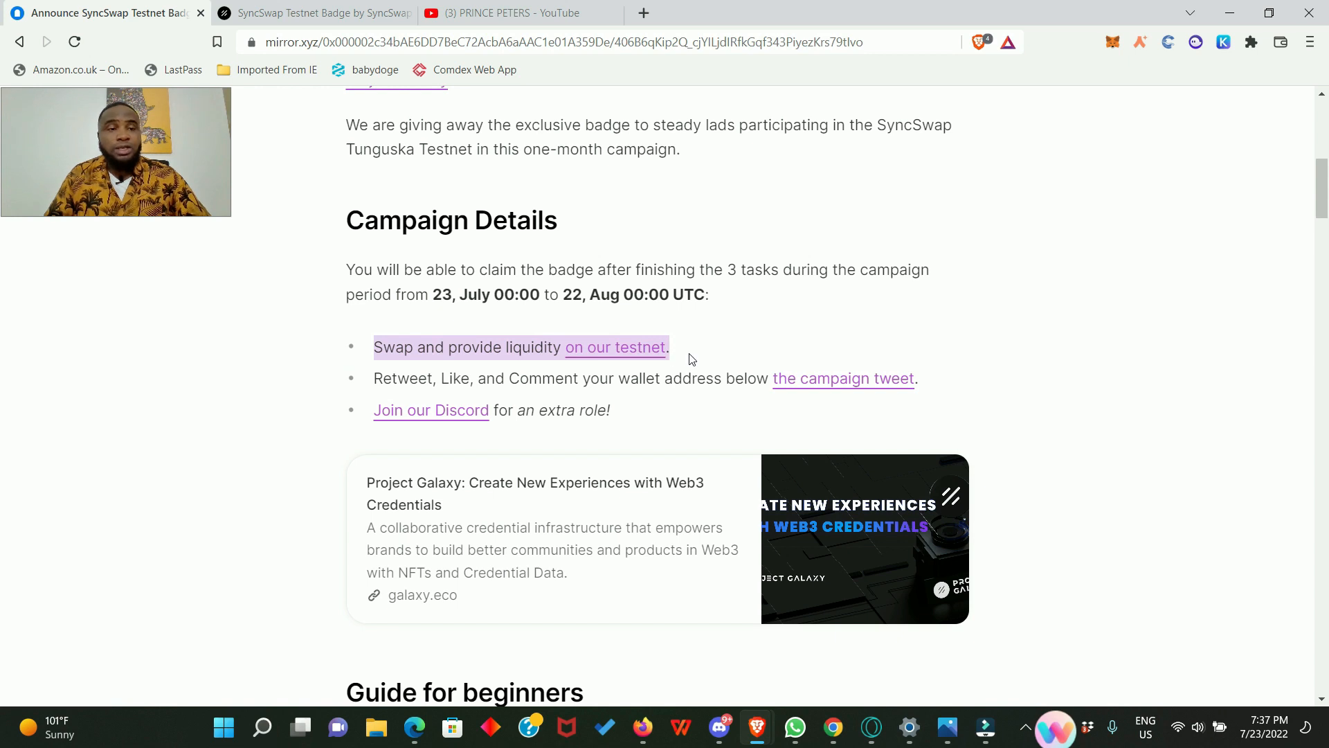
mouse_move(724, 346)
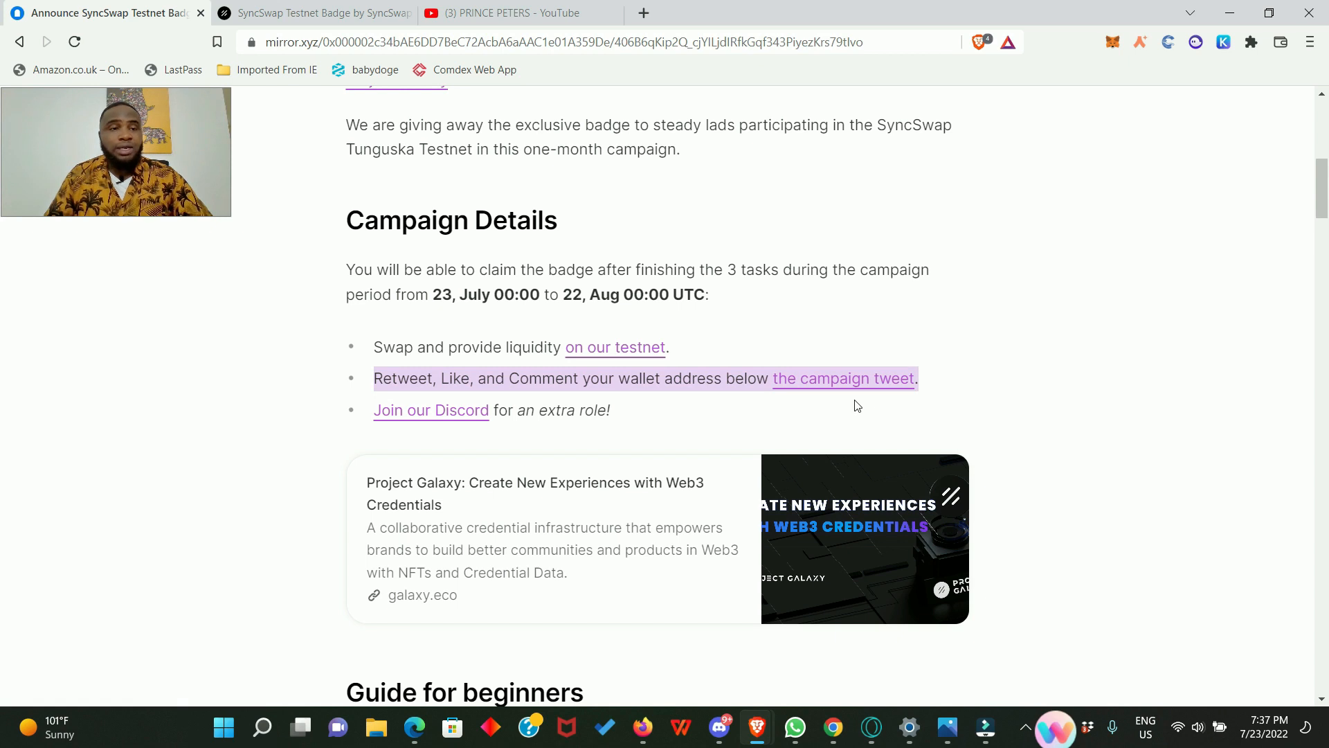
mouse_move(873, 383)
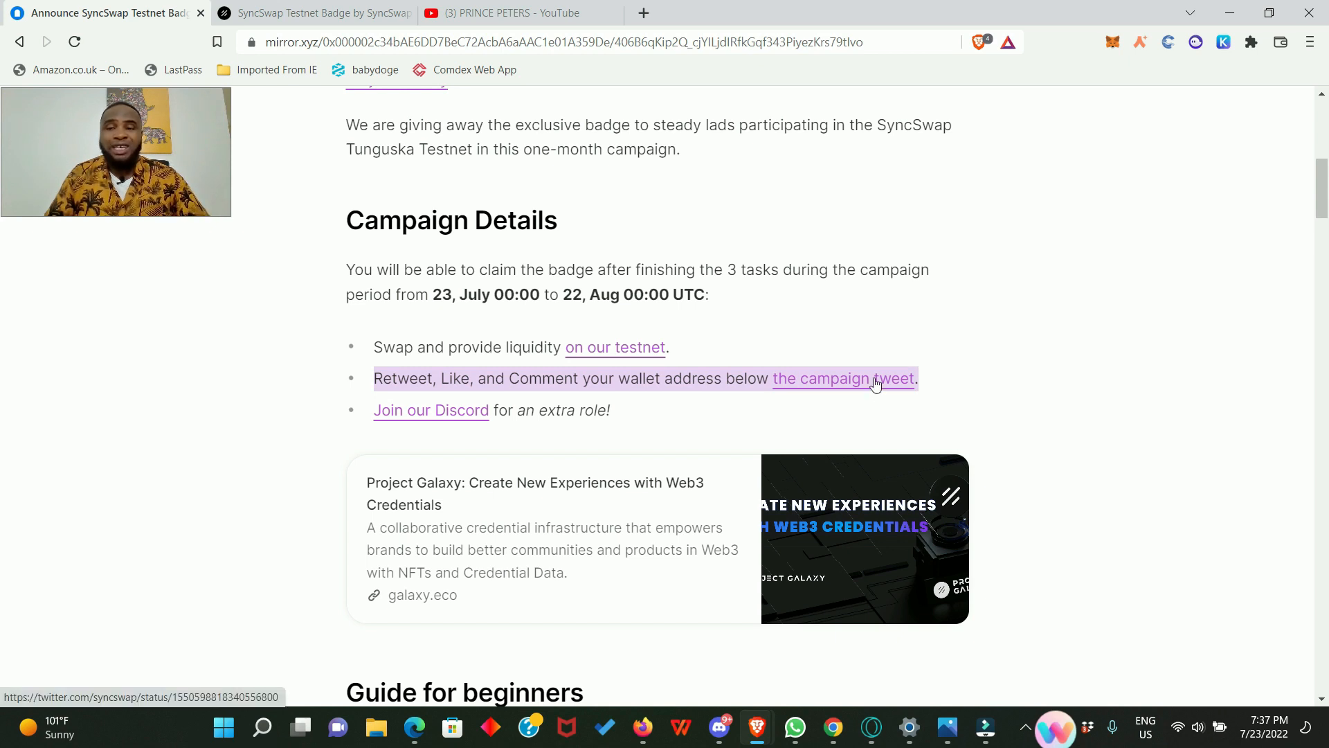
mouse_move(834, 400)
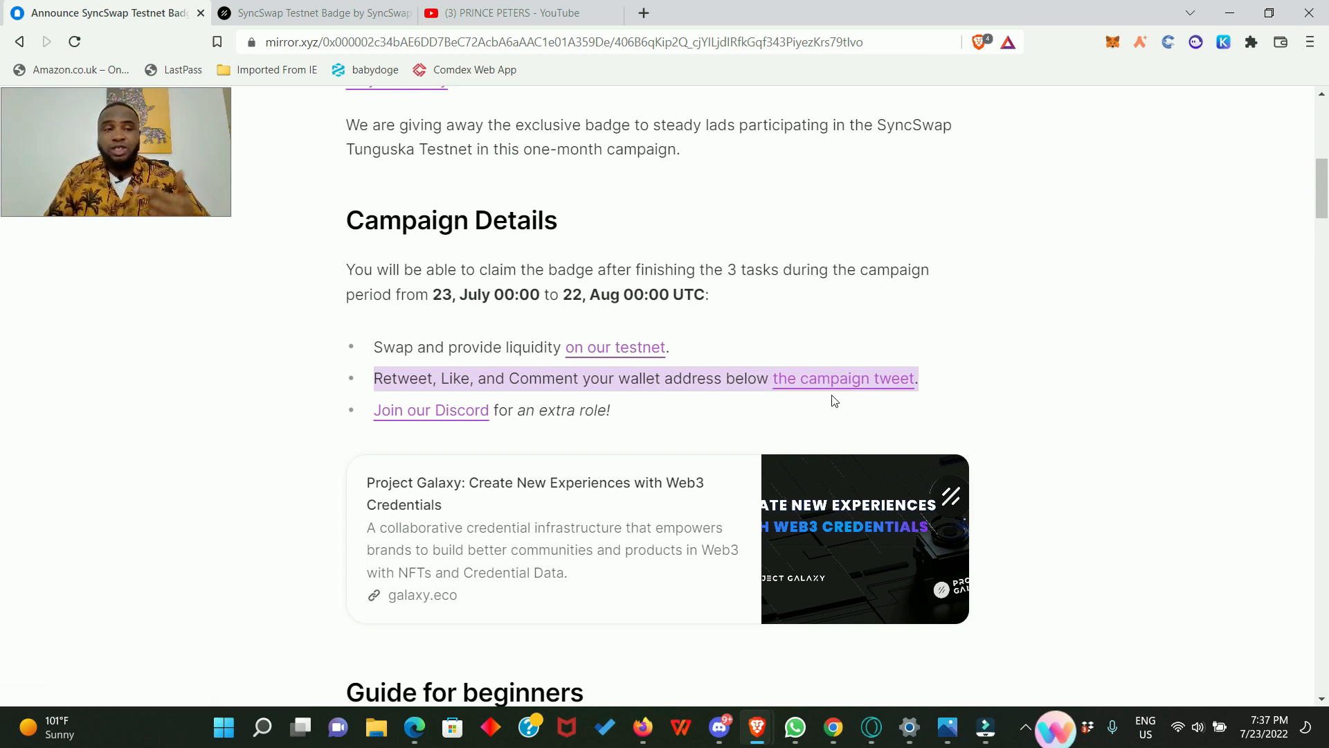
mouse_move(834, 408)
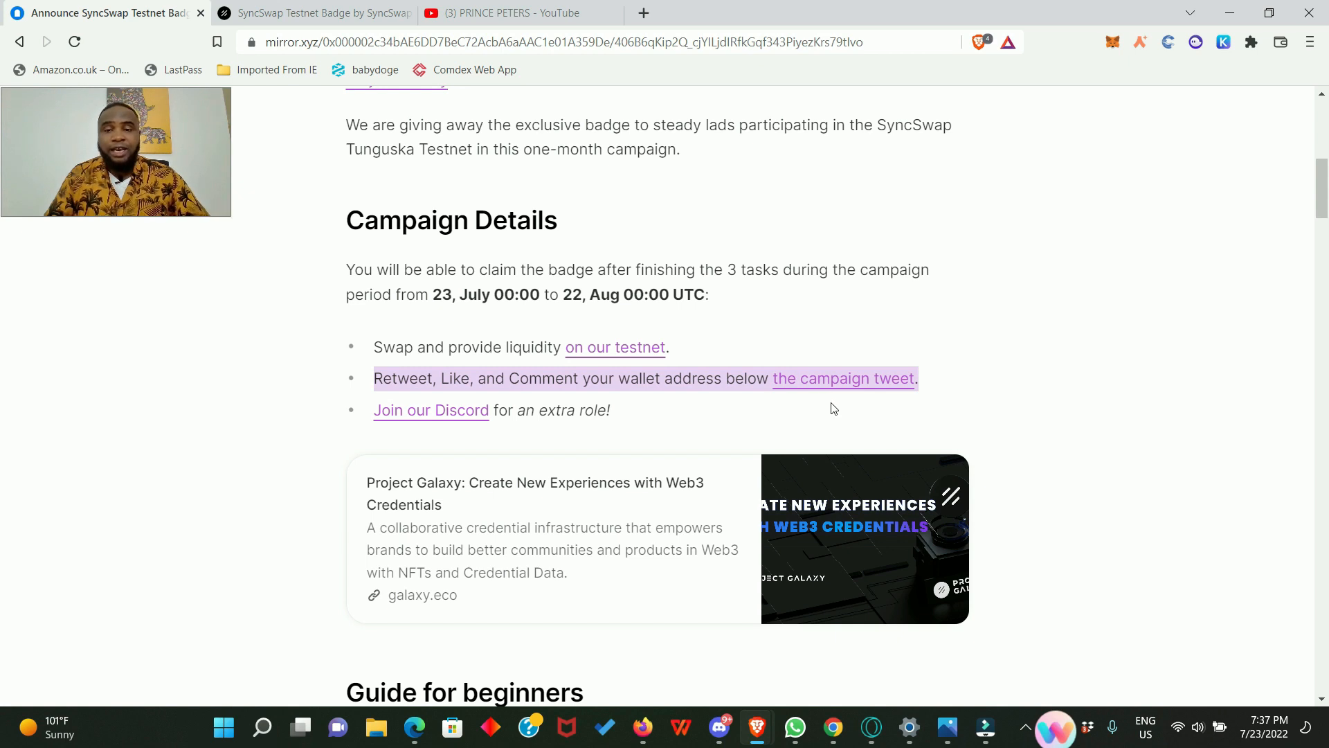
mouse_move(819, 407)
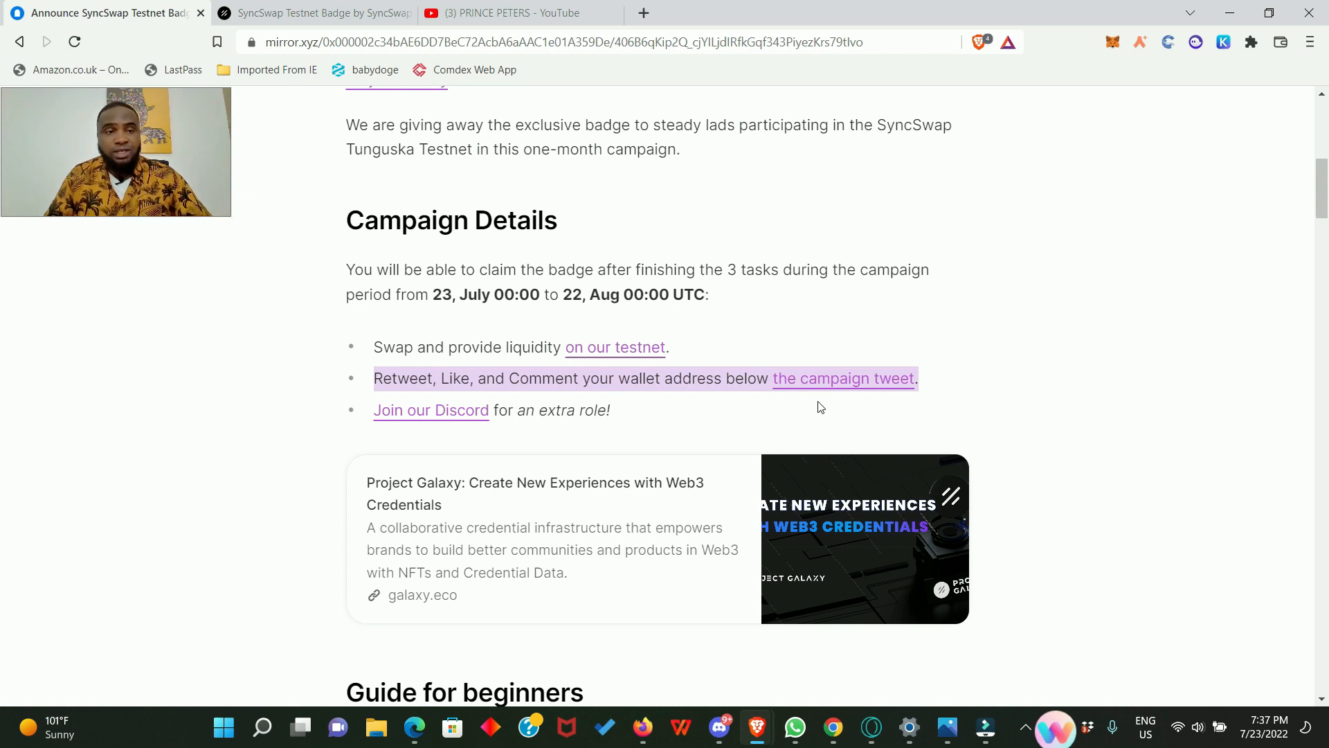
mouse_move(674, 438)
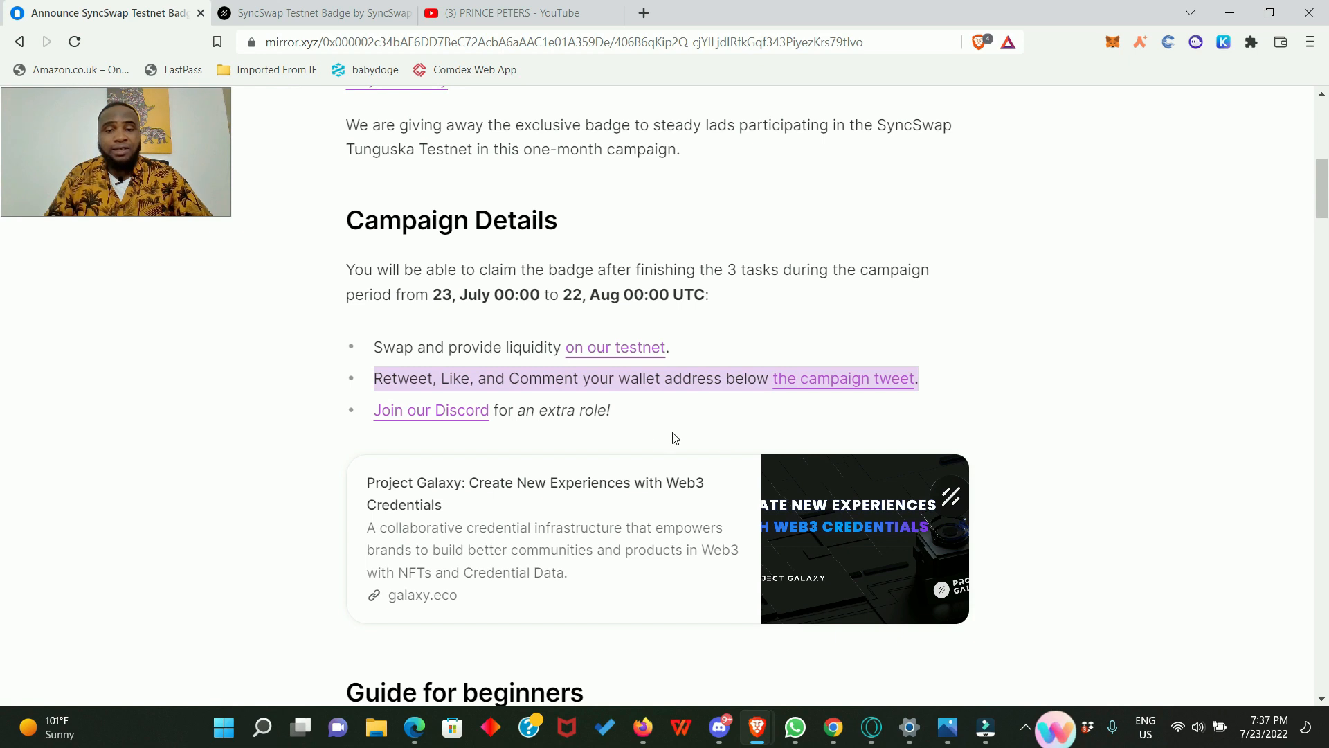
mouse_move(430, 409)
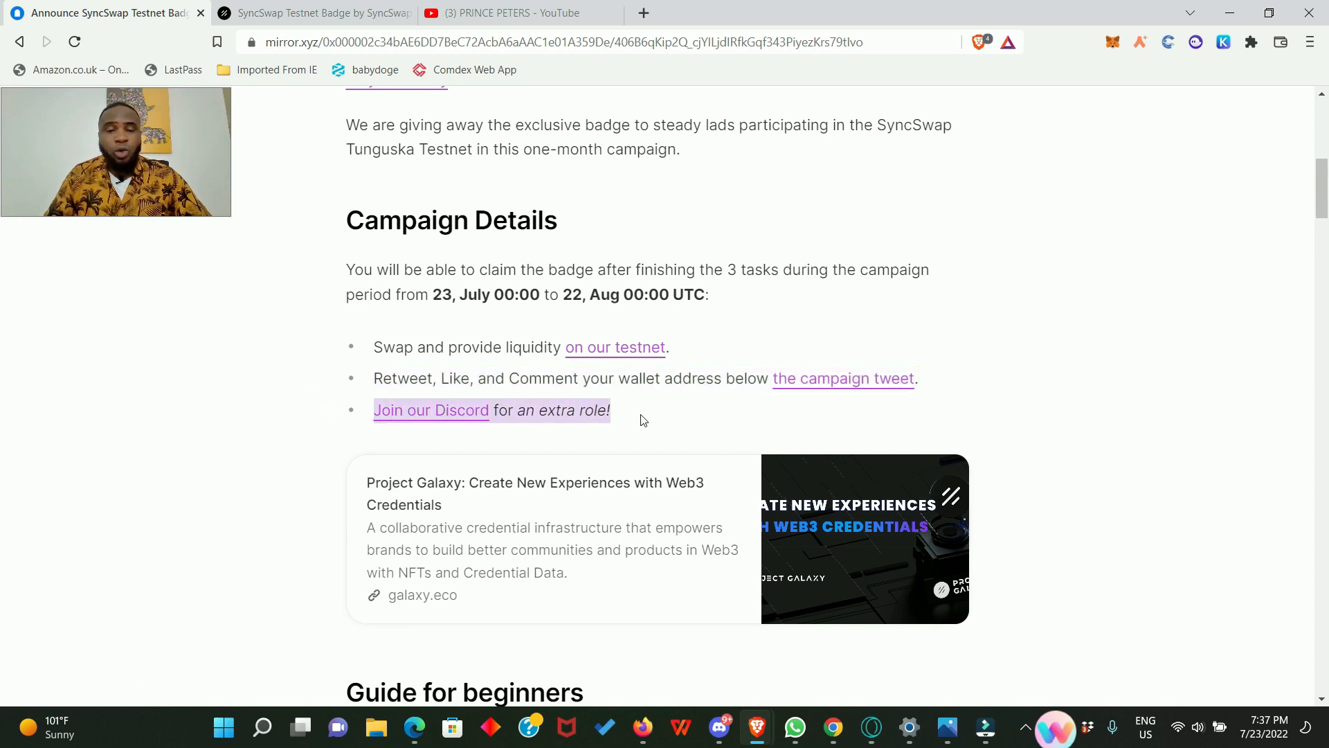
mouse_move(661, 421)
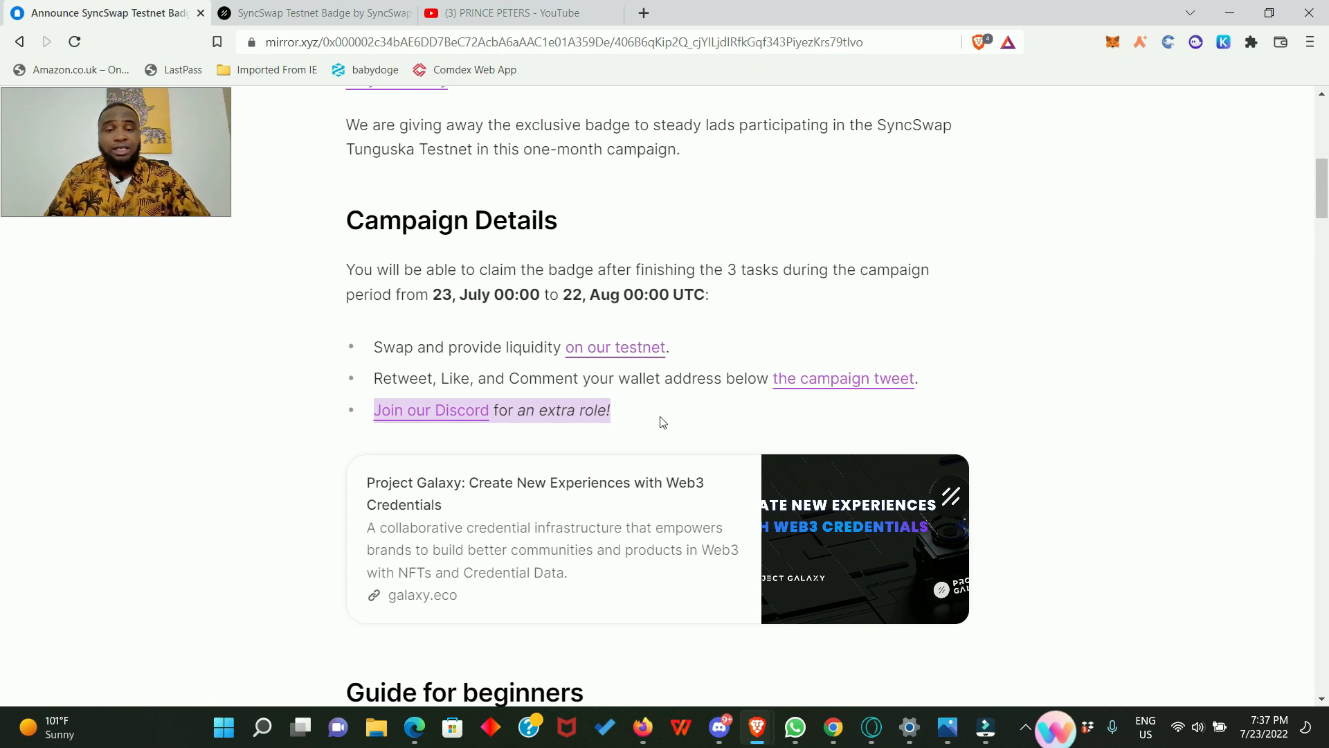
mouse_move(635, 426)
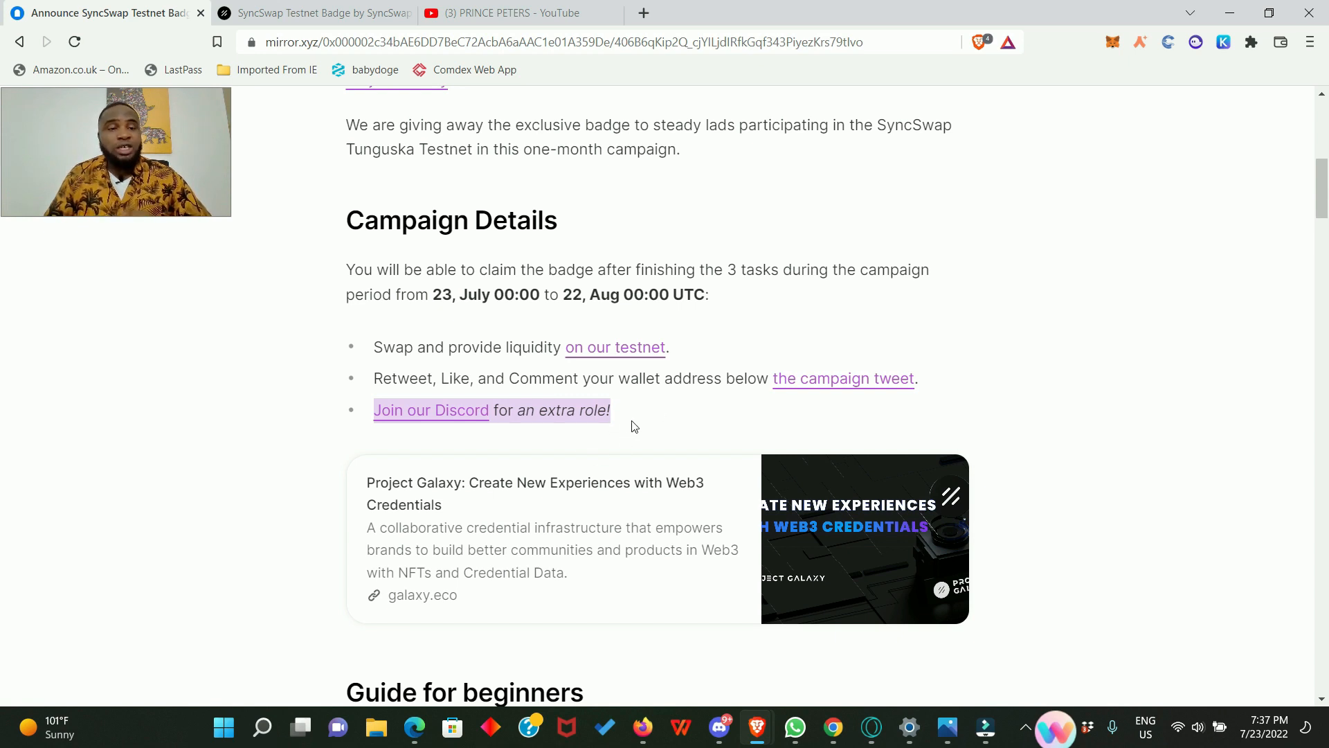
mouse_move(642, 426)
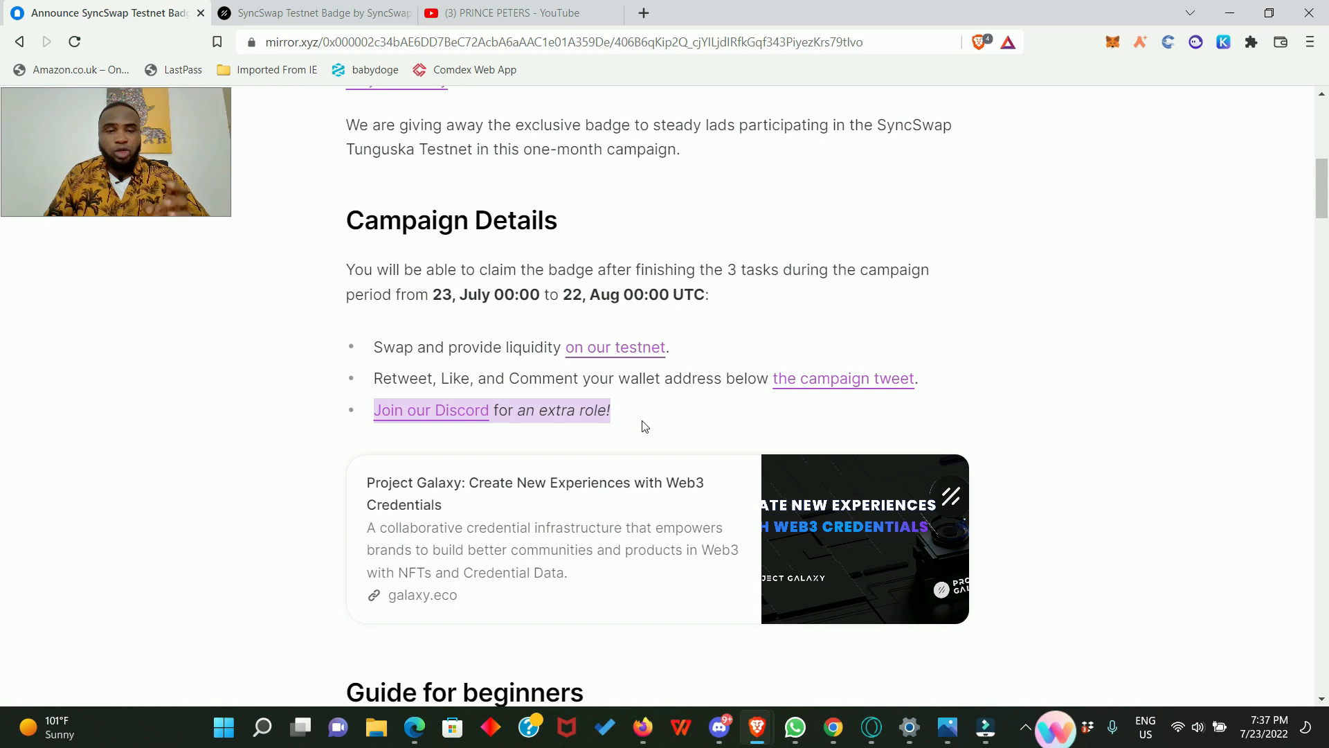
mouse_move(635, 429)
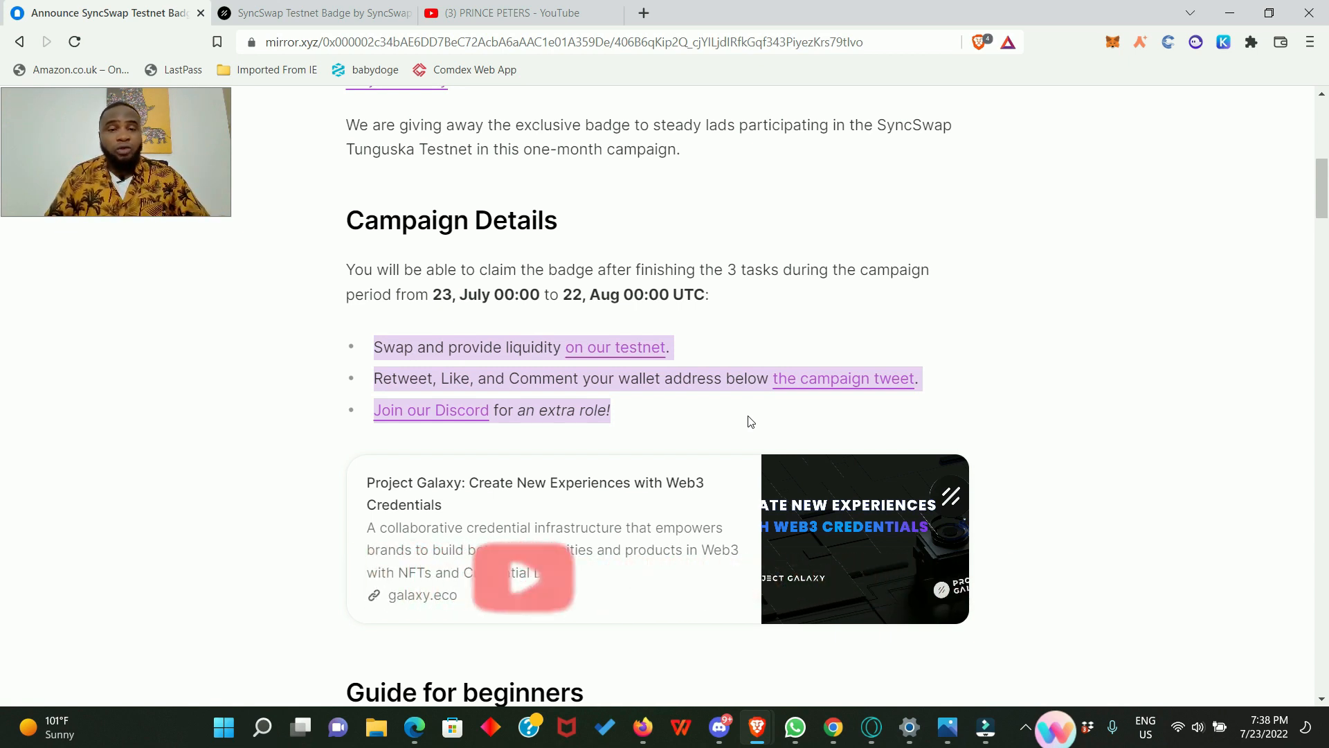
Scroll down to the Guide for beginners heading and '1. Try the Testnet'
scroll(down, 3)
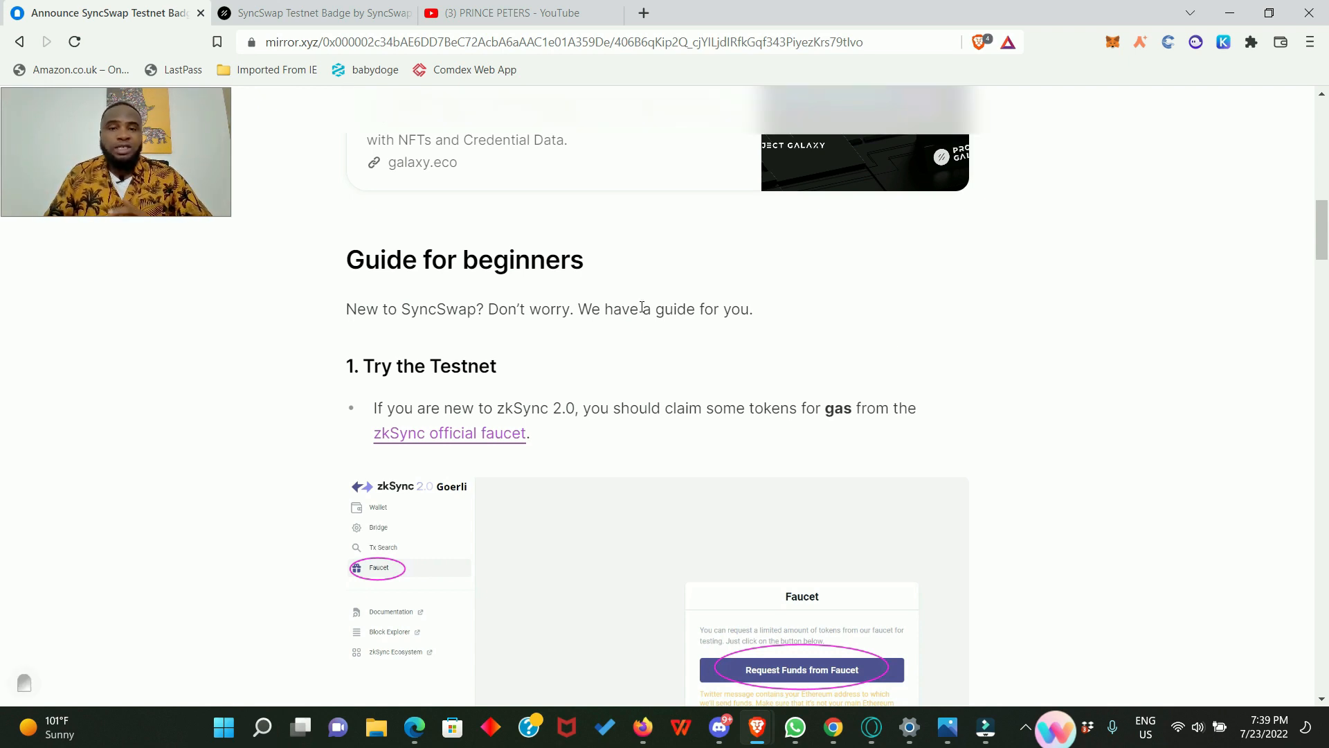
mouse_move(1012, 385)
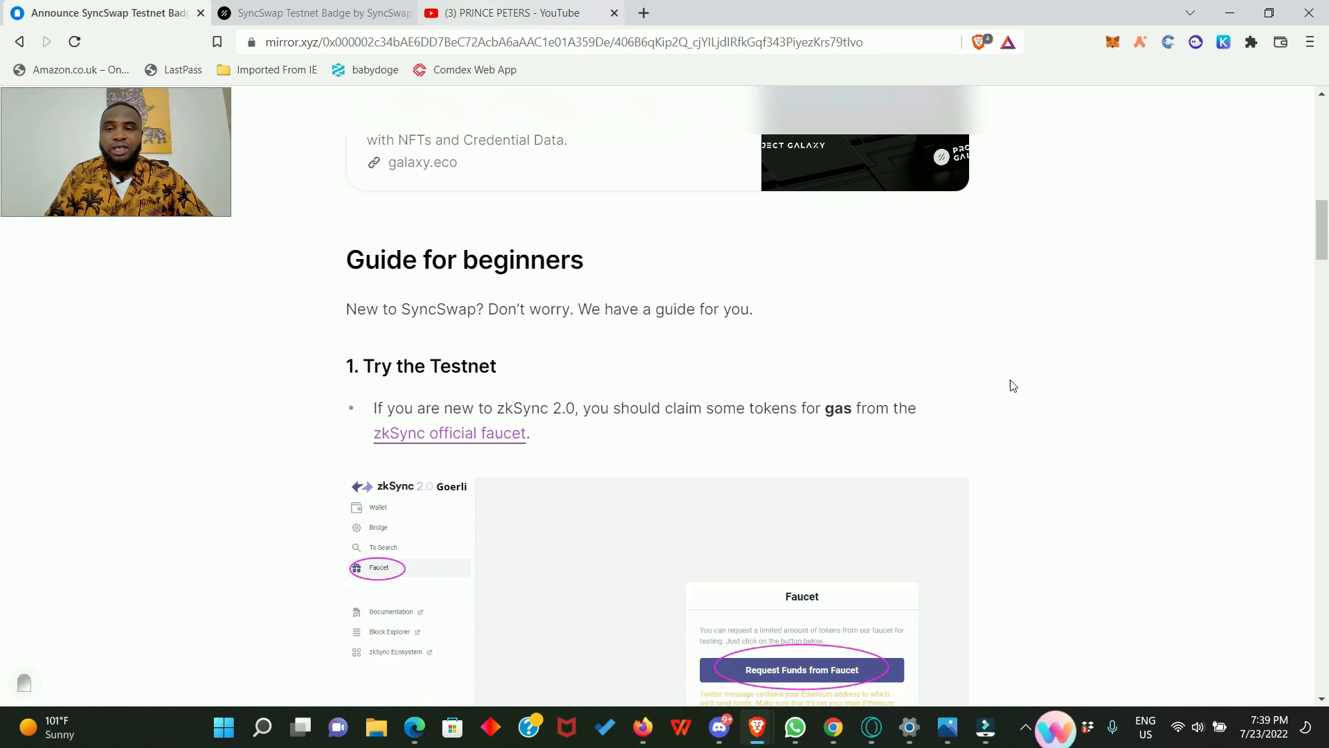
Switch to the YouTube tab showing the channel's uploaded testnet and airdrop videos
click(509, 12)
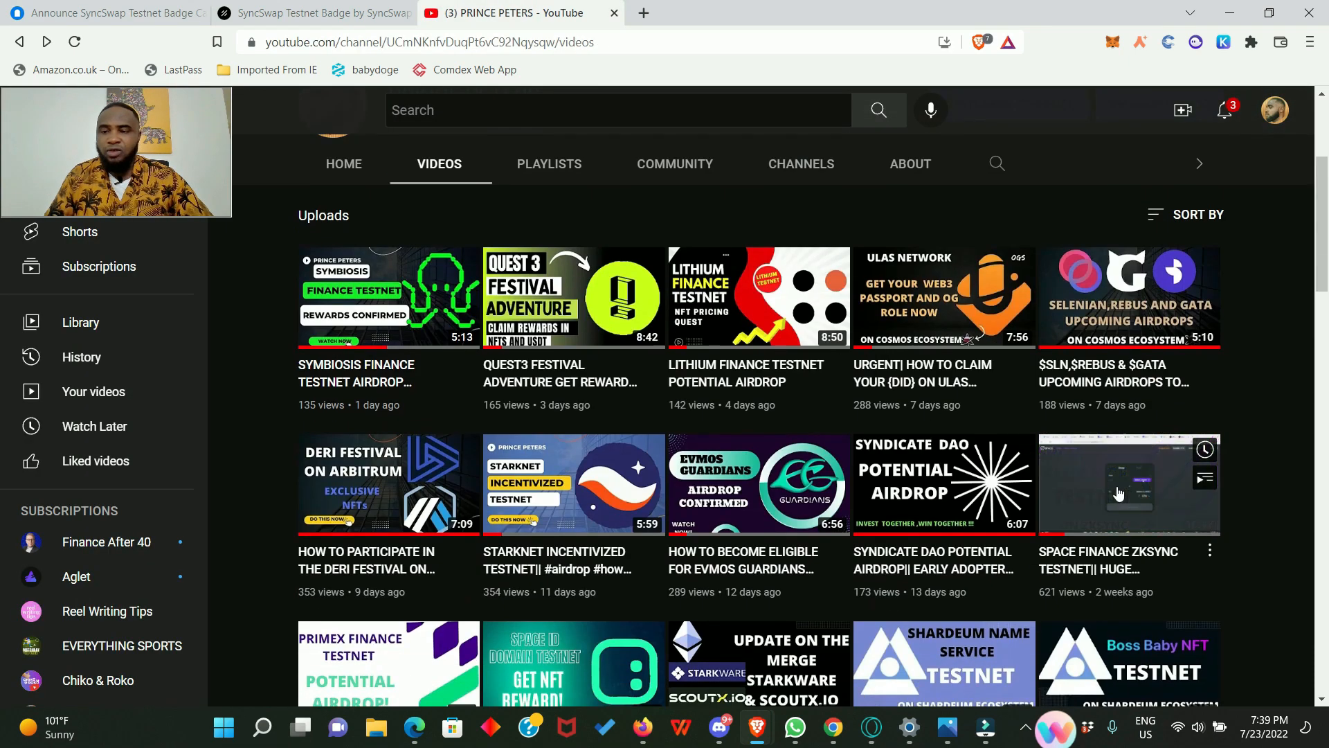
mouse_move(1133, 506)
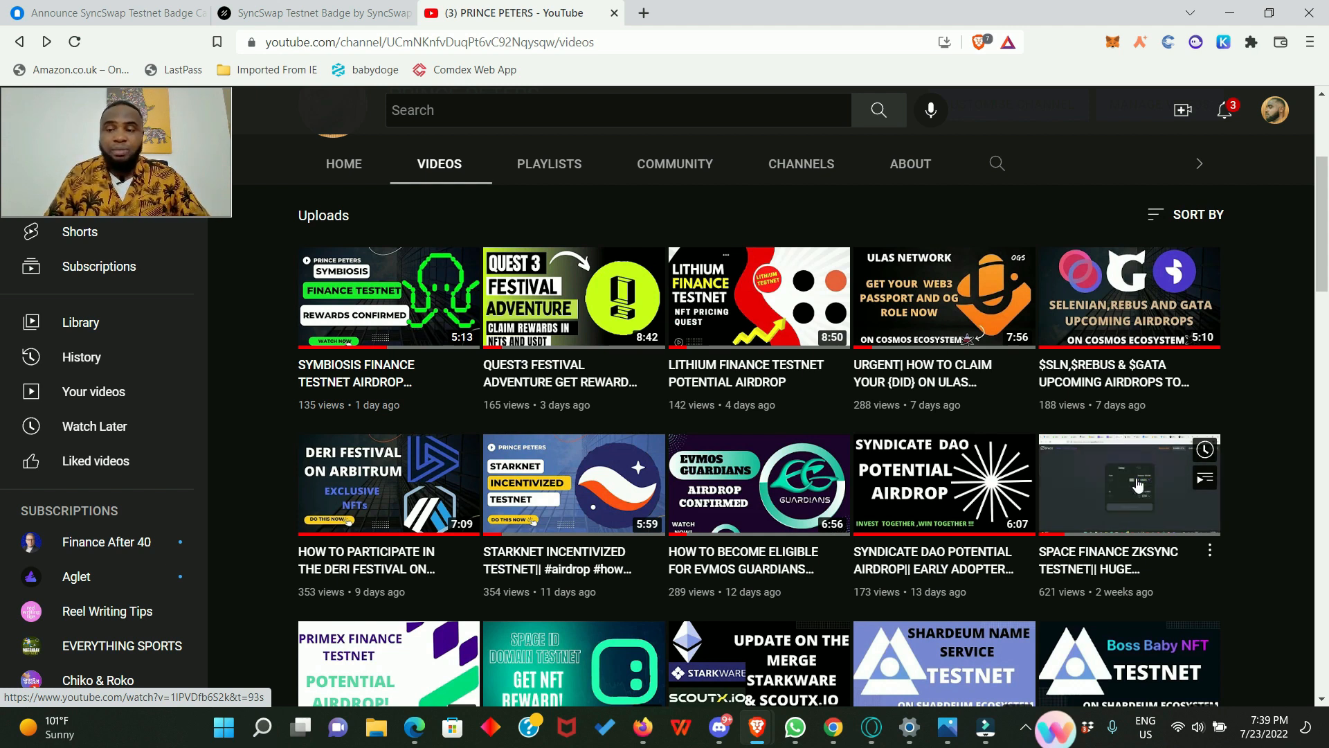
mouse_move(405, 238)
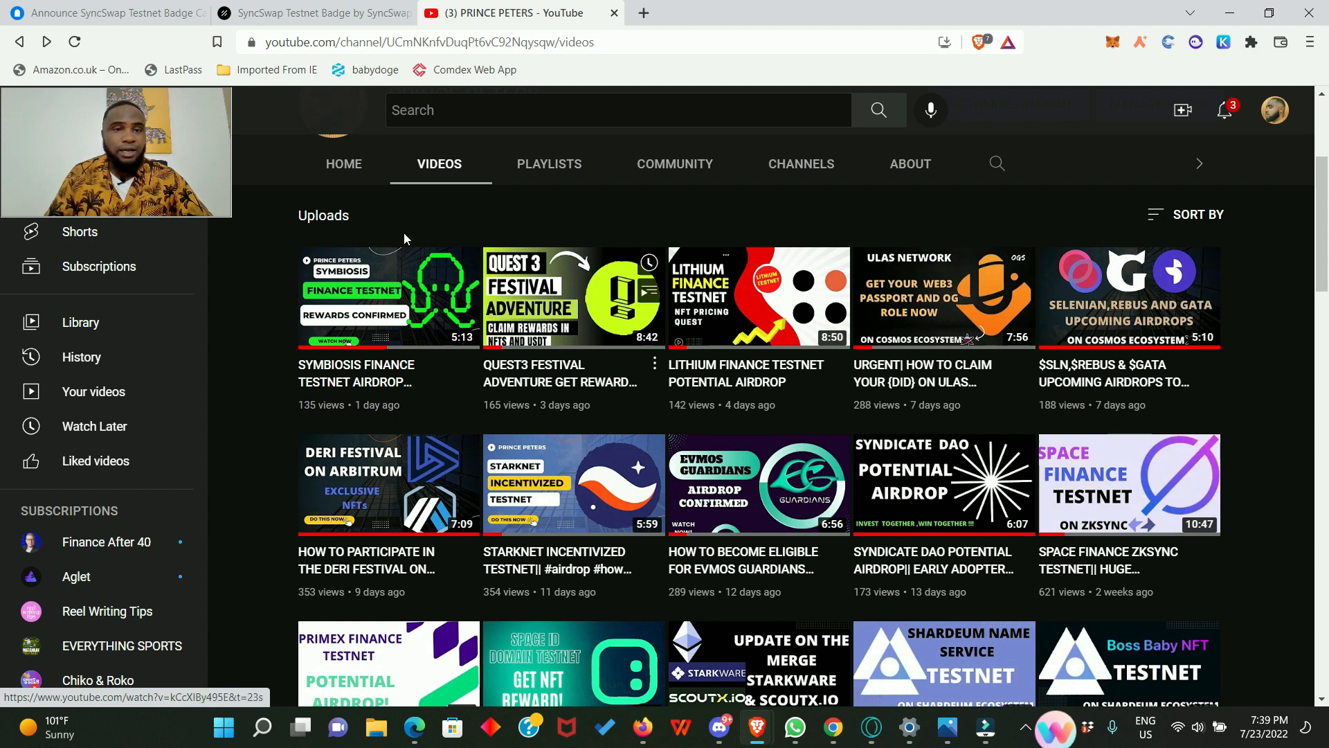
Return to the Mirror post and scroll to the syncswap.xyz link and Pool instructions
click(106, 12)
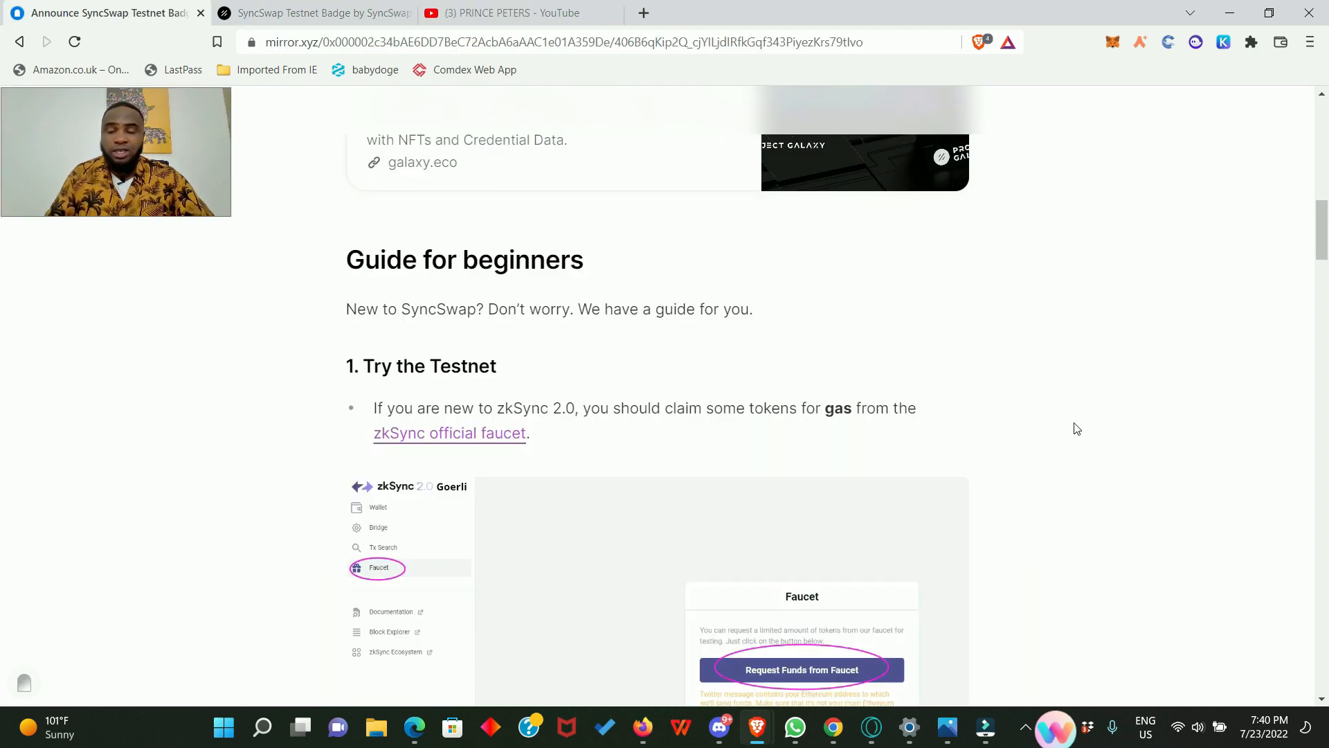
mouse_move(1061, 438)
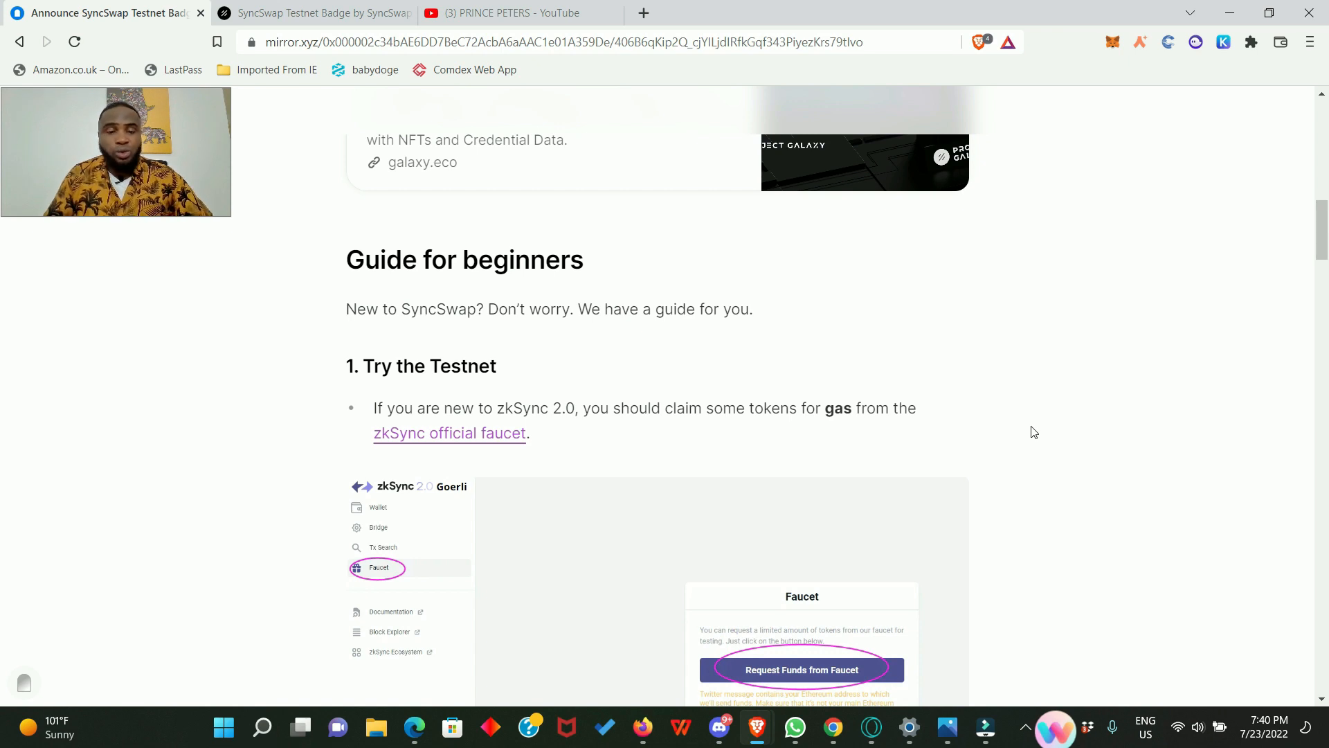
scroll(down, 3)
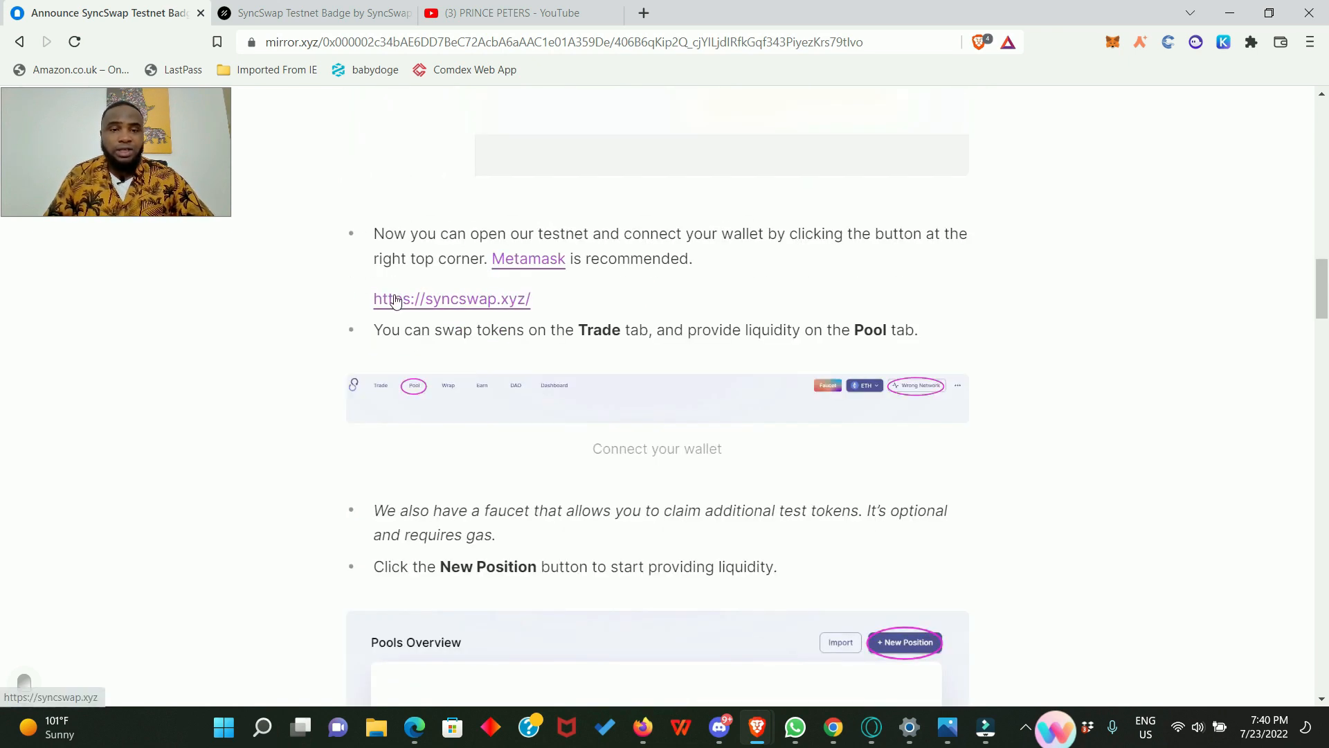
Open syncswap.xyz's Trade page and enter 50 DAI to swap for USDC
click(452, 298)
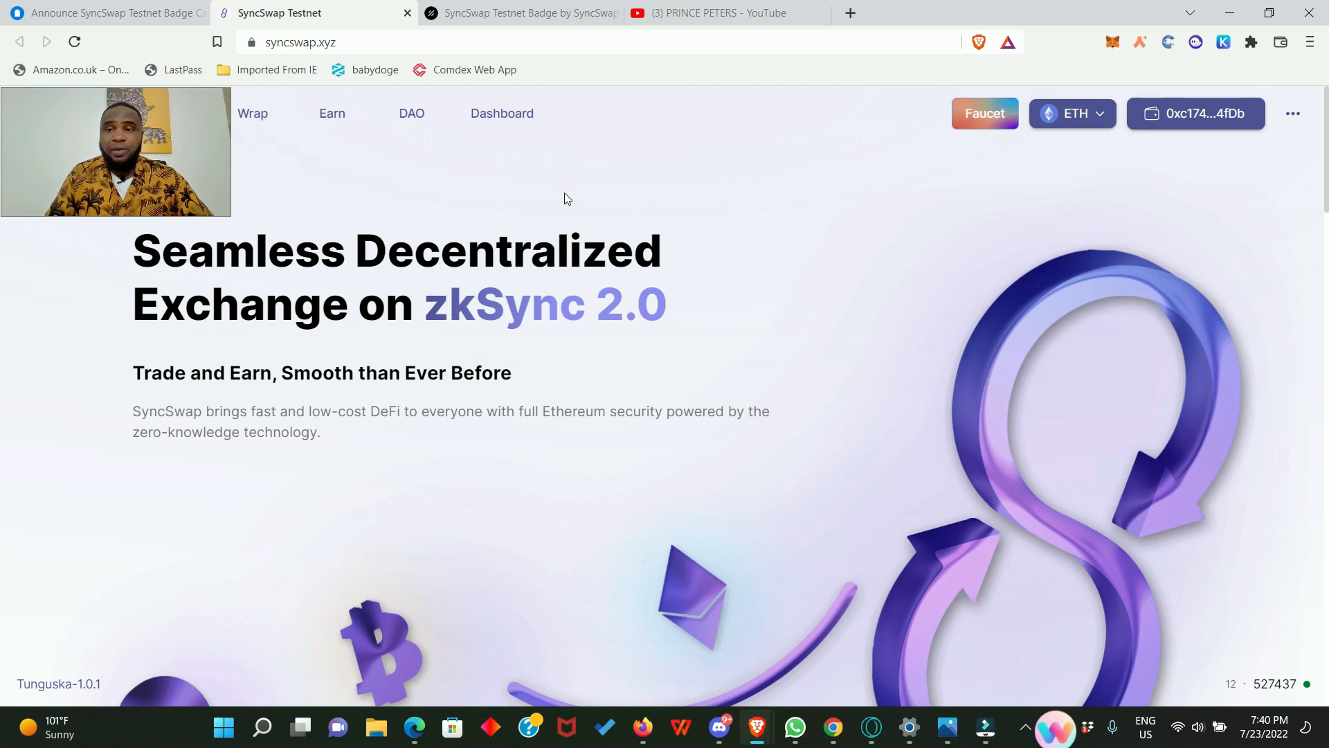
mouse_move(1111, 166)
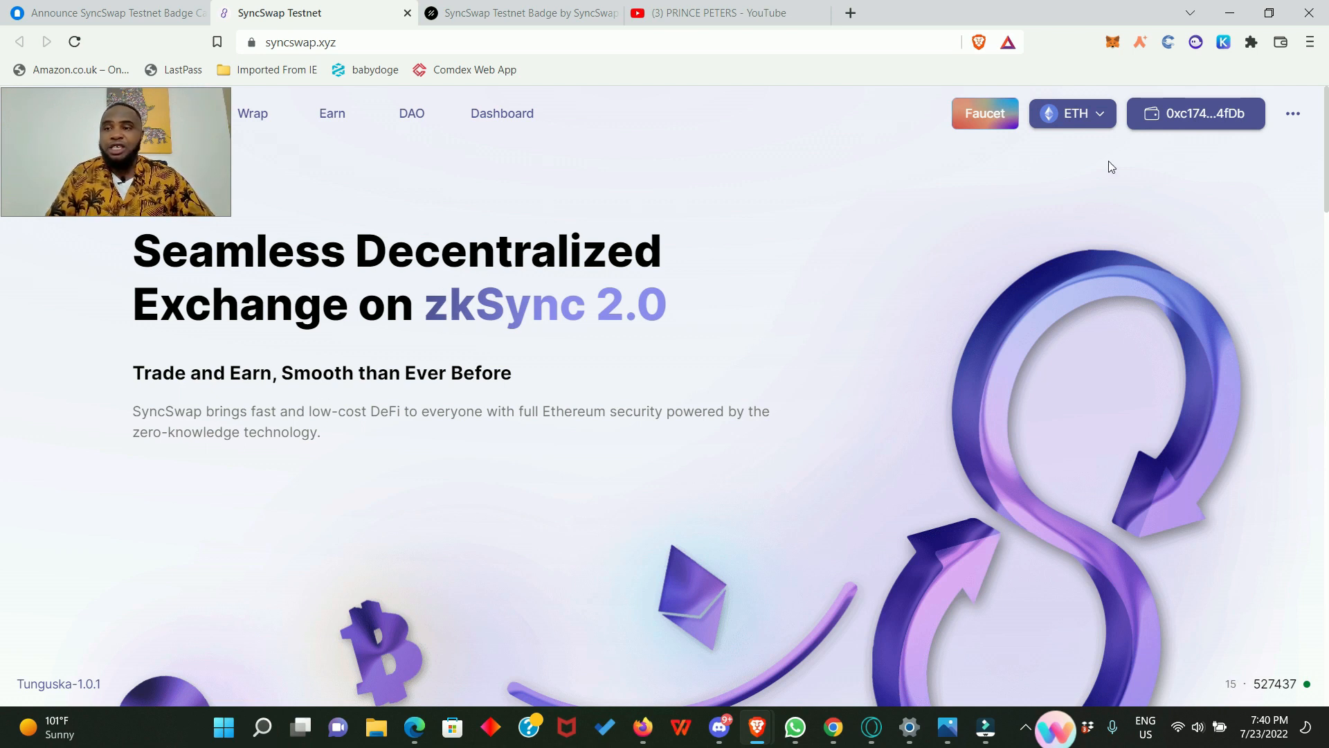
mouse_move(1196, 113)
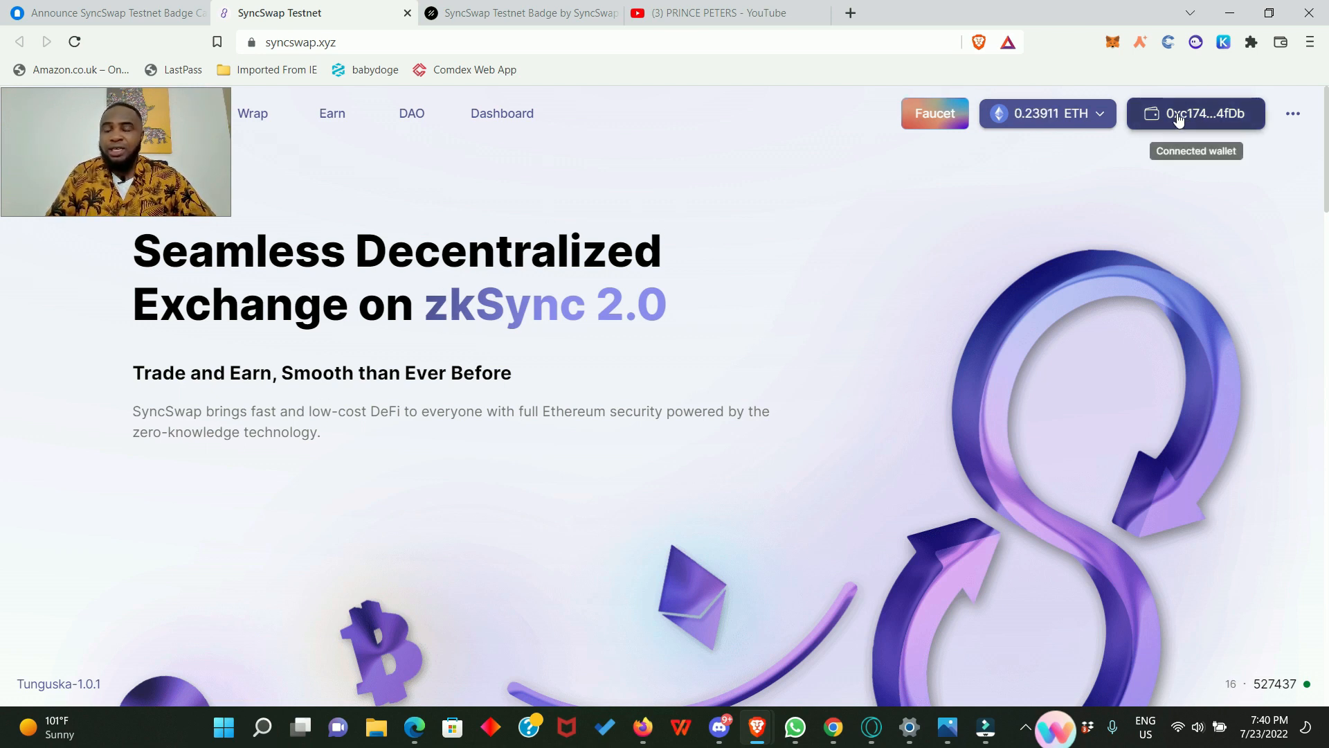
mouse_move(1046, 113)
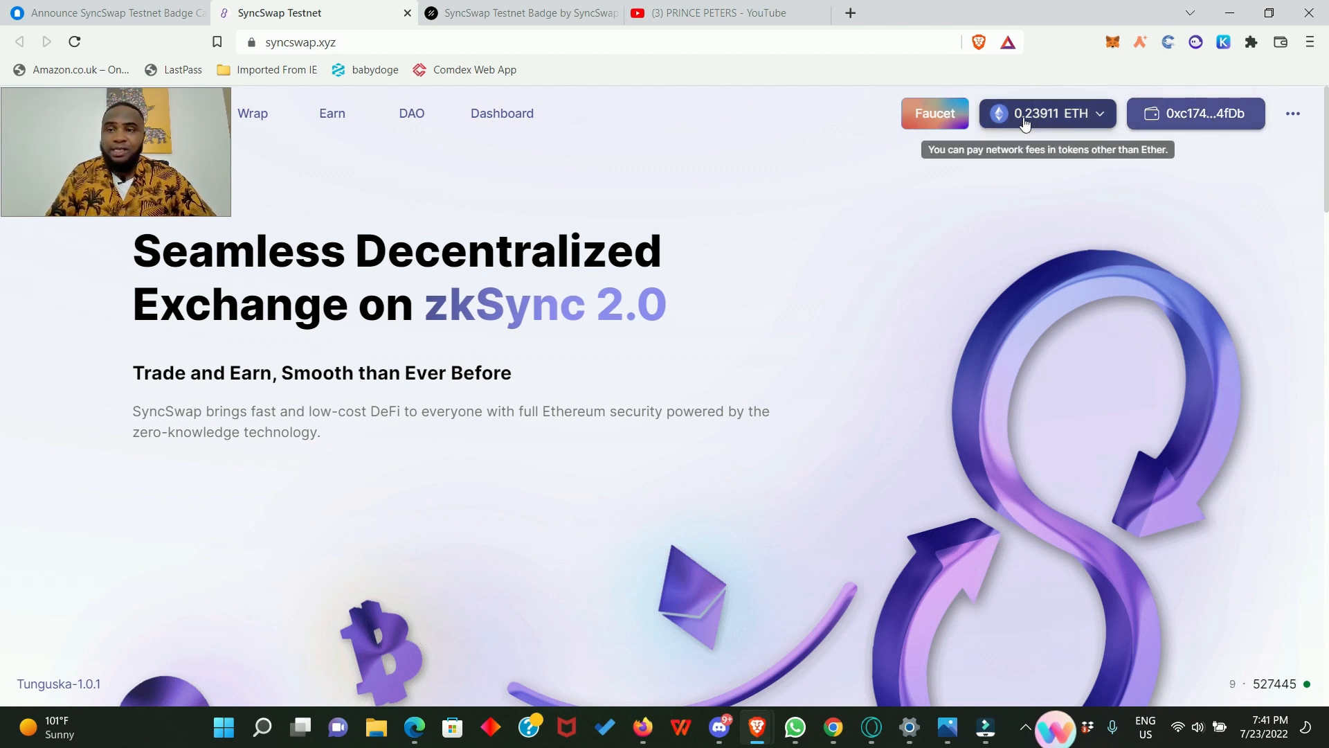
mouse_move(553, 339)
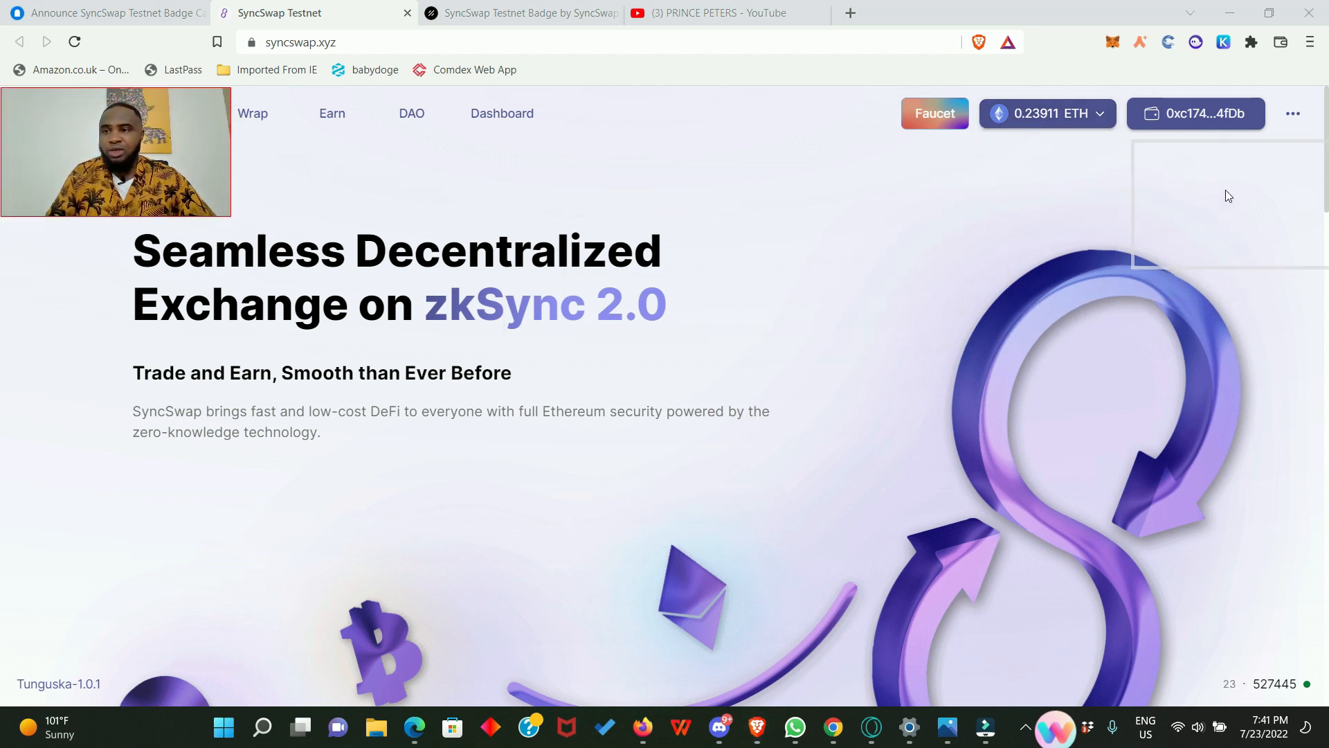
mouse_move(93, 113)
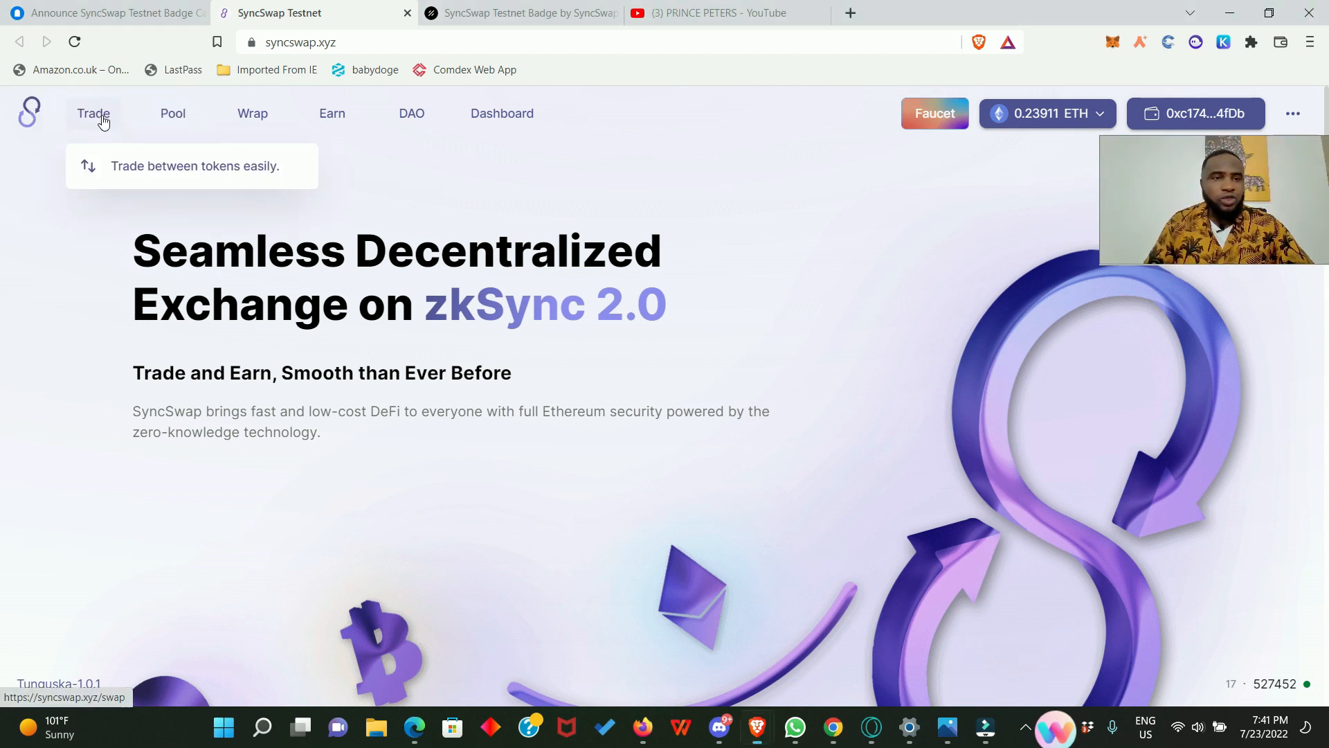
click(94, 113)
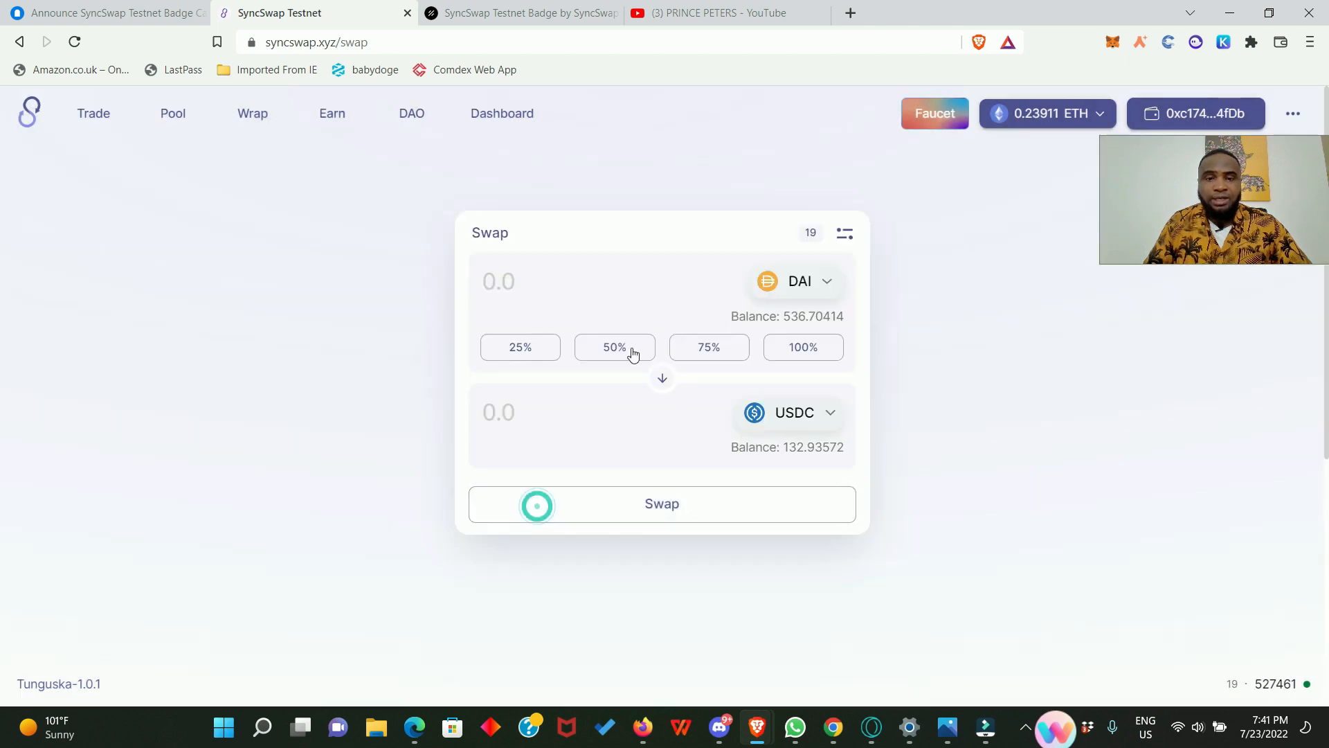
click(498, 281)
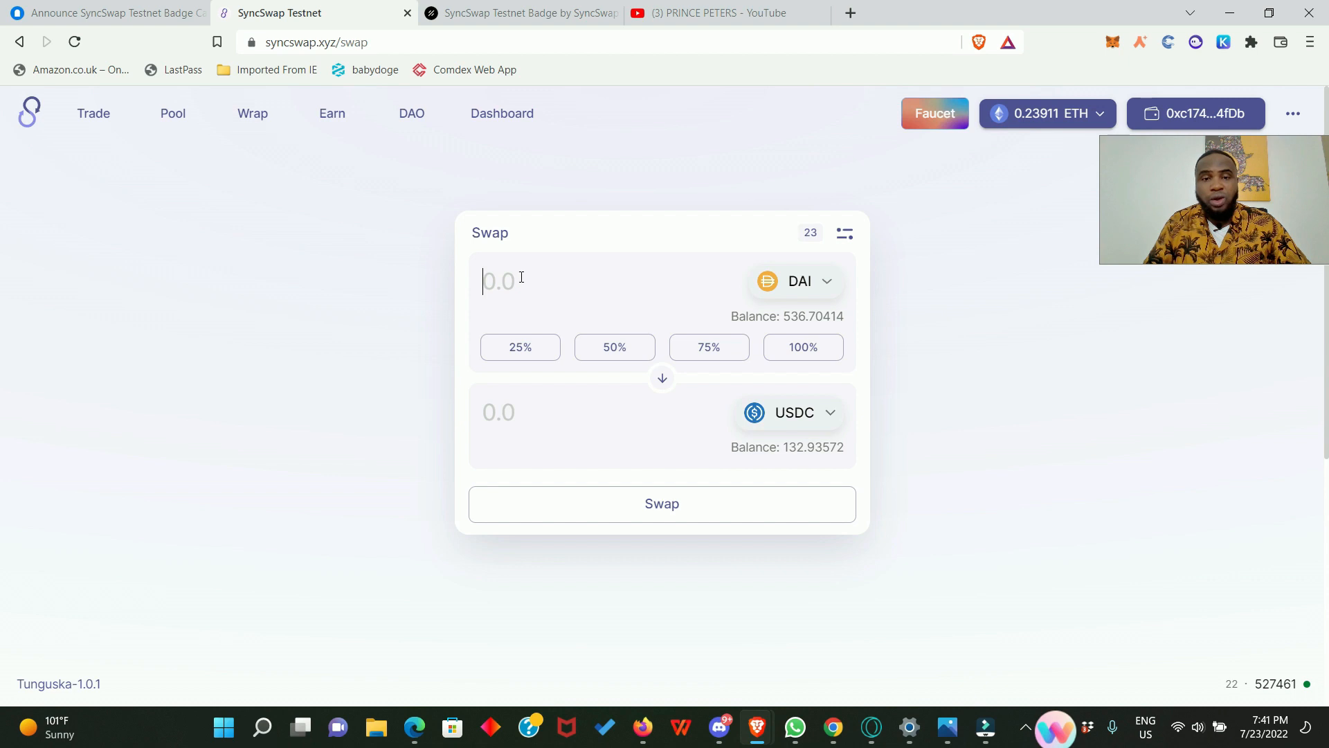
text(50)
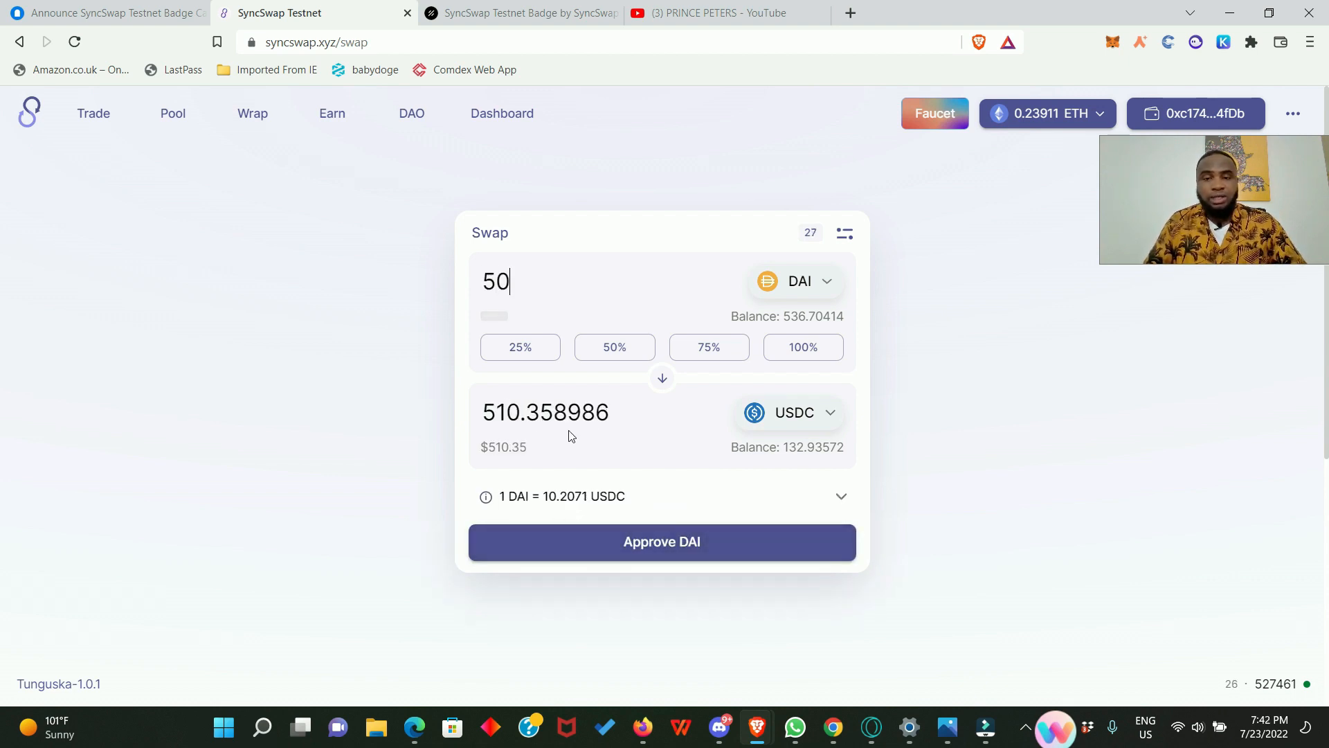
Approve DAI spending and confirm the approval in MetaMask
click(661, 541)
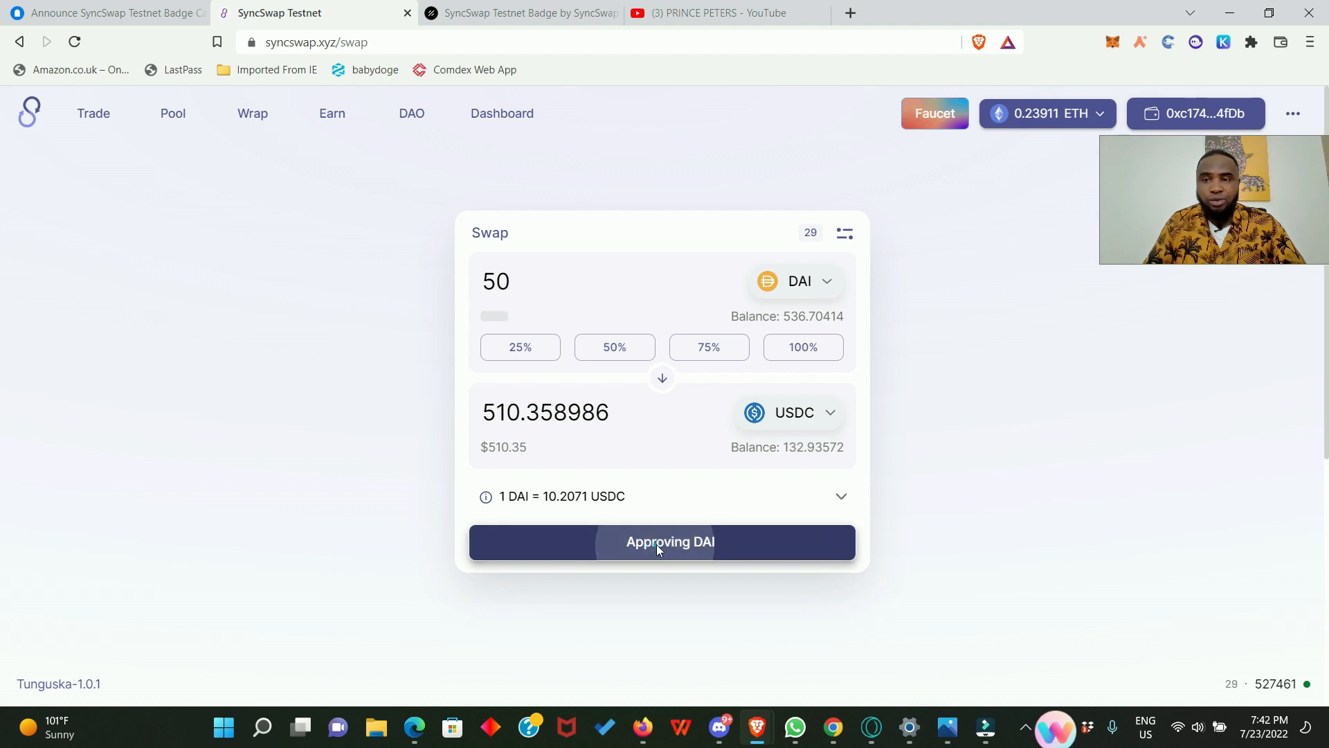
click(661, 541)
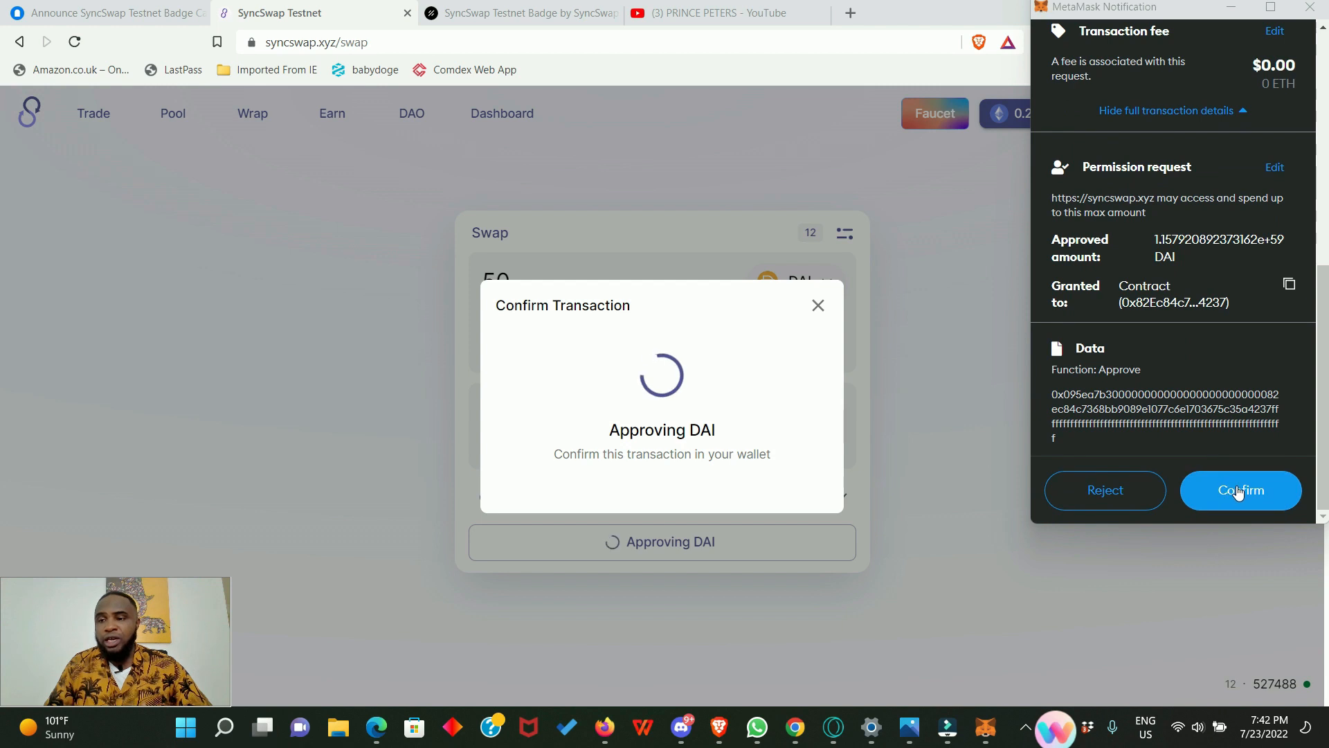
click(1239, 490)
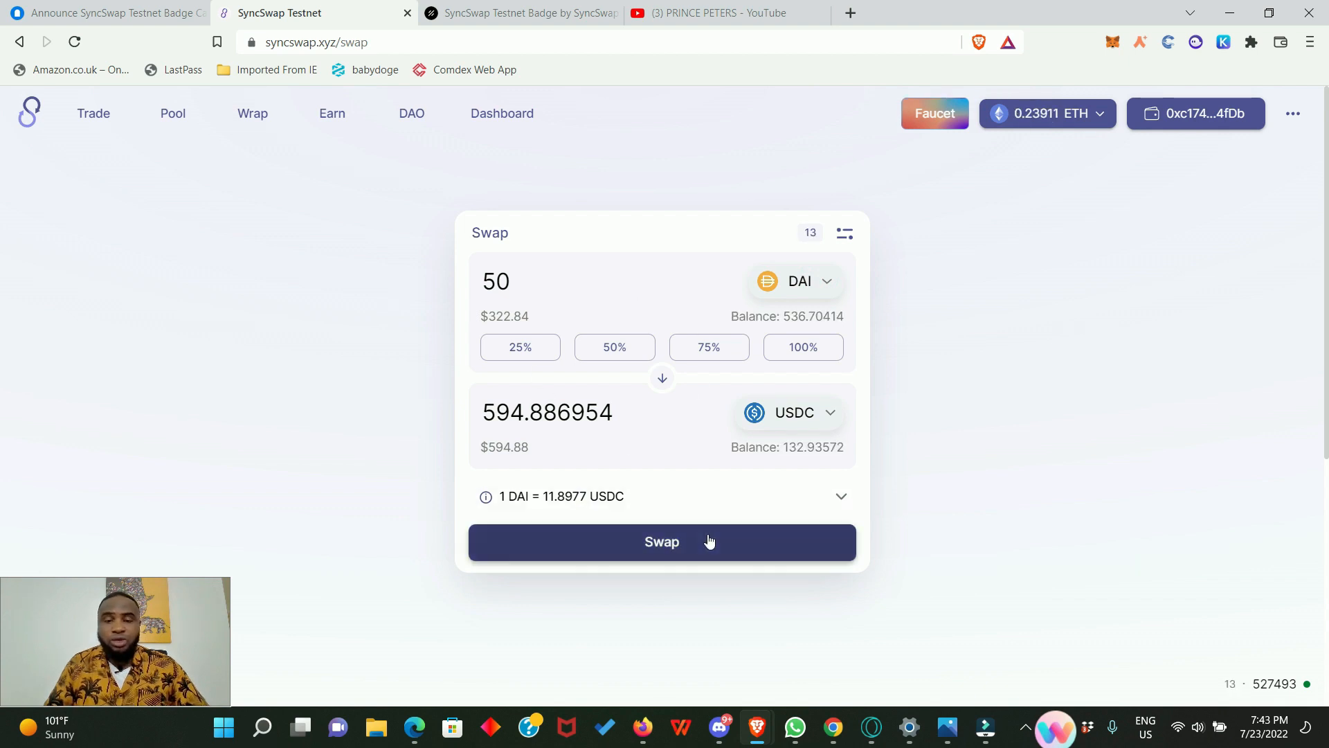
Execute the 50 DAI to USDC swap, confirm in MetaMask and close the notice
click(661, 541)
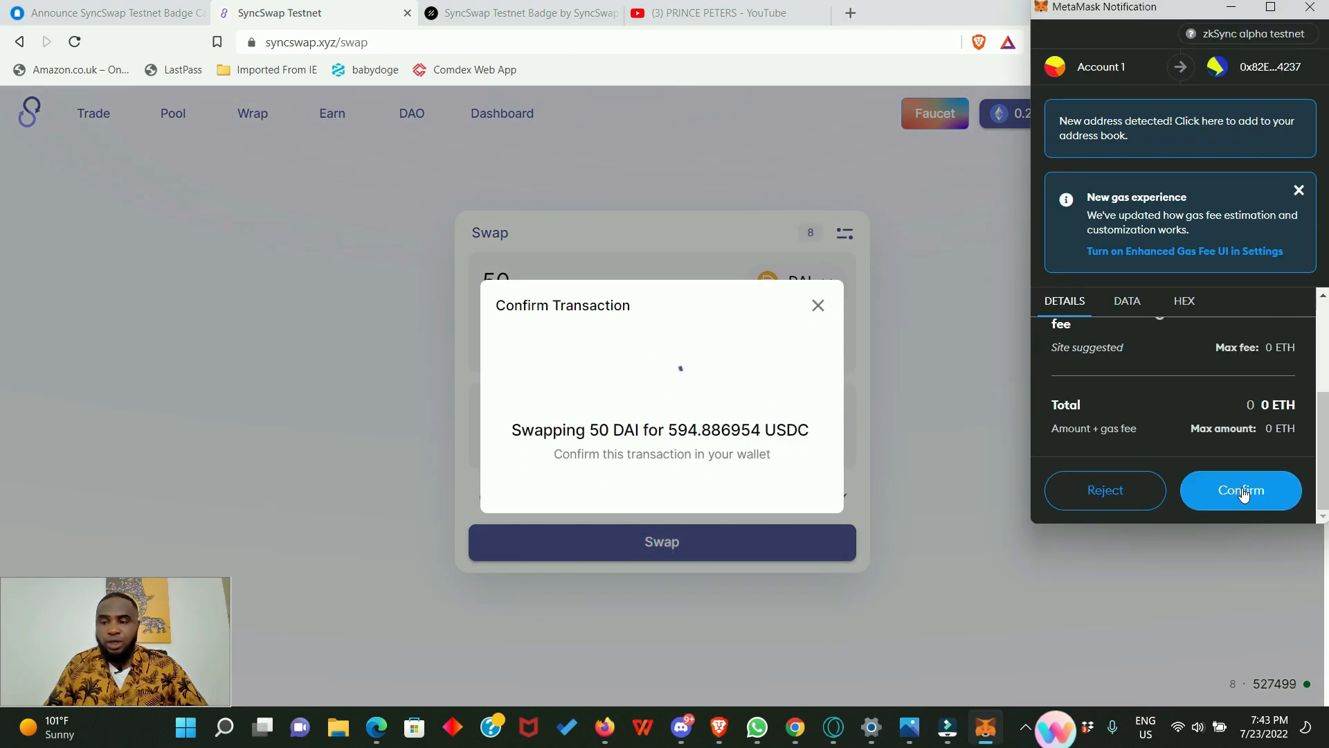
click(1240, 490)
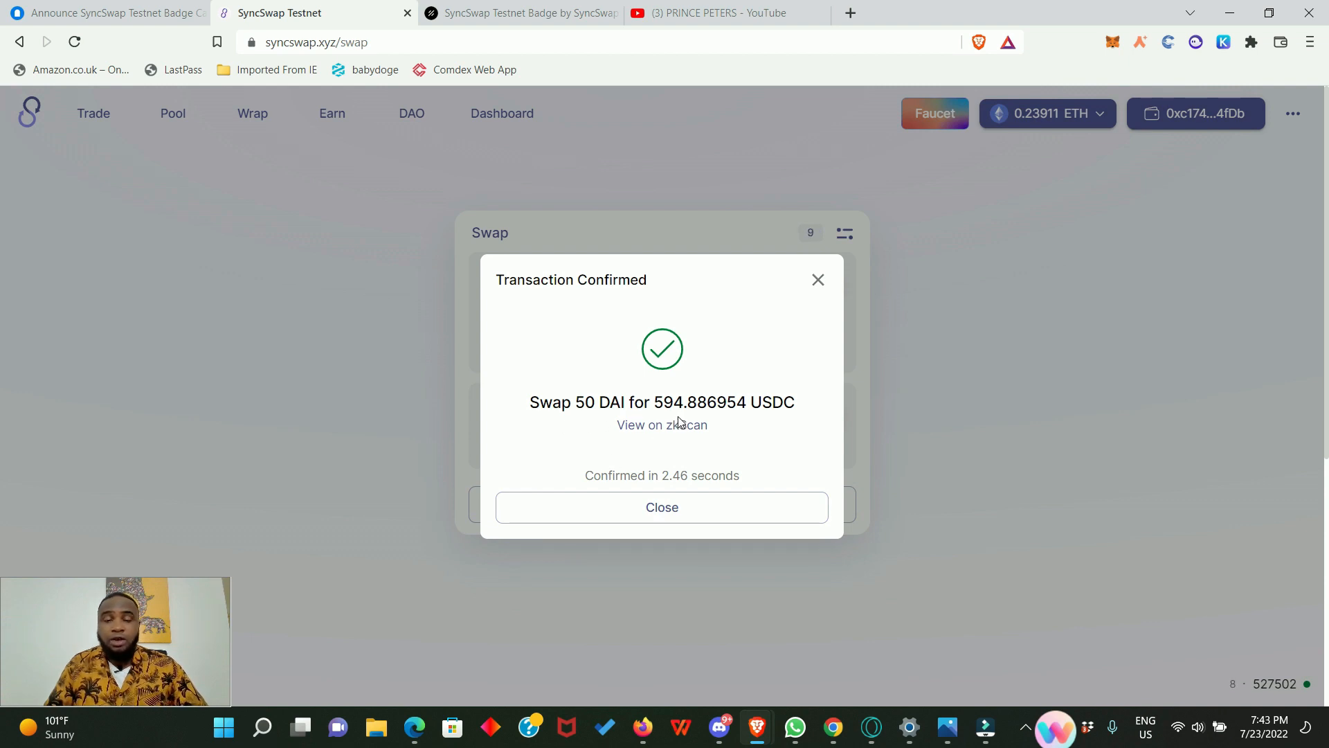
mouse_move(752, 423)
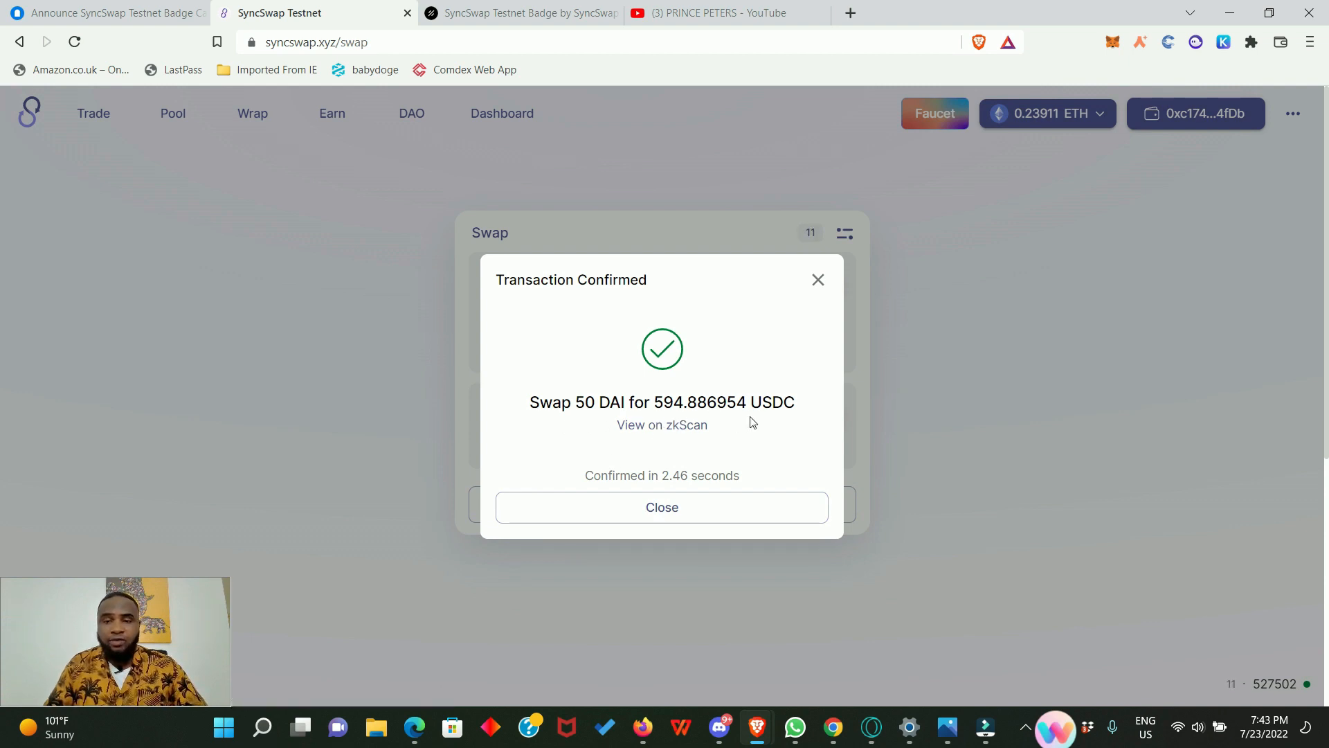
click(661, 507)
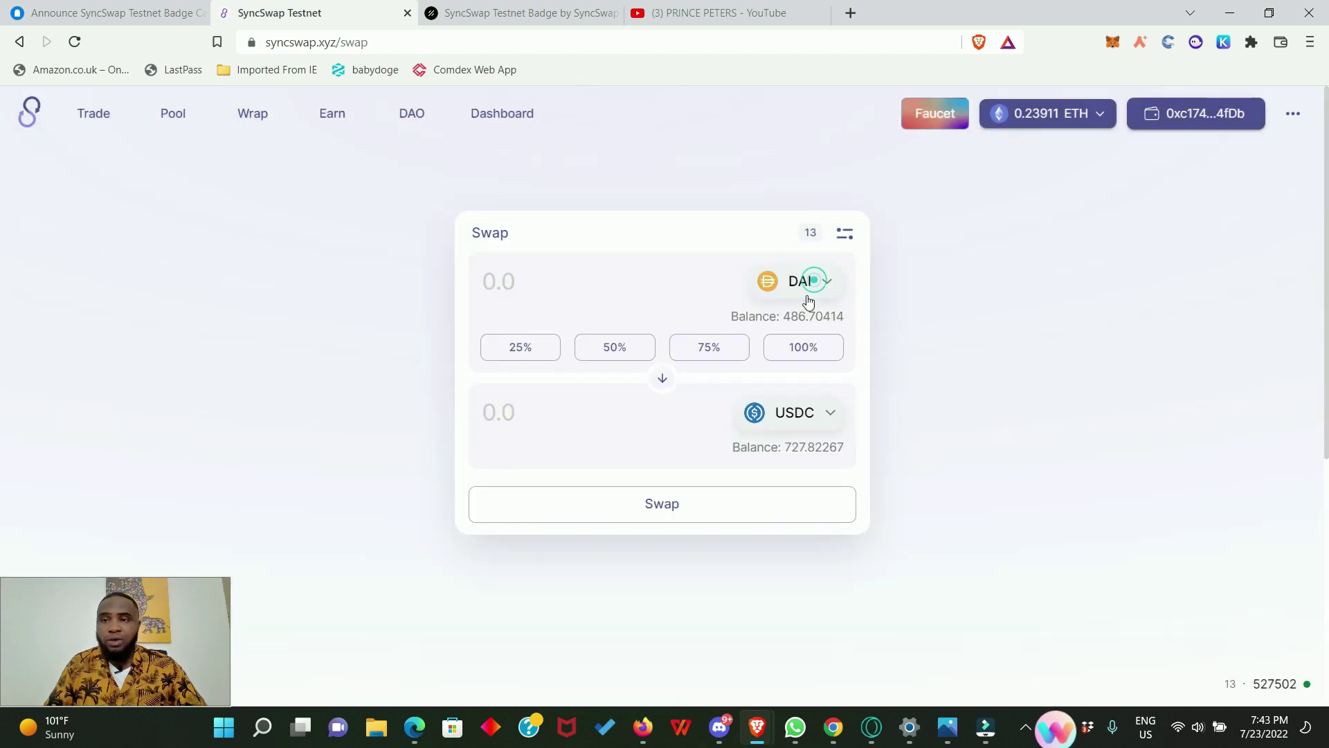
double_click(811, 316)
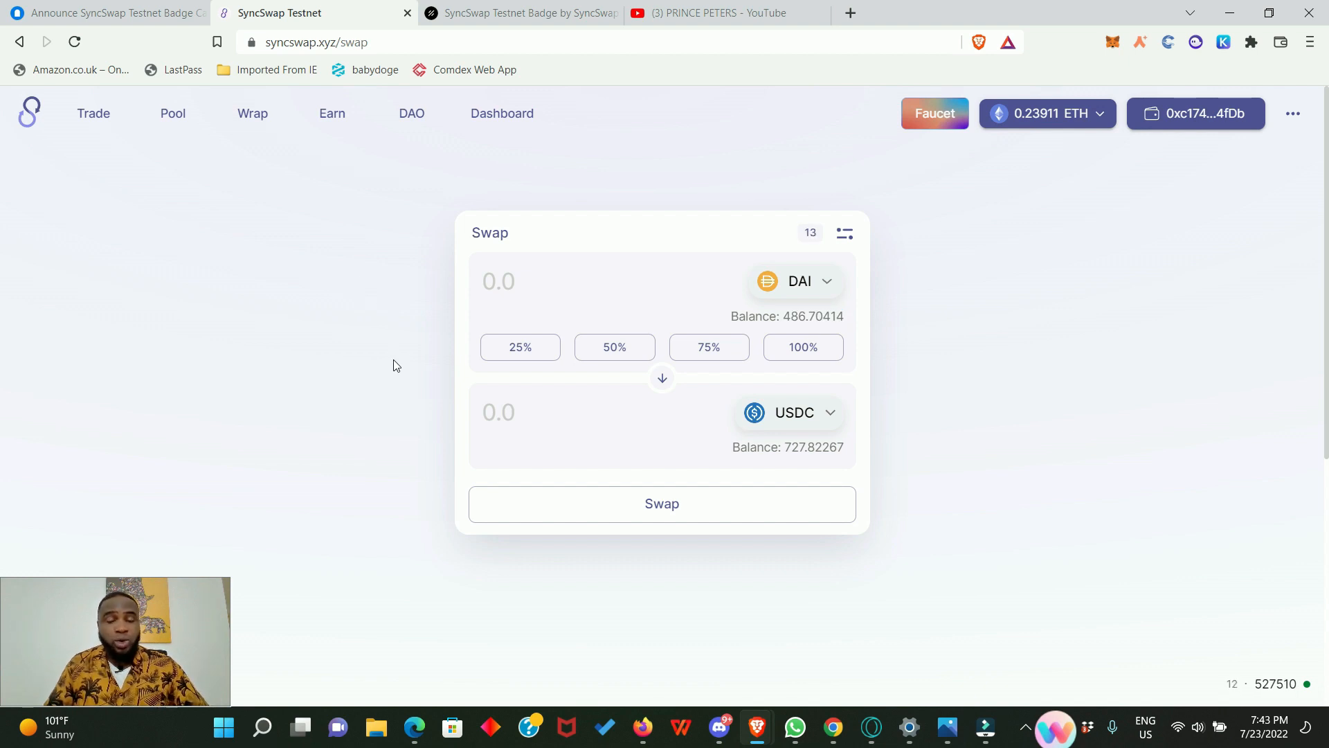
mouse_move(214, 206)
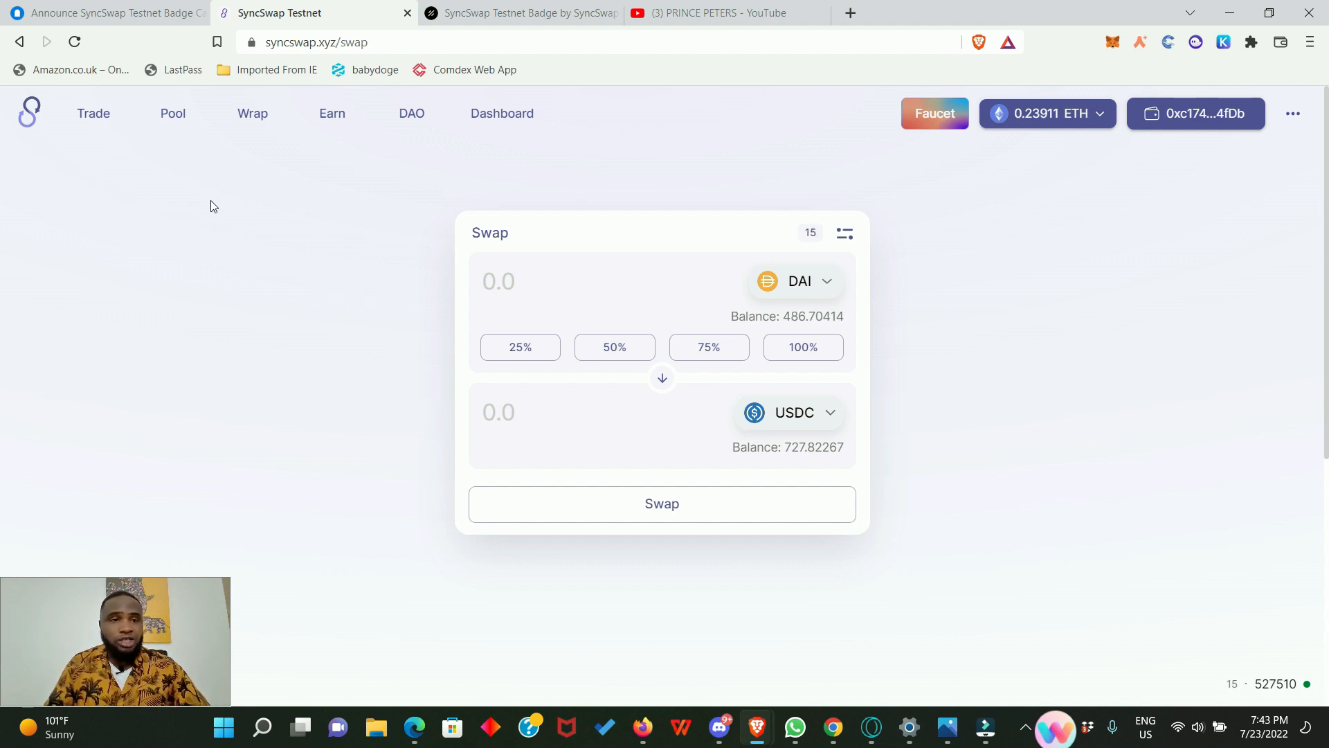
mouse_move(173, 113)
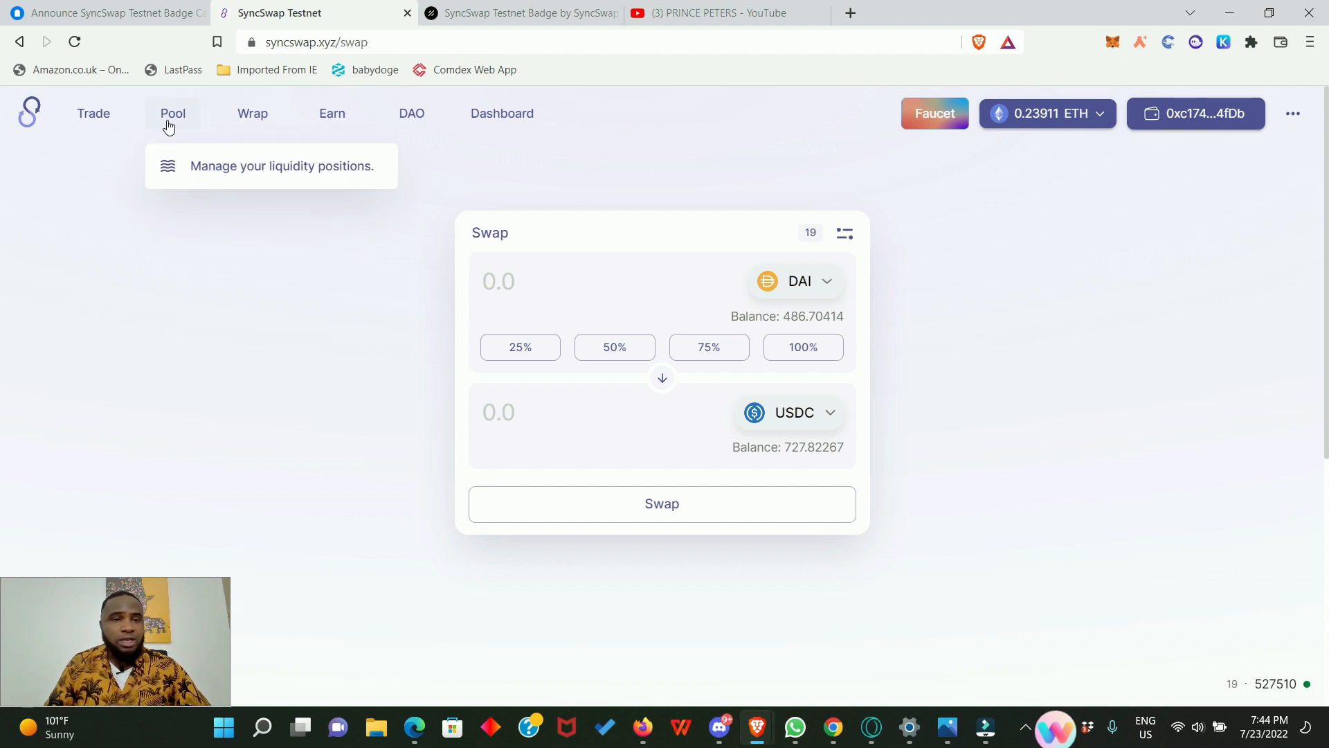
Start a new pool position with DAI as first token and enter 50 DAI
click(173, 113)
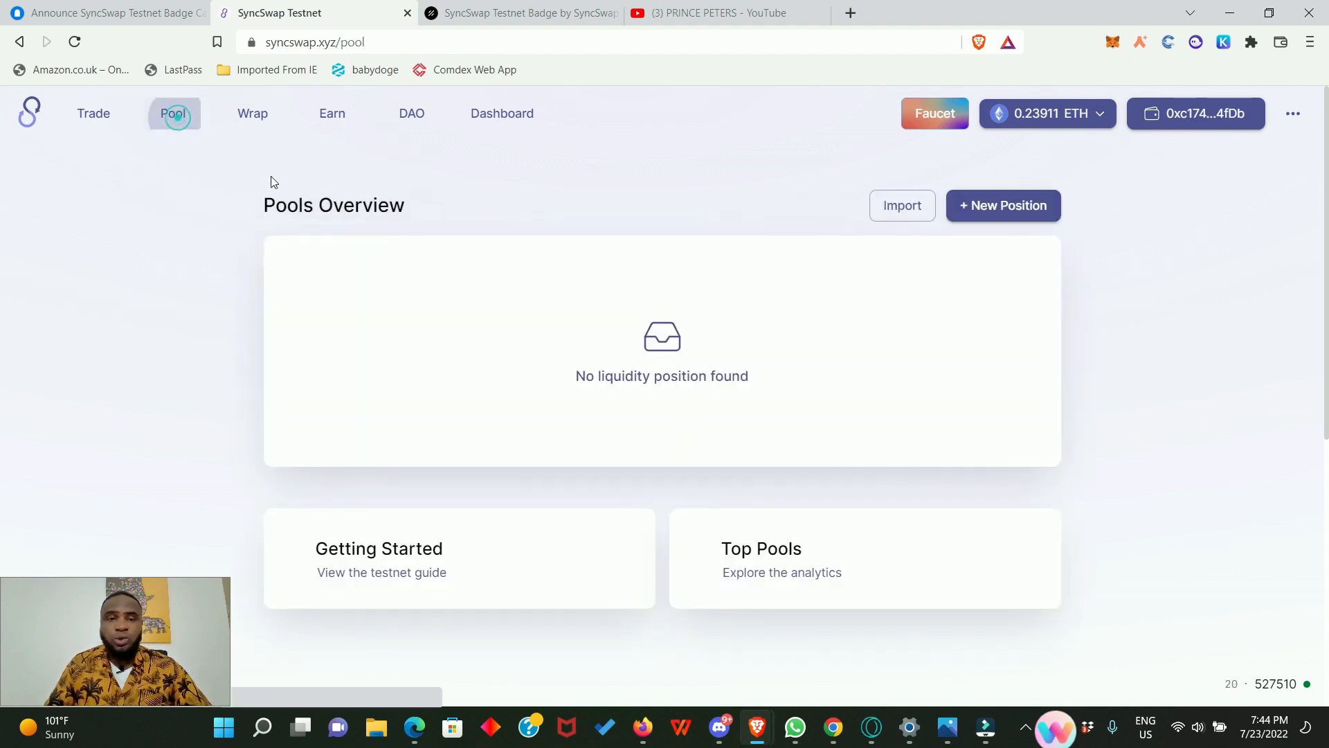
click(1001, 205)
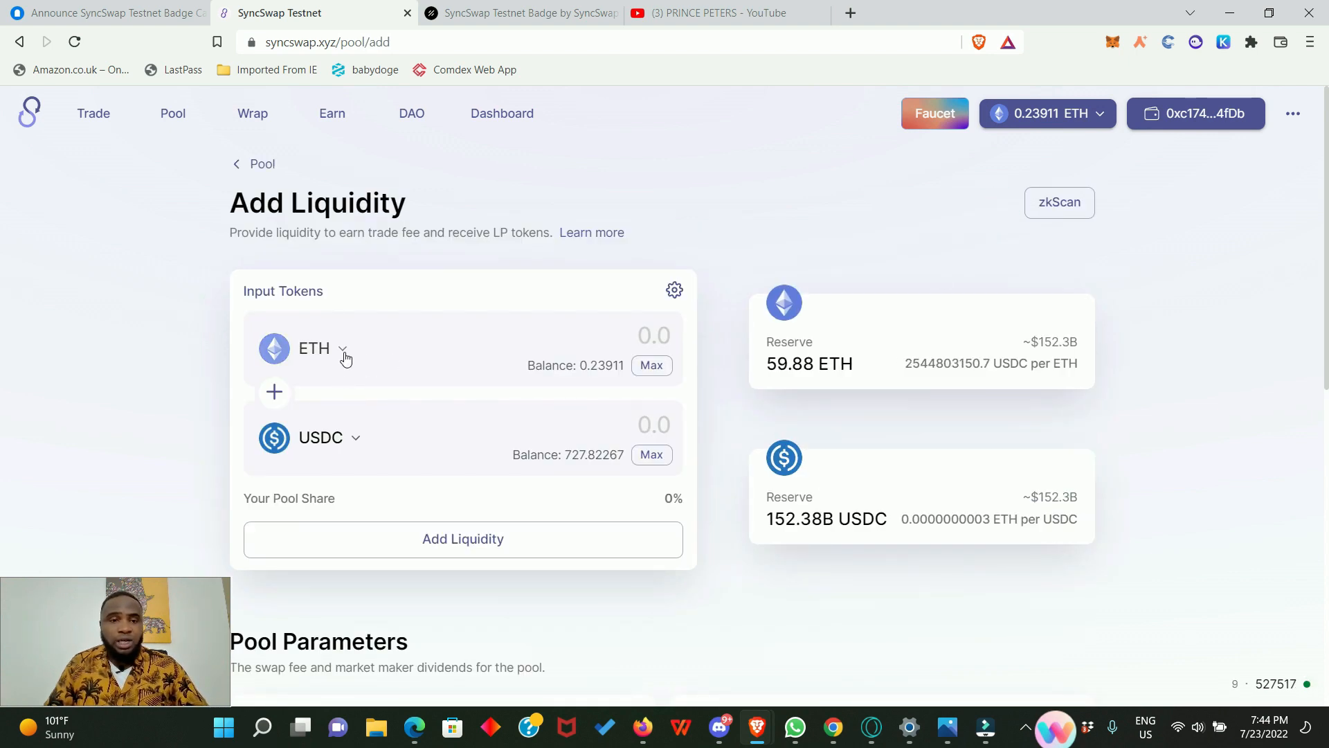
click(342, 352)
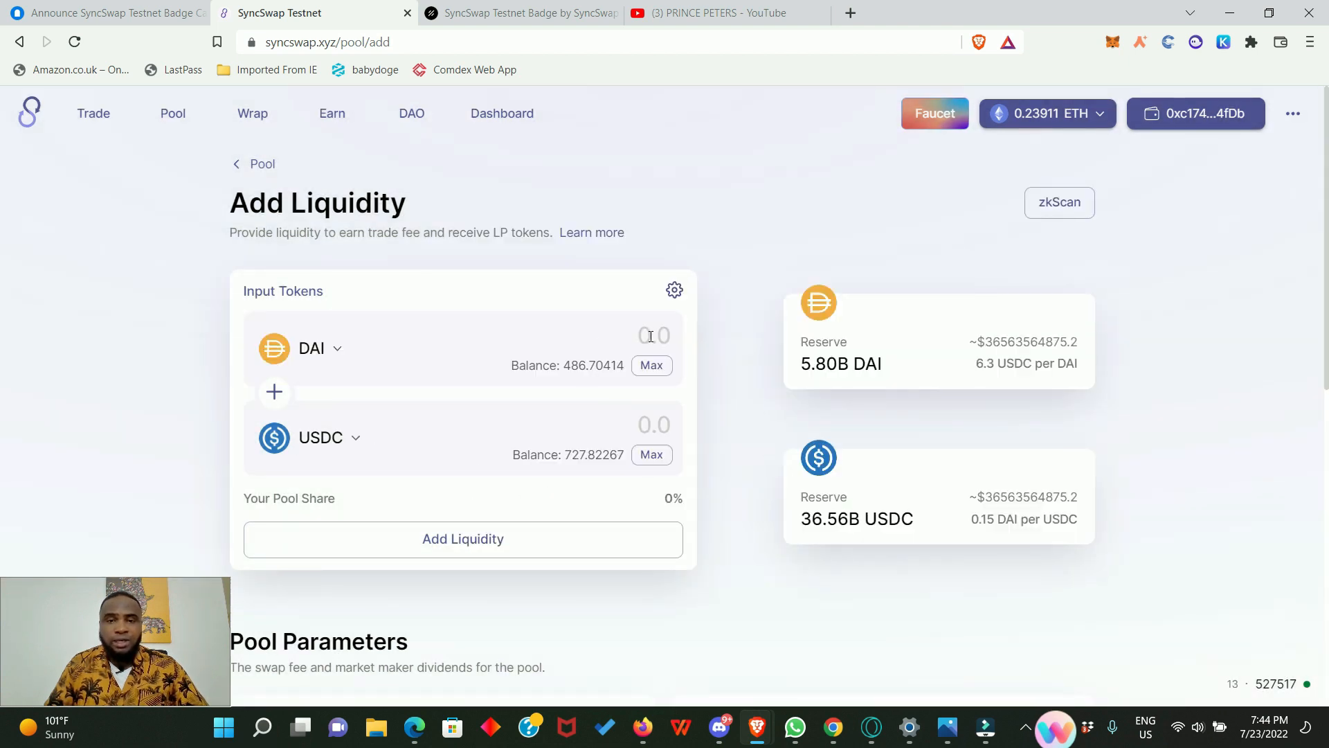
text(50)
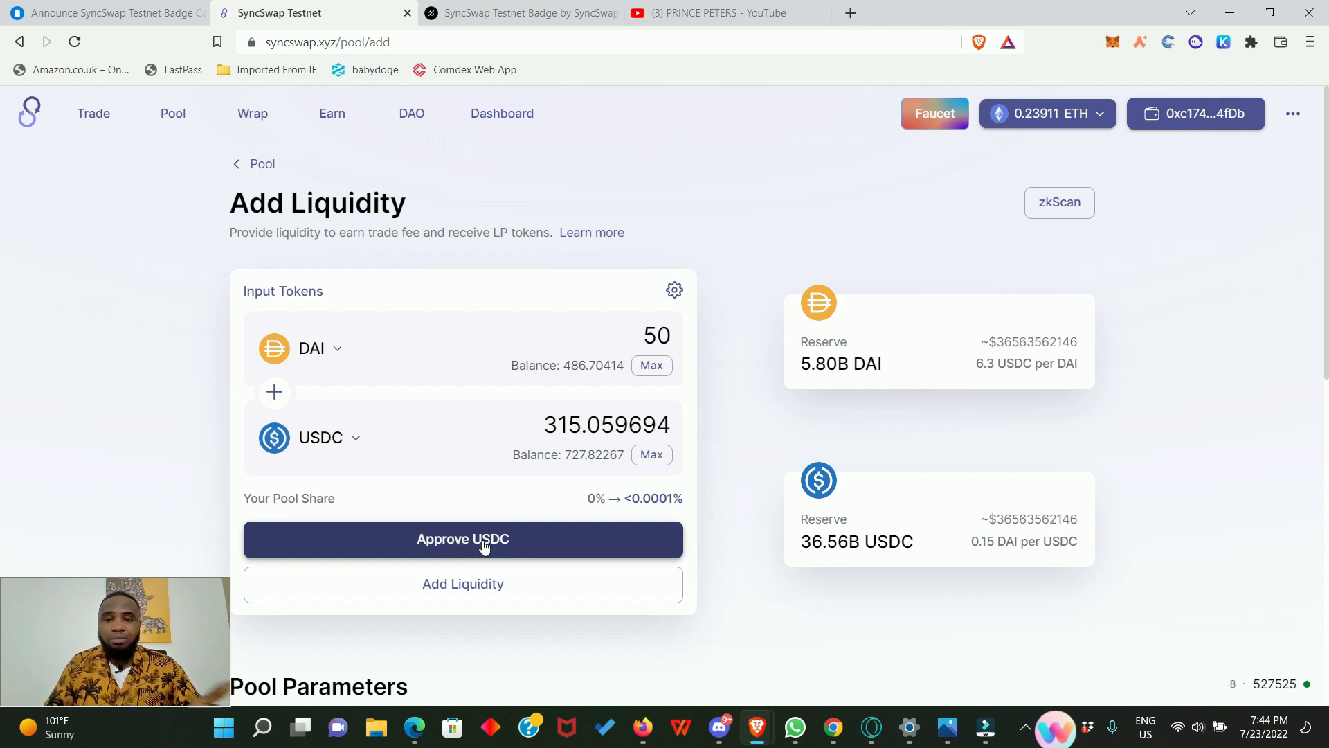
Confirm the USDC spending approval in MetaMask and close the confirmation dialog
click(463, 538)
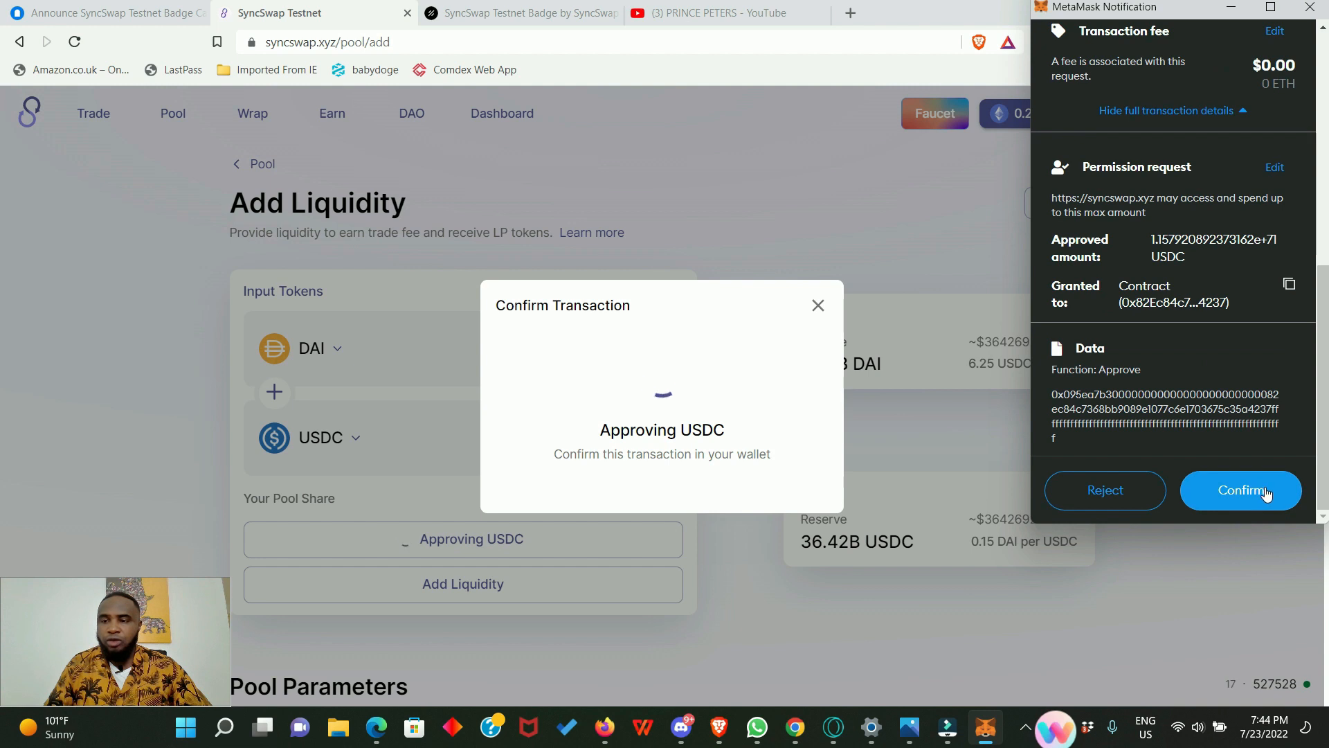
click(1239, 490)
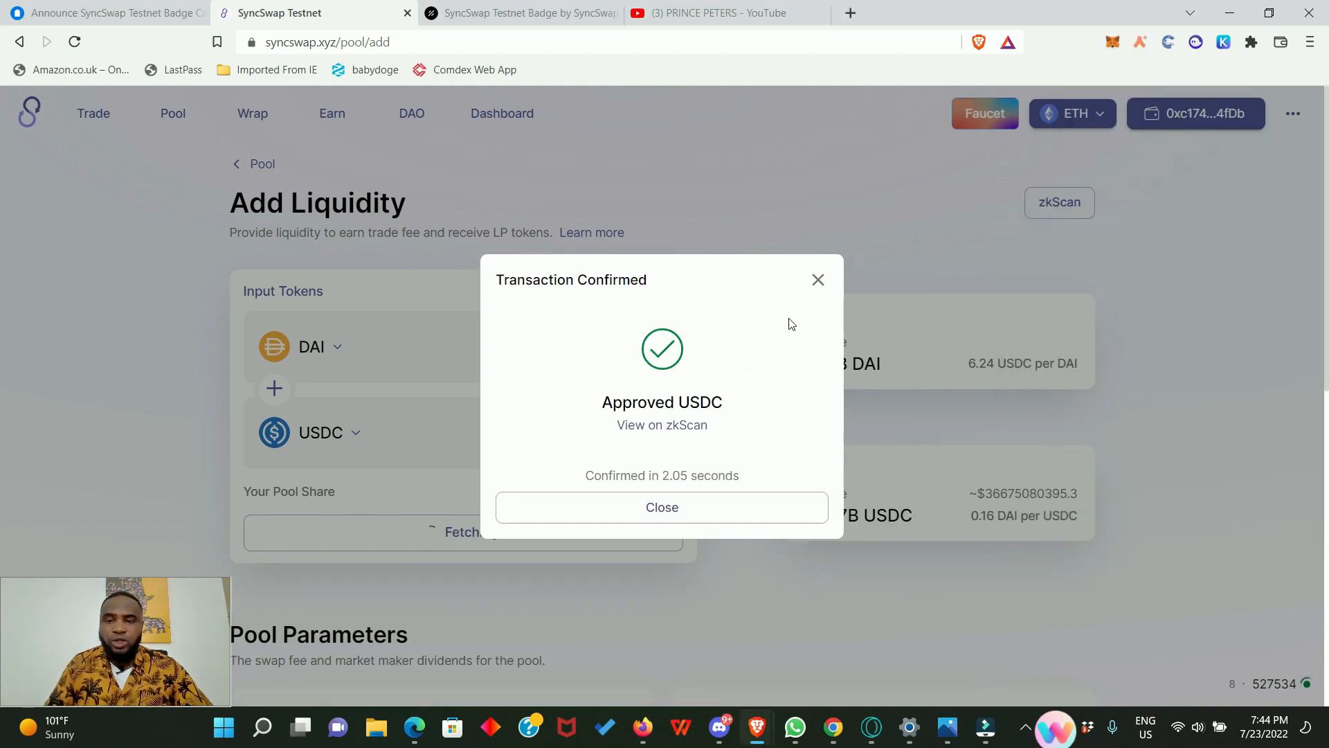
click(662, 507)
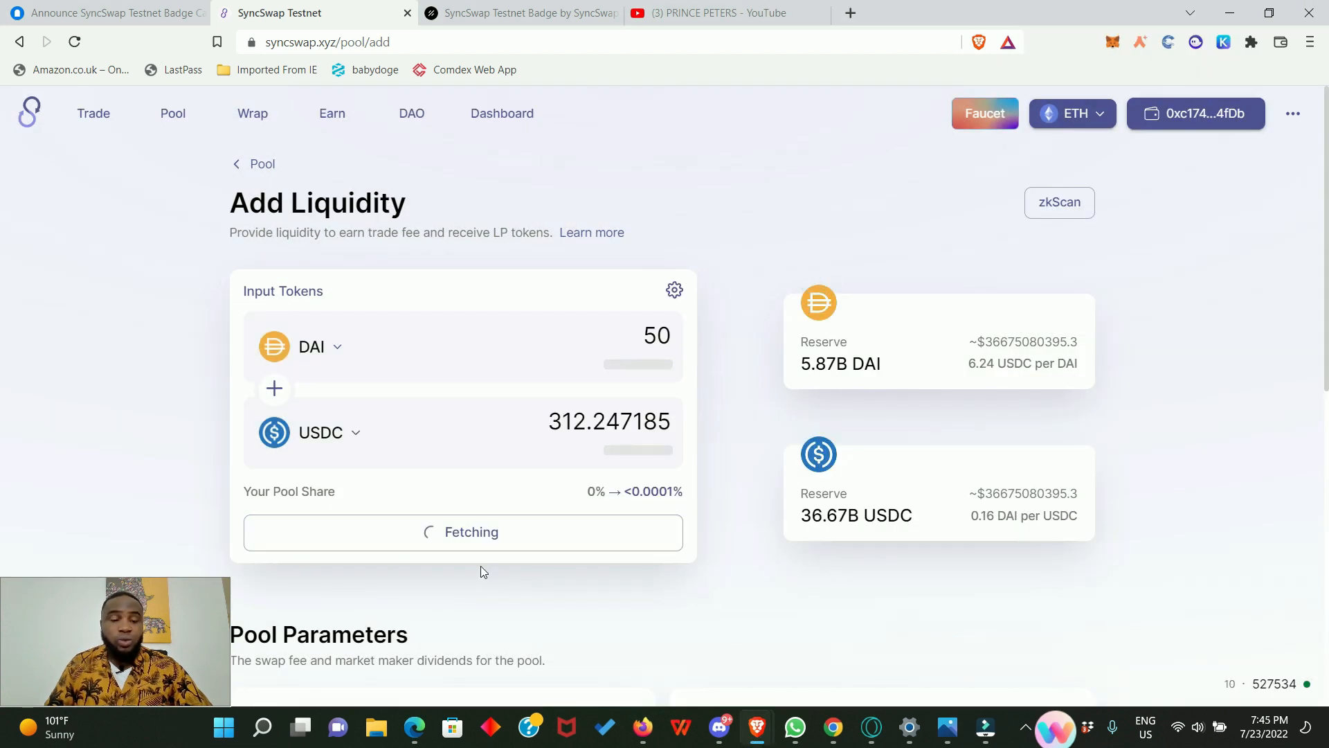
mouse_move(477, 597)
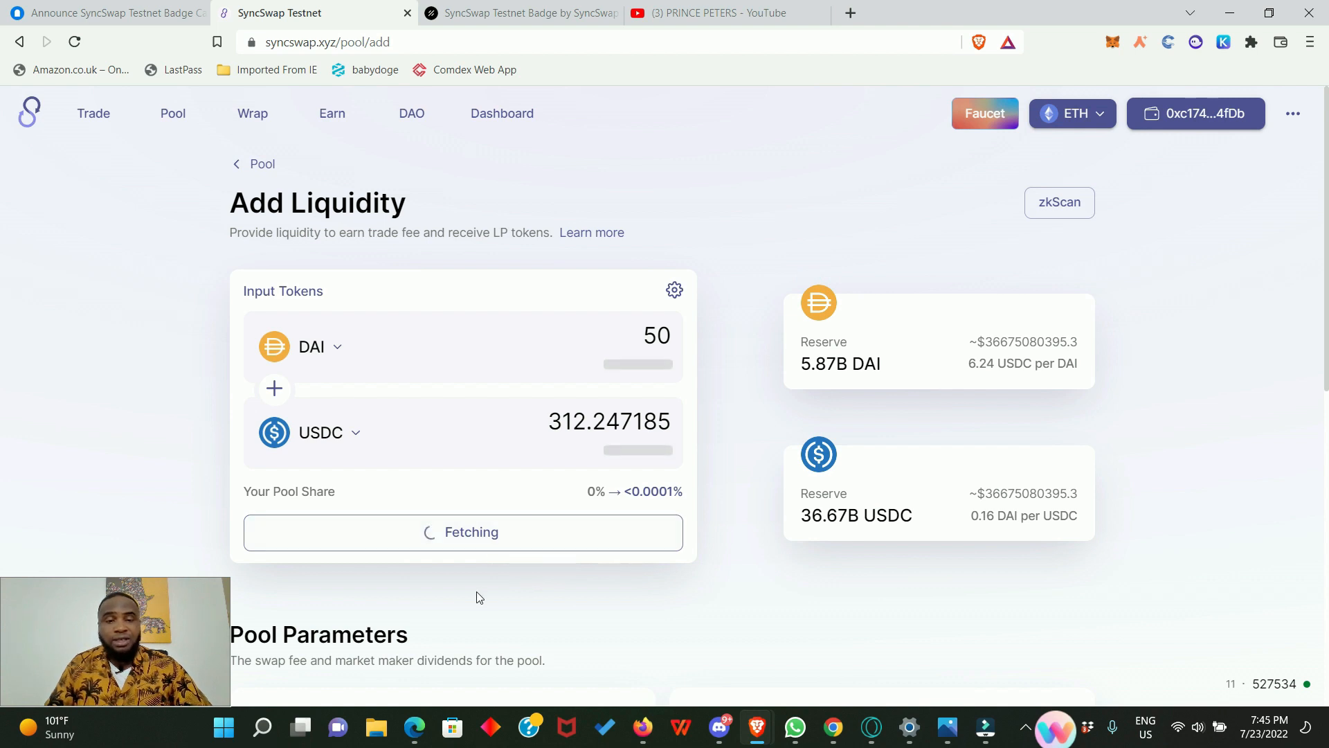
Add liquidity of 50 DAI and 312.25 USDC, confirming in MetaMask and closing the dialog
click(464, 538)
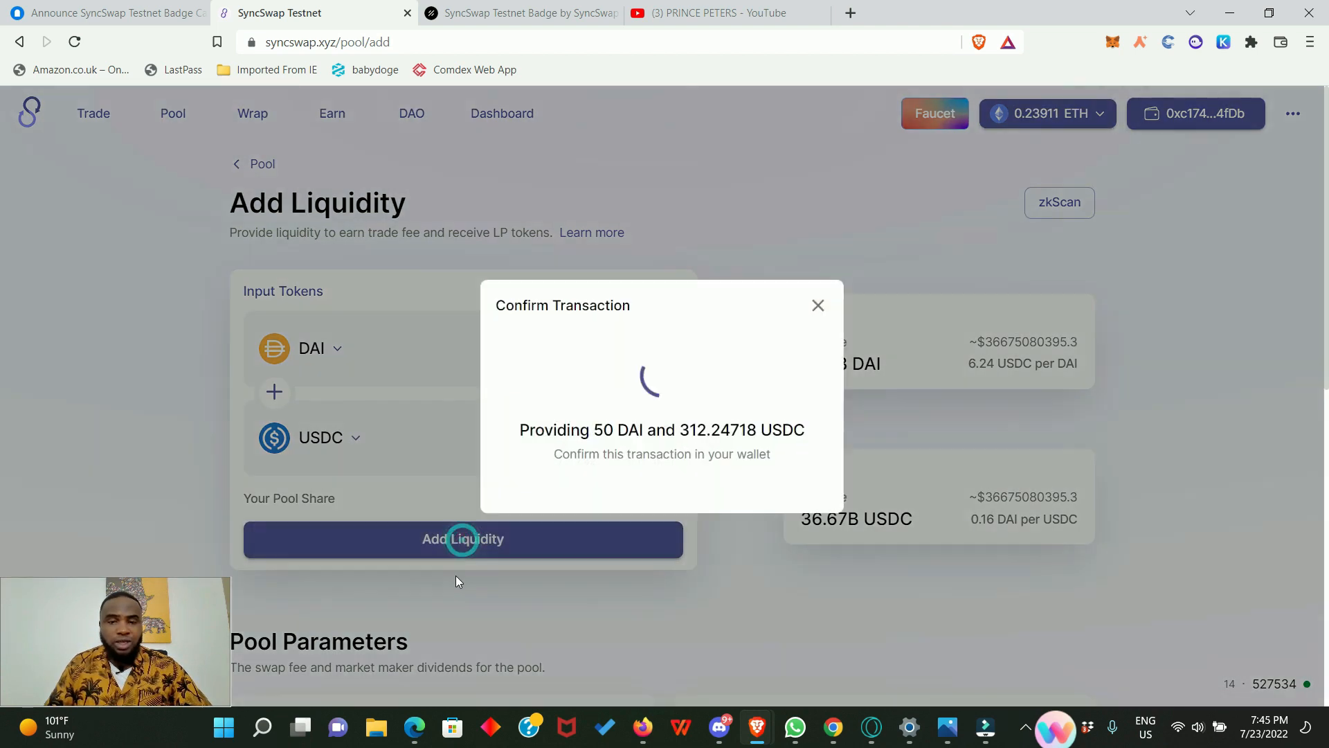
click(461, 538)
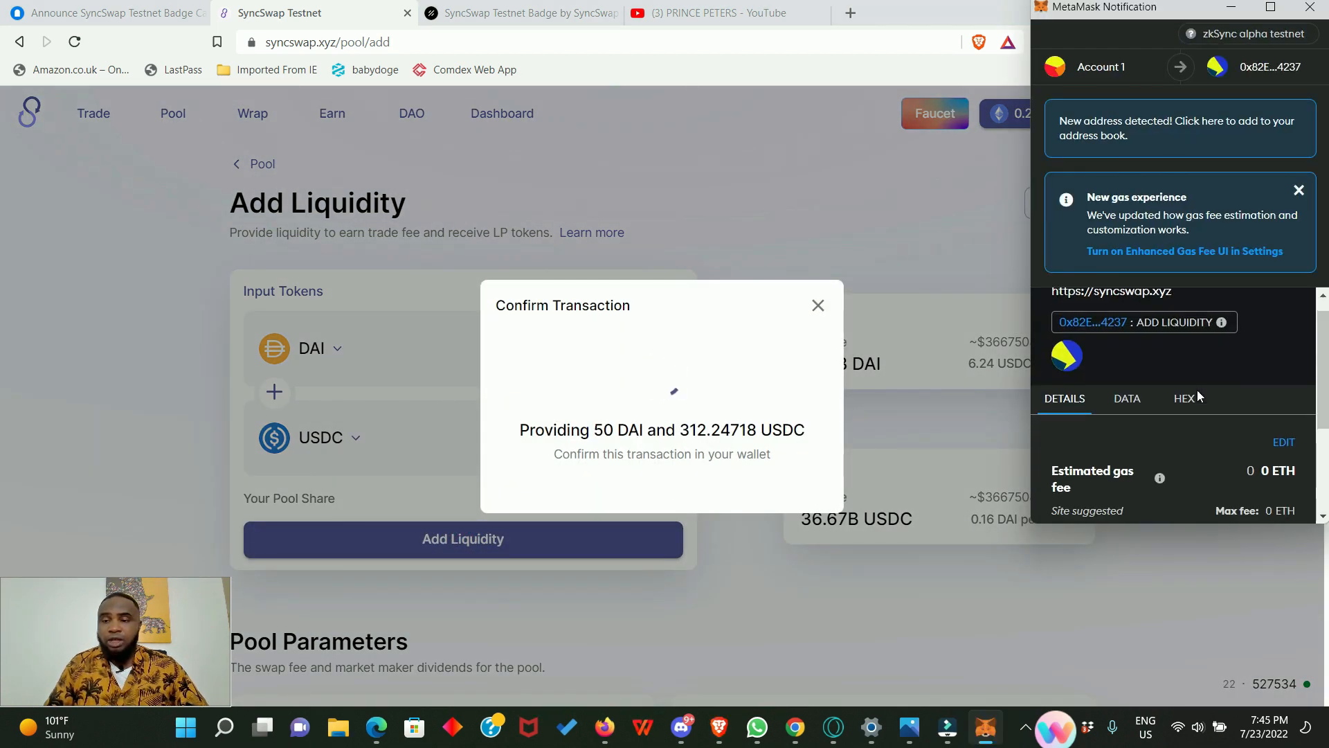
scroll(down, 3)
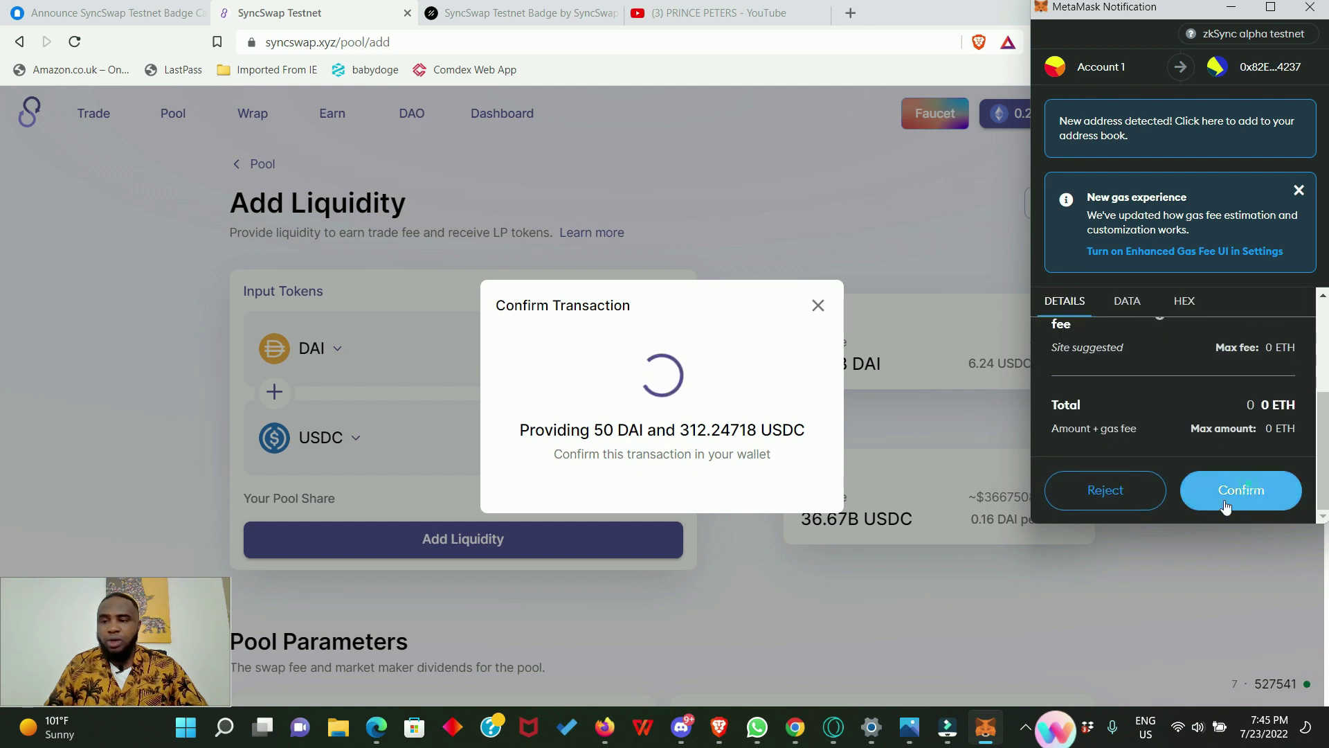
click(1239, 490)
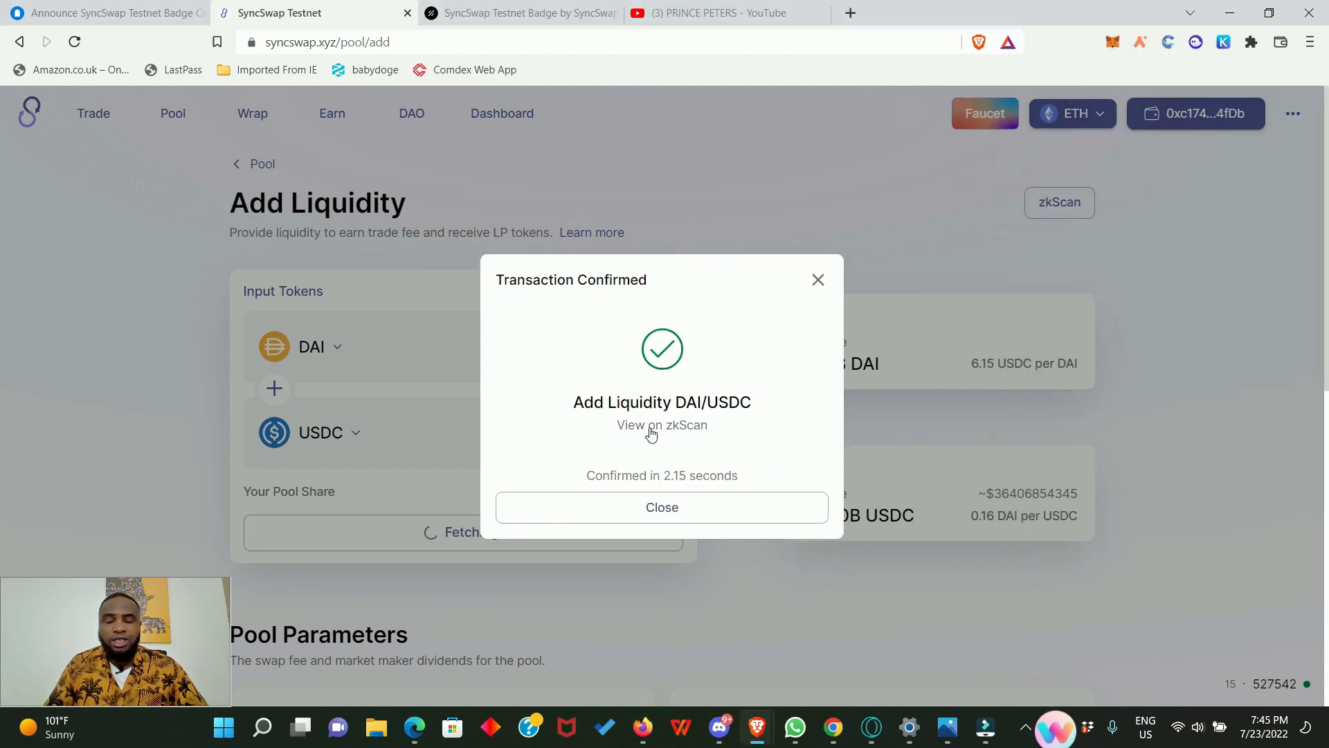
mouse_move(558, 449)
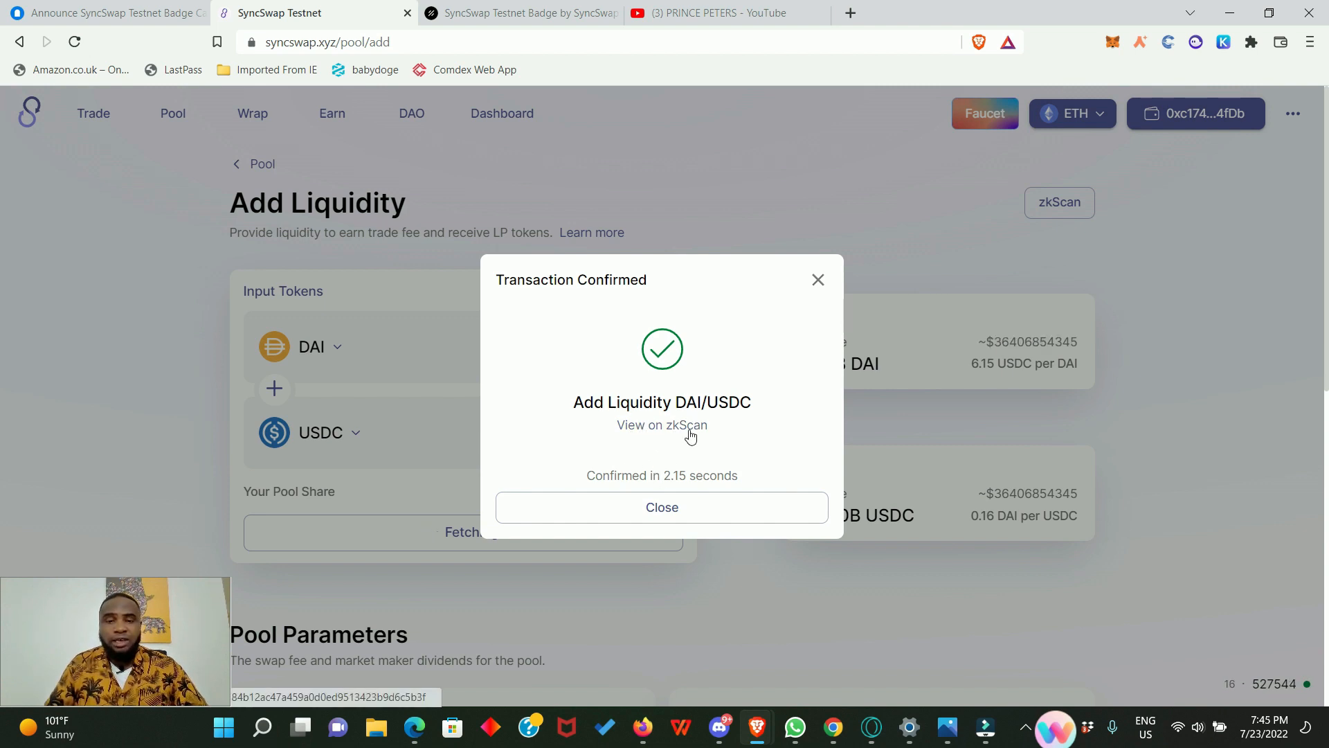
click(662, 507)
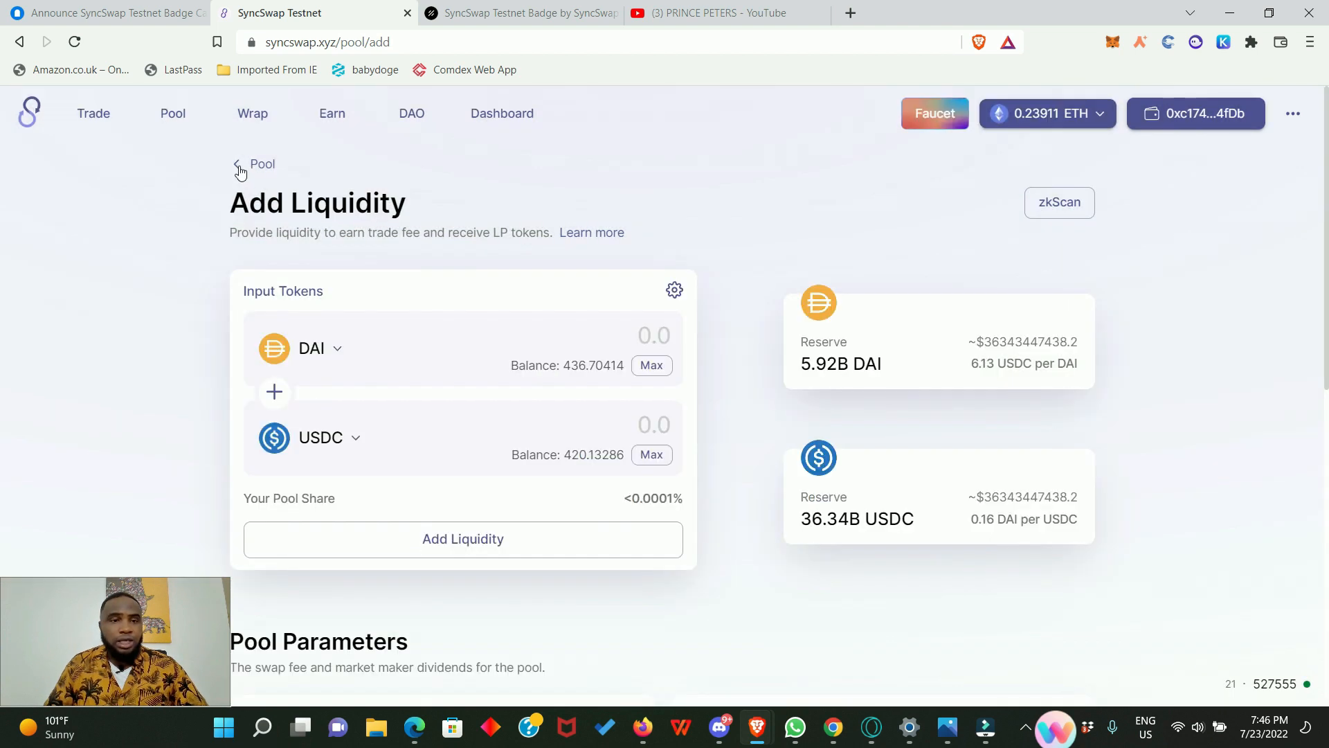
Go back to Pools Overview, showing the USDC/DAI position (~306.94 USDC, 50.12 DAI)
click(254, 165)
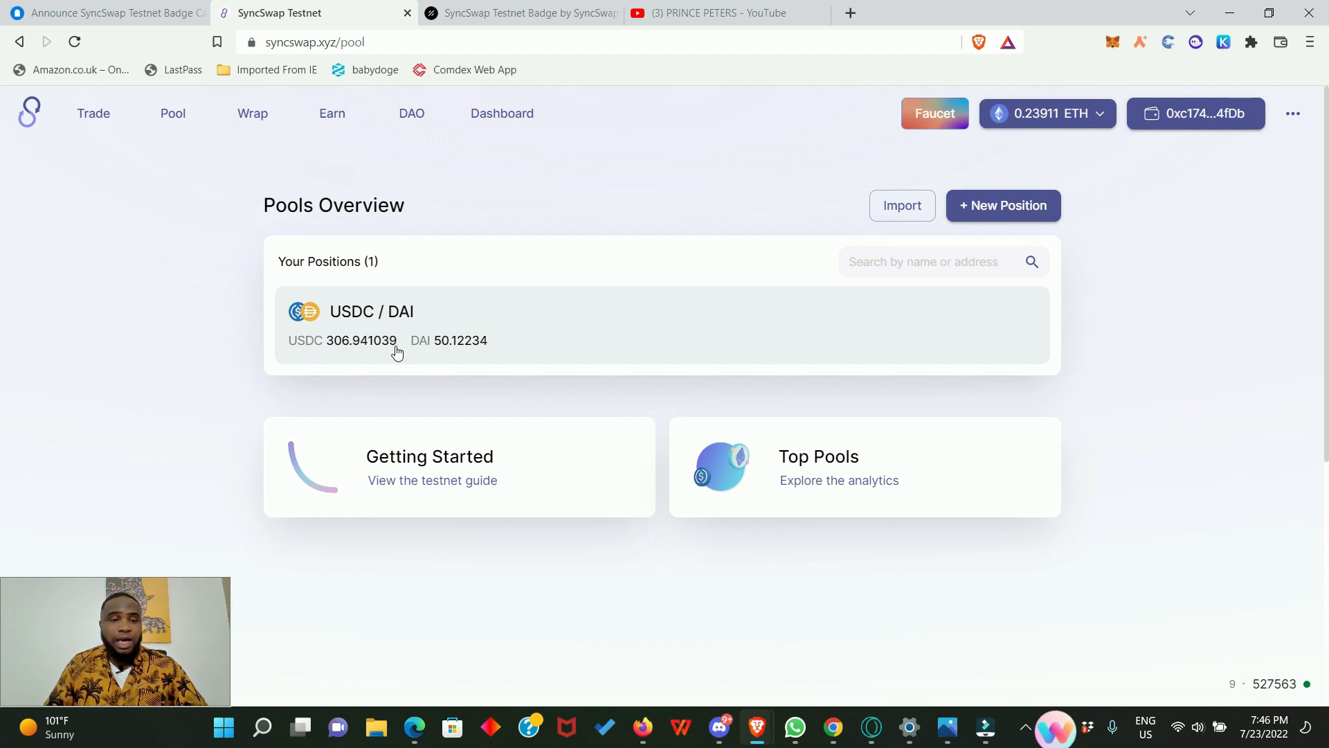
mouse_move(914, 188)
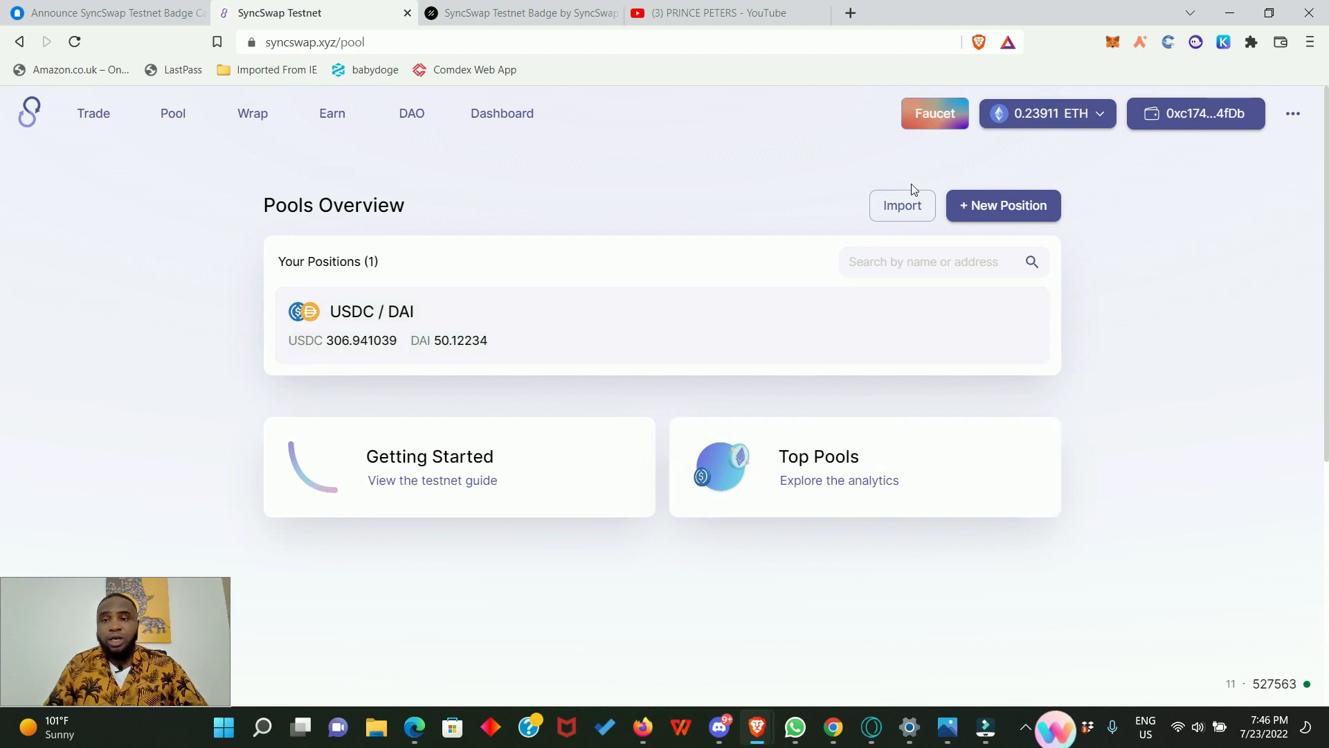
mouse_move(901, 205)
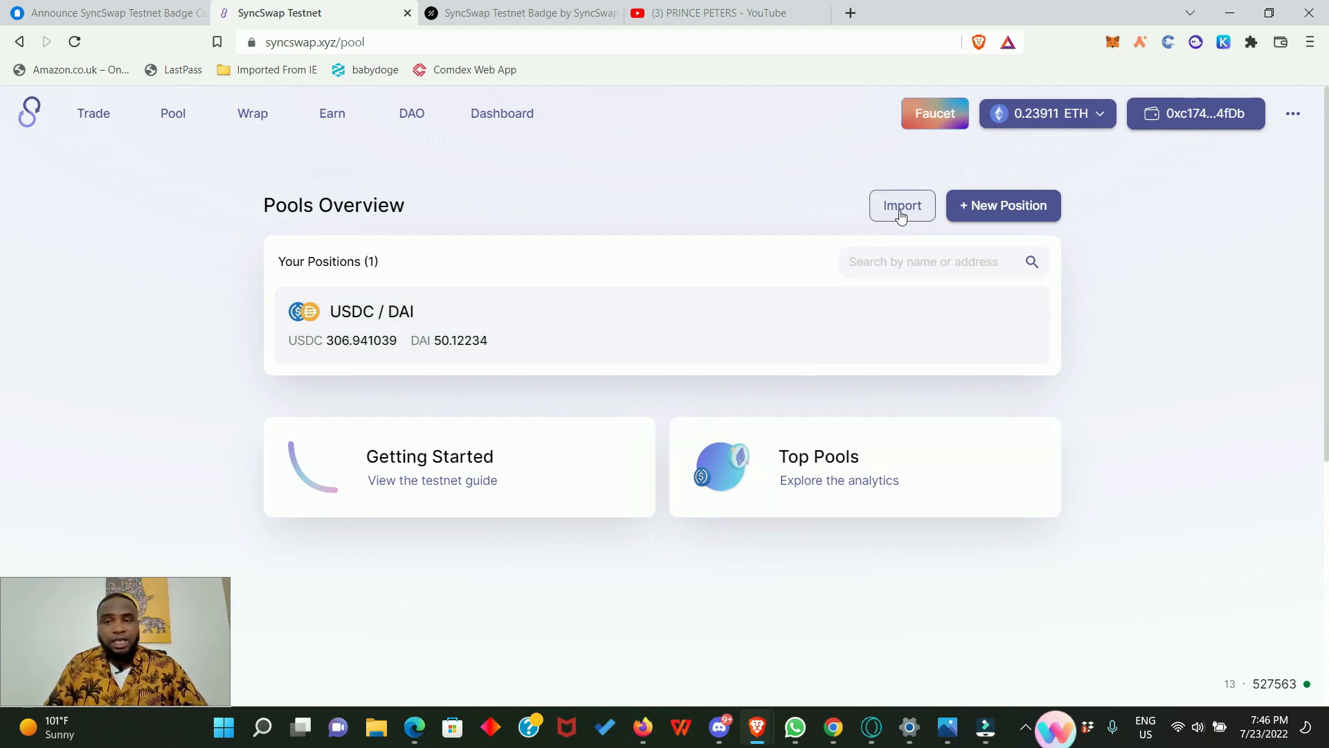
click(901, 205)
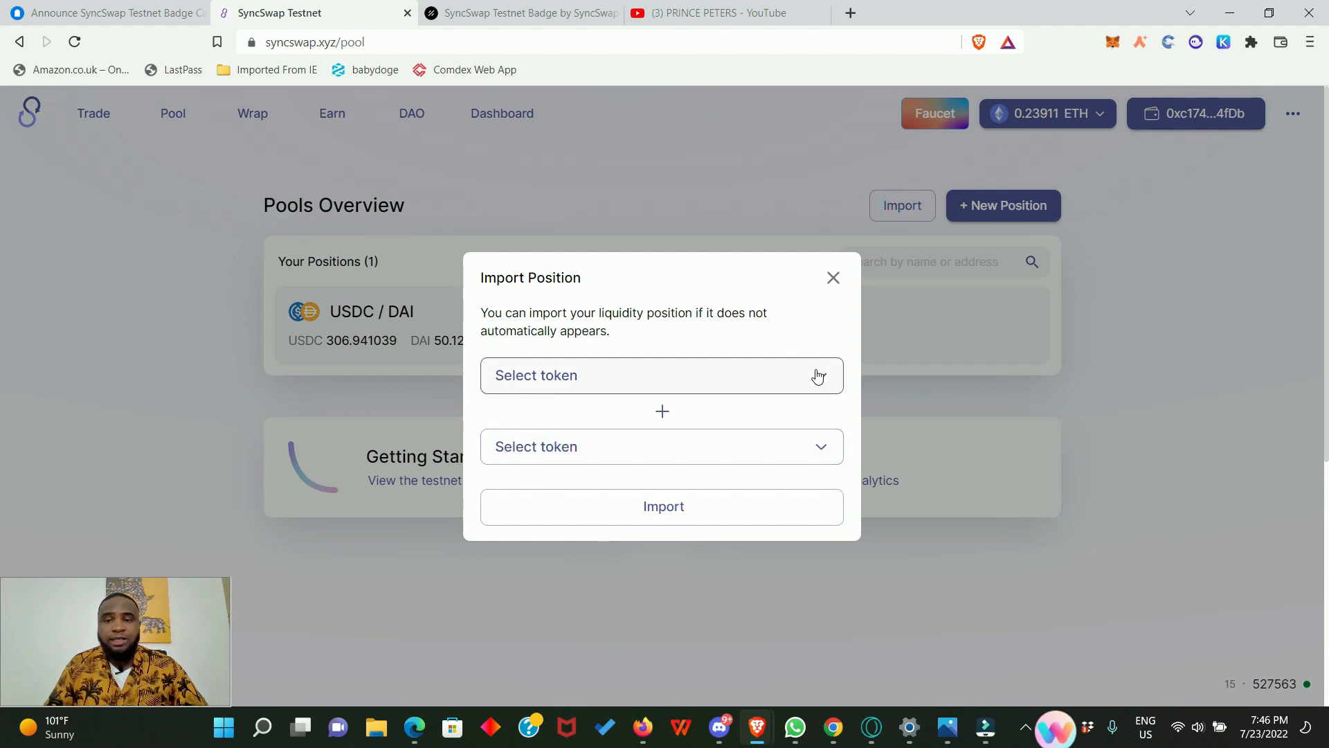
mouse_move(691, 521)
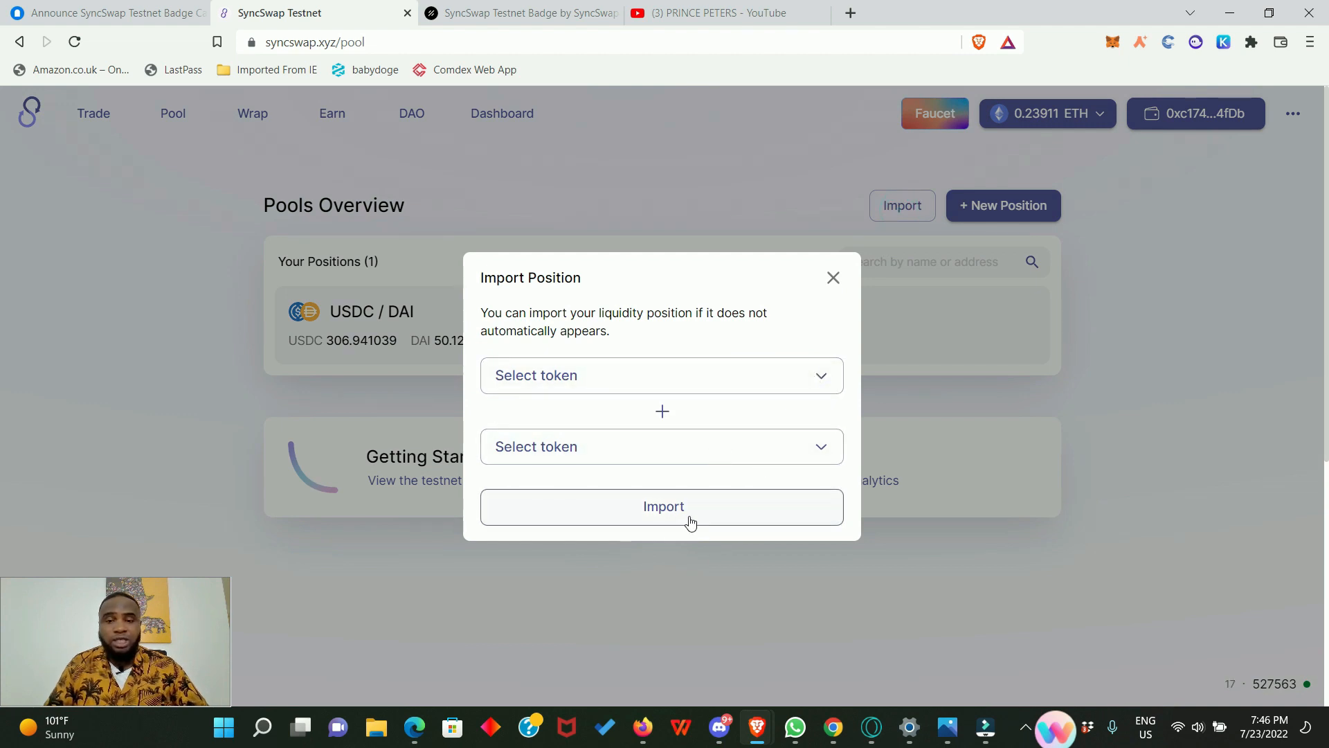
mouse_move(838, 270)
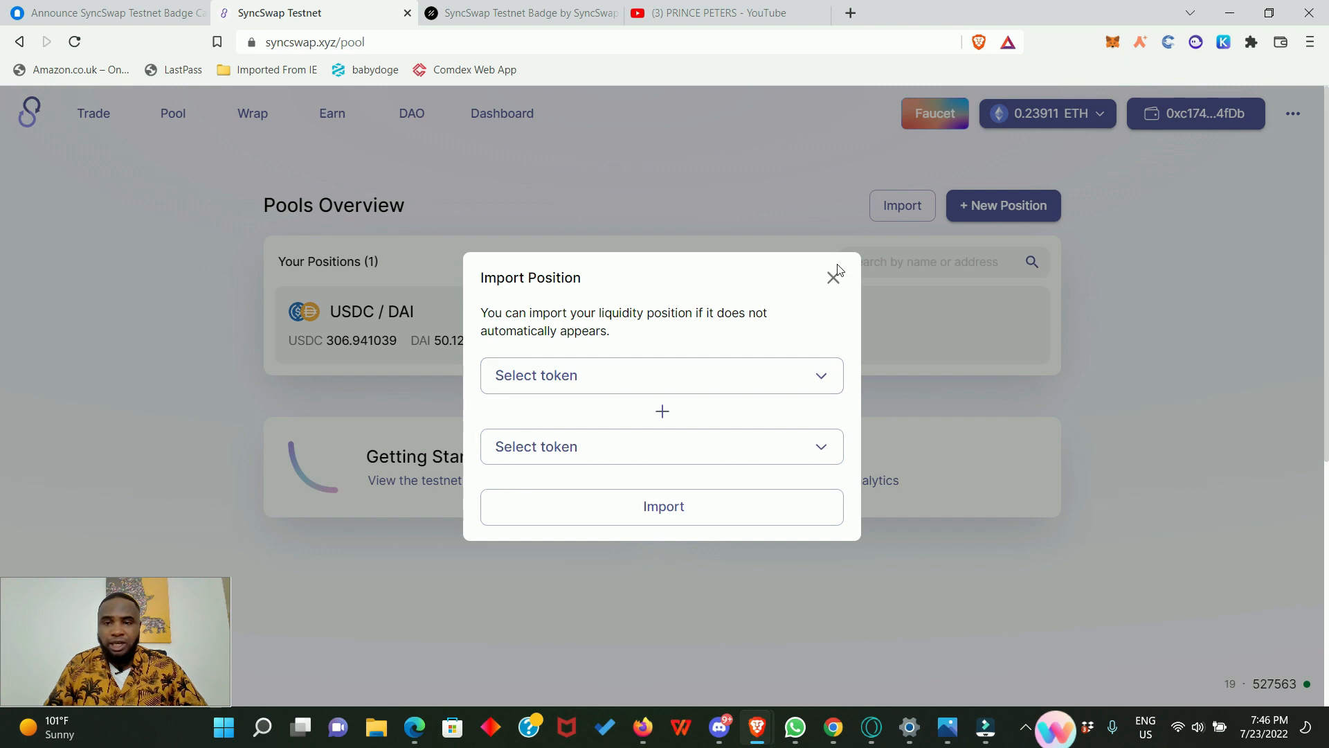
click(834, 276)
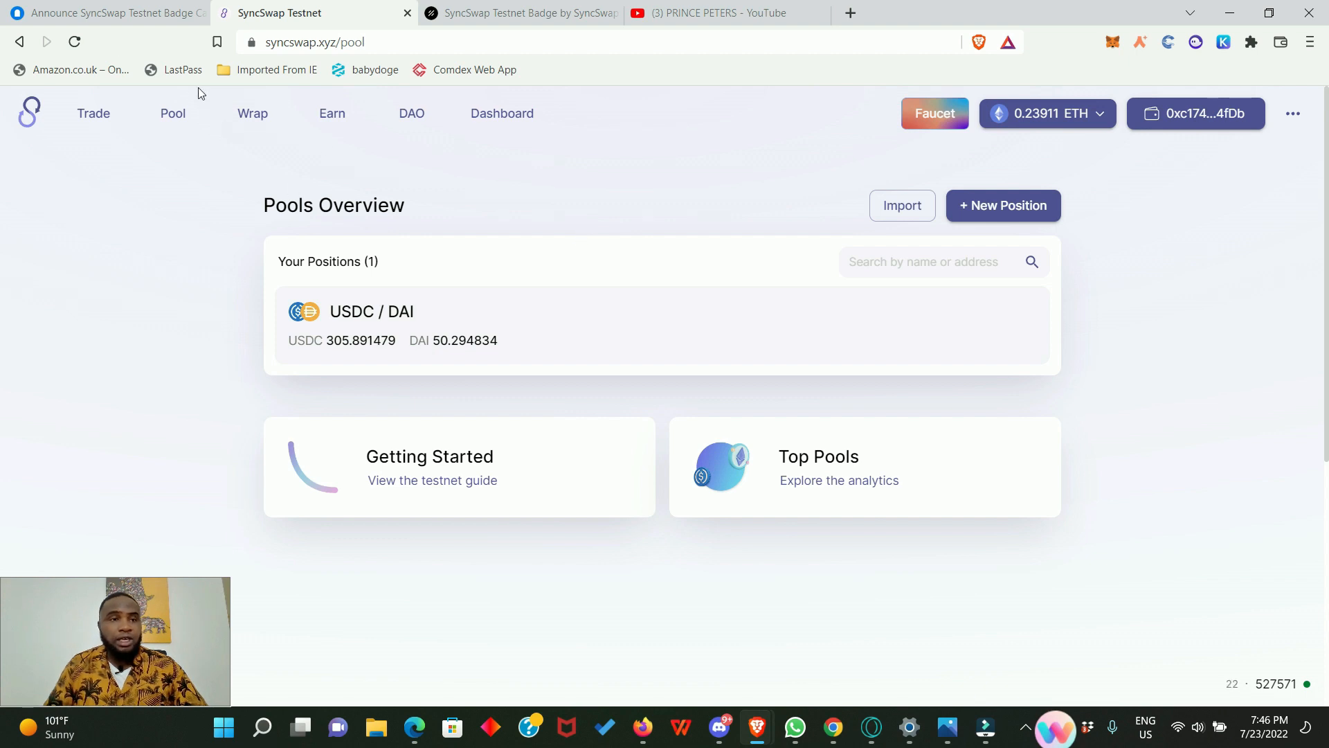
mouse_move(102, 12)
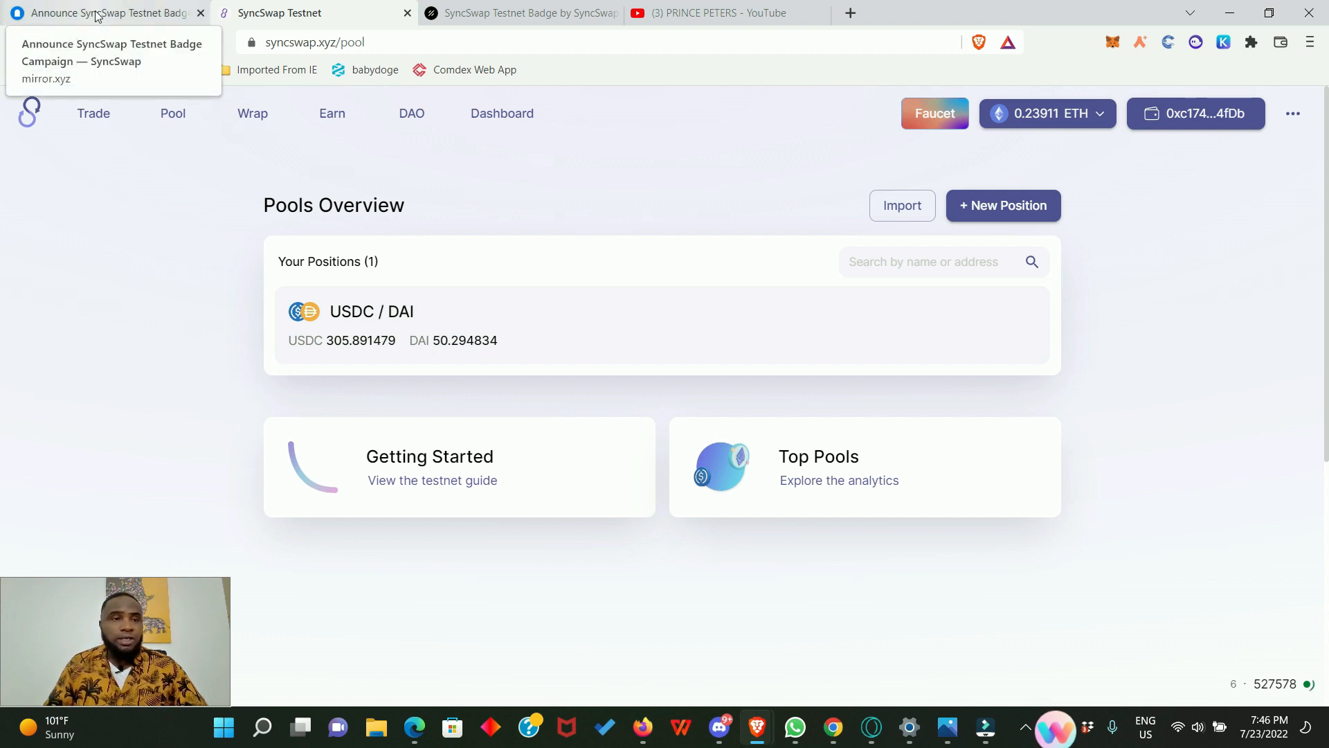
mouse_move(588, 389)
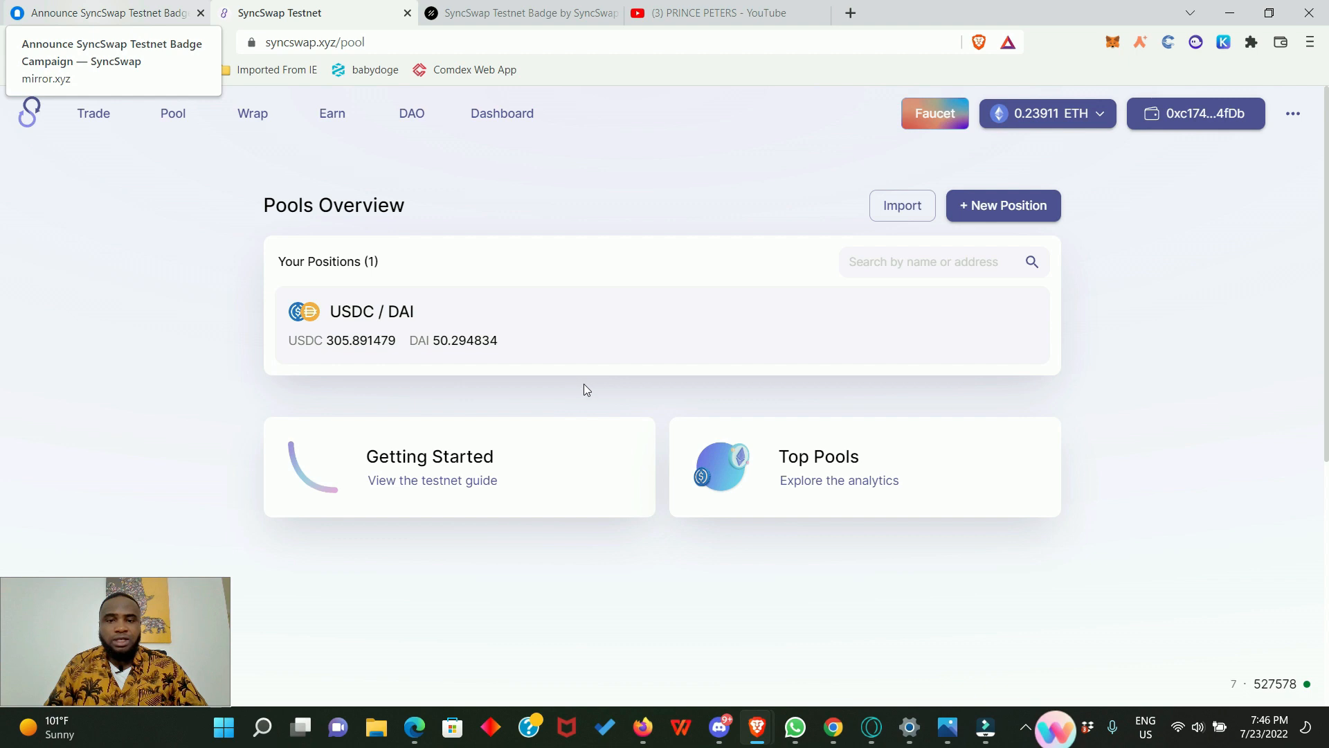
Switch to the SyncSwap Testnet Badge campaign guide and scroll to task 3, Join Discord
click(102, 12)
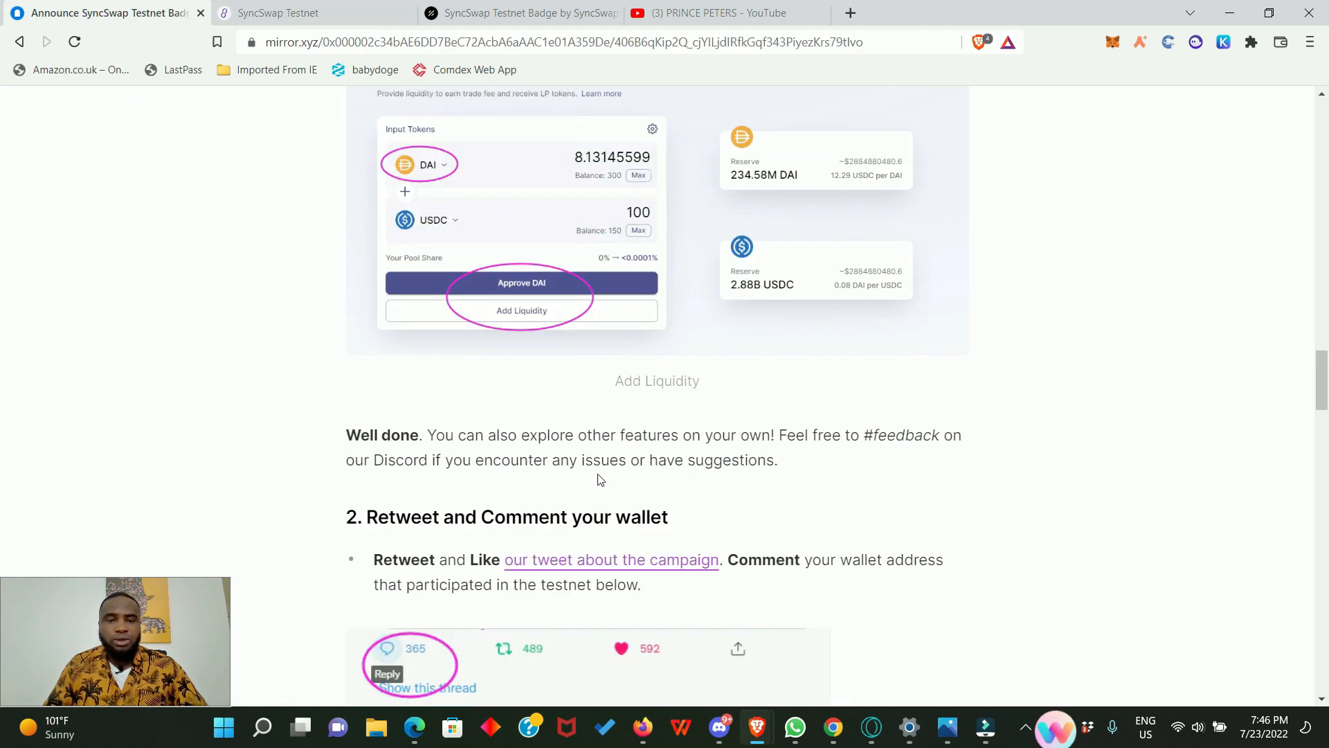
scroll(down, 3)
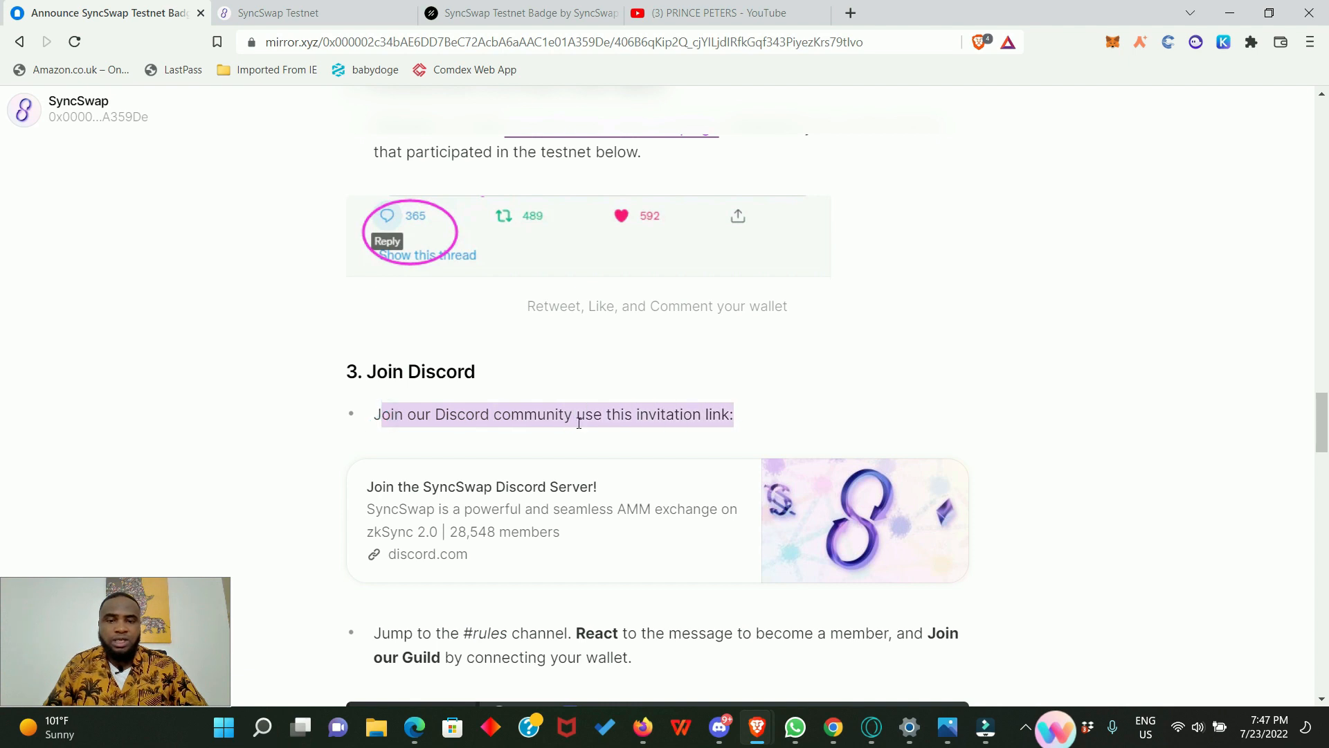
mouse_move(575, 645)
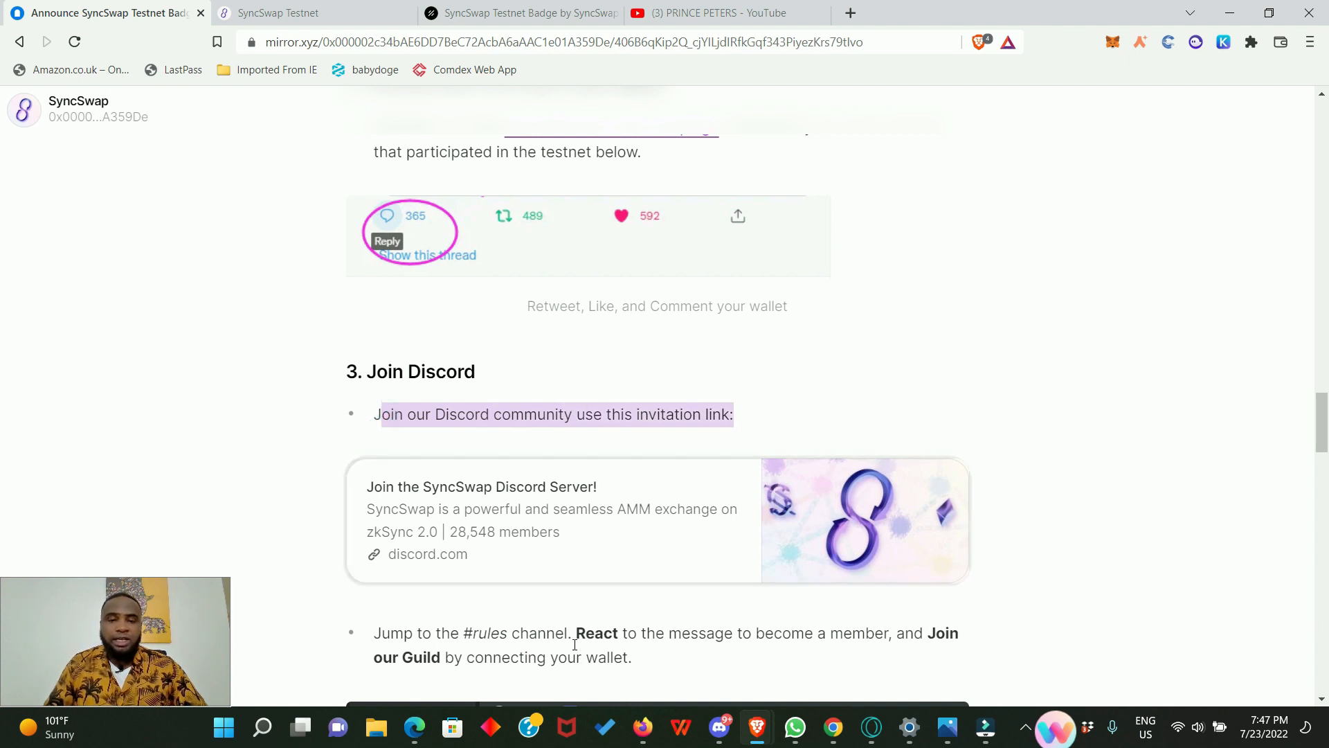
mouse_move(728, 529)
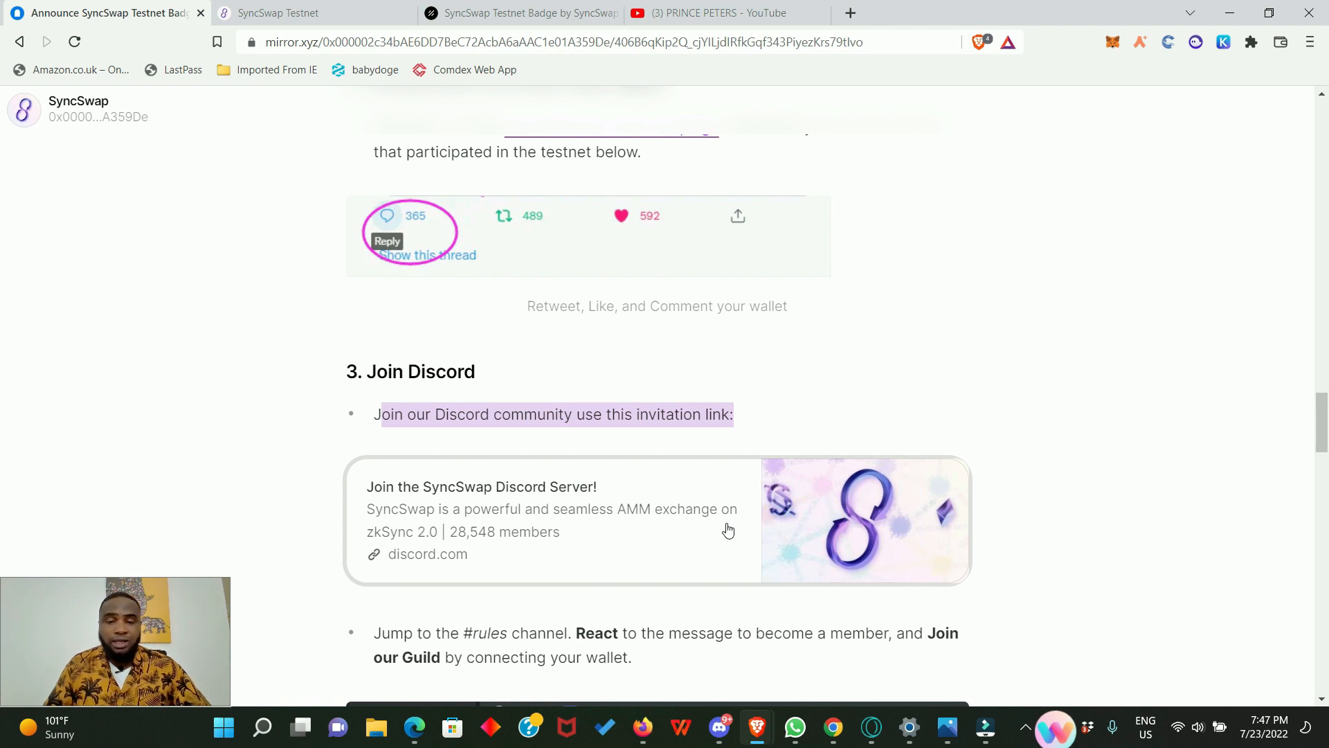
mouse_move(699, 541)
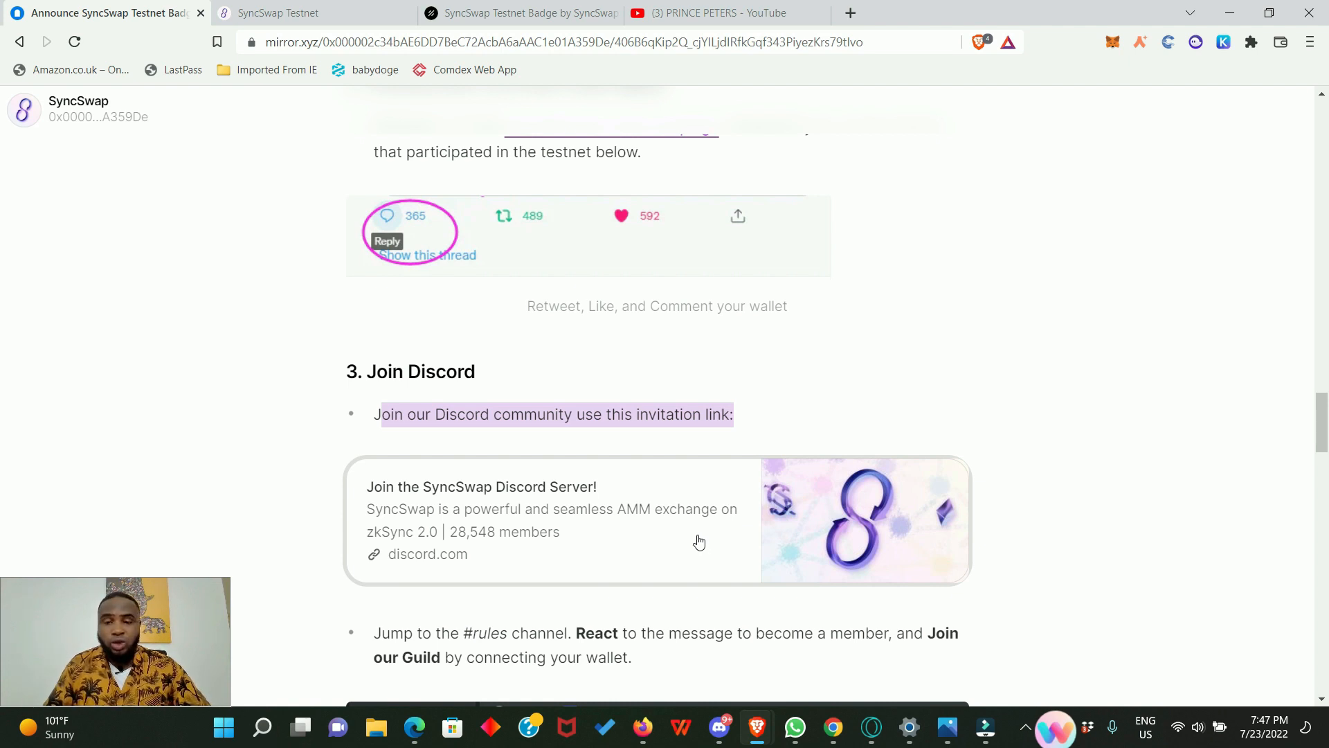
Scroll past the Discord rules channel screenshot and Testnet Badge Holder role note to section 4
scroll(down, 3)
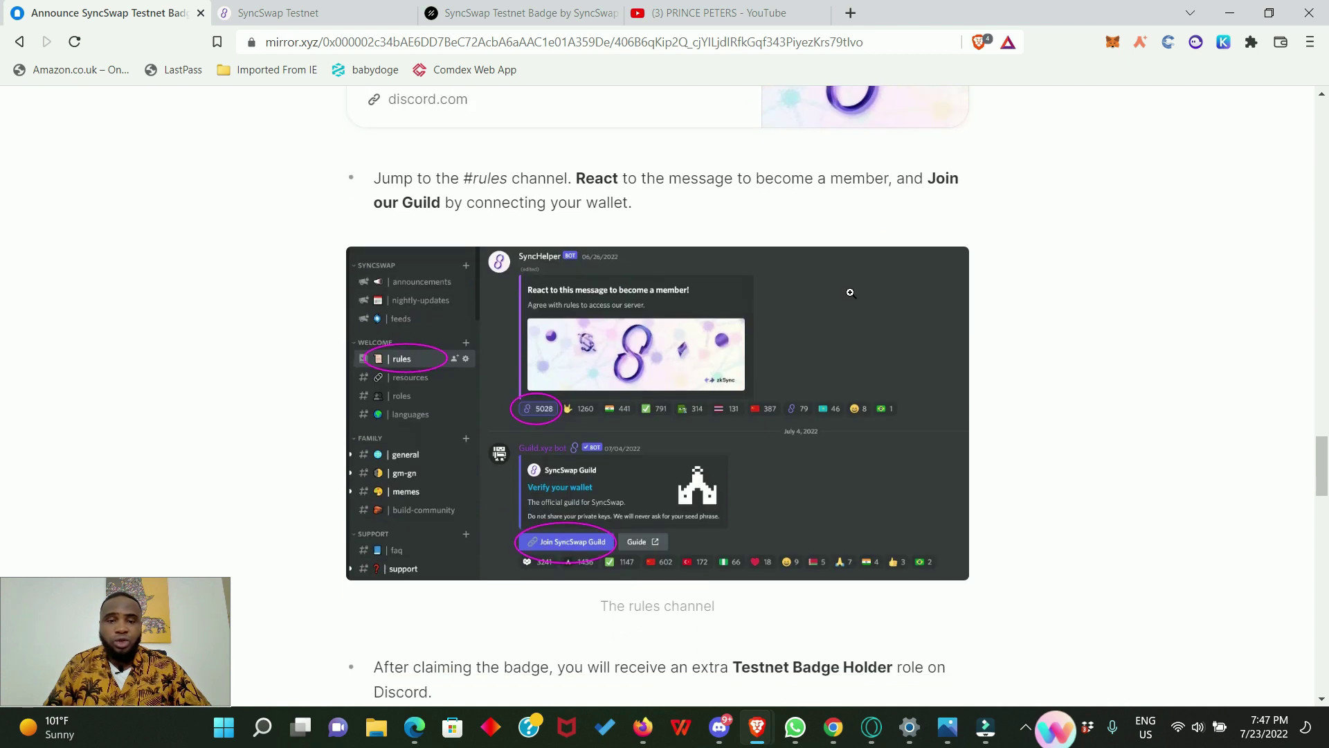
scroll(down, 3)
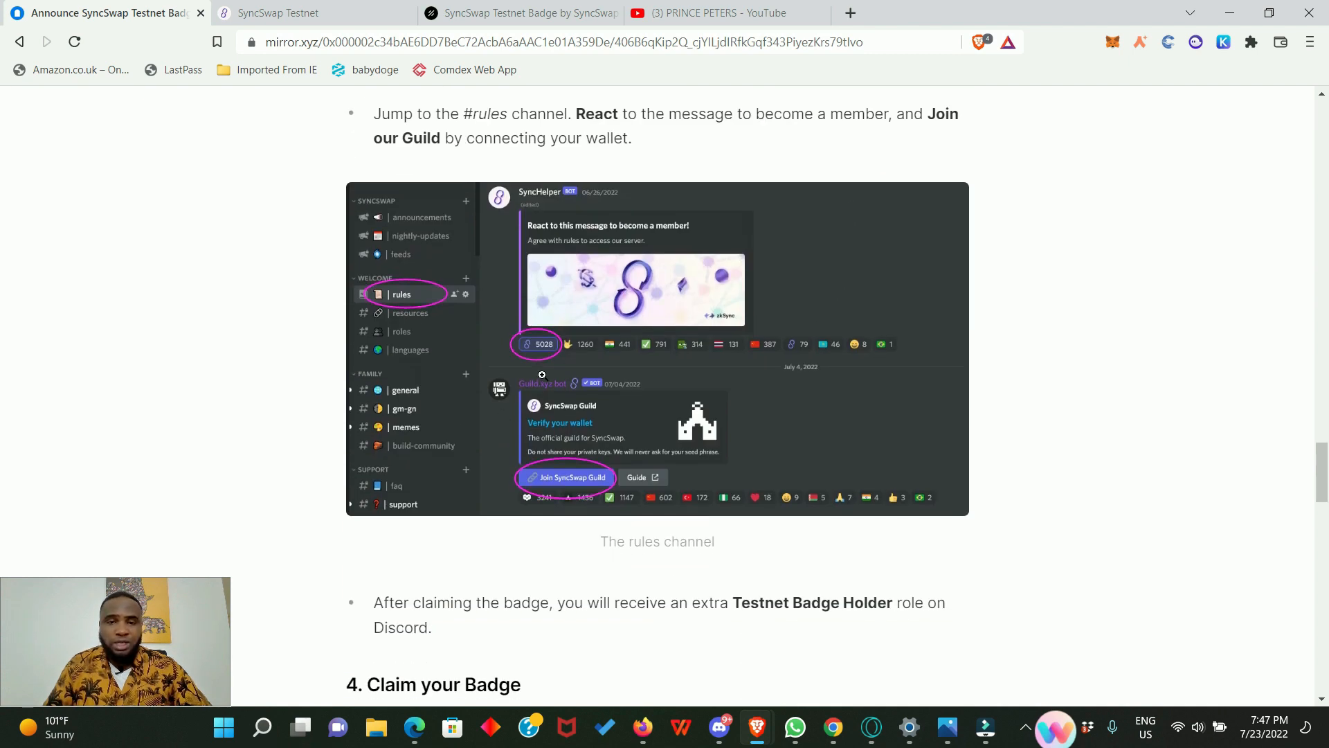
mouse_move(477, 369)
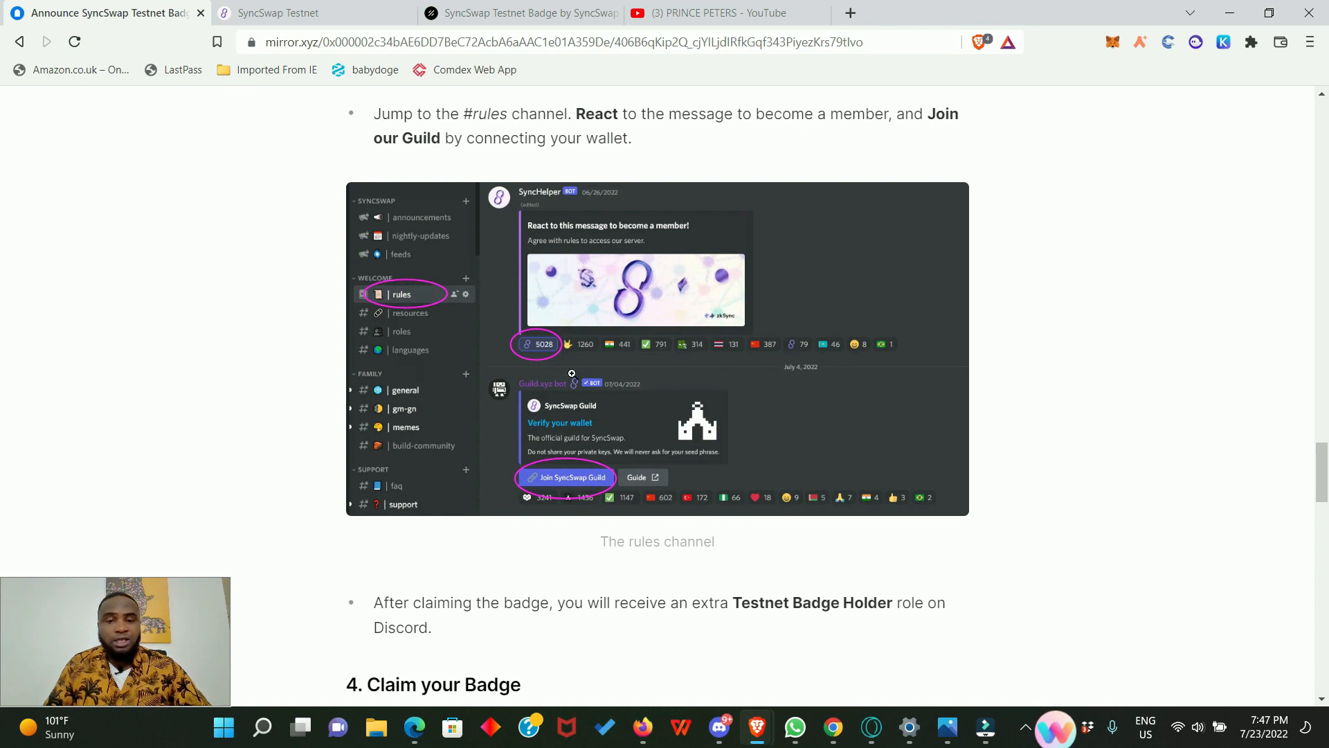
scroll(down, 3)
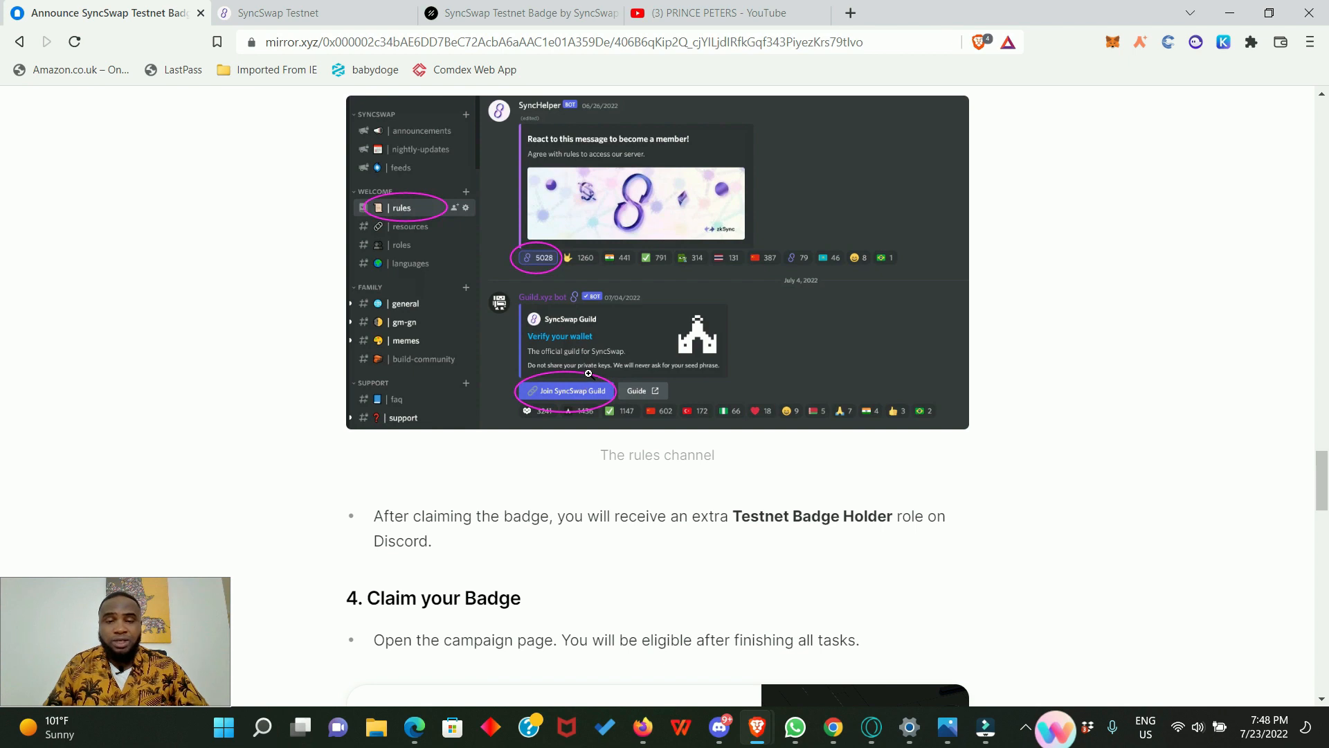
mouse_move(586, 389)
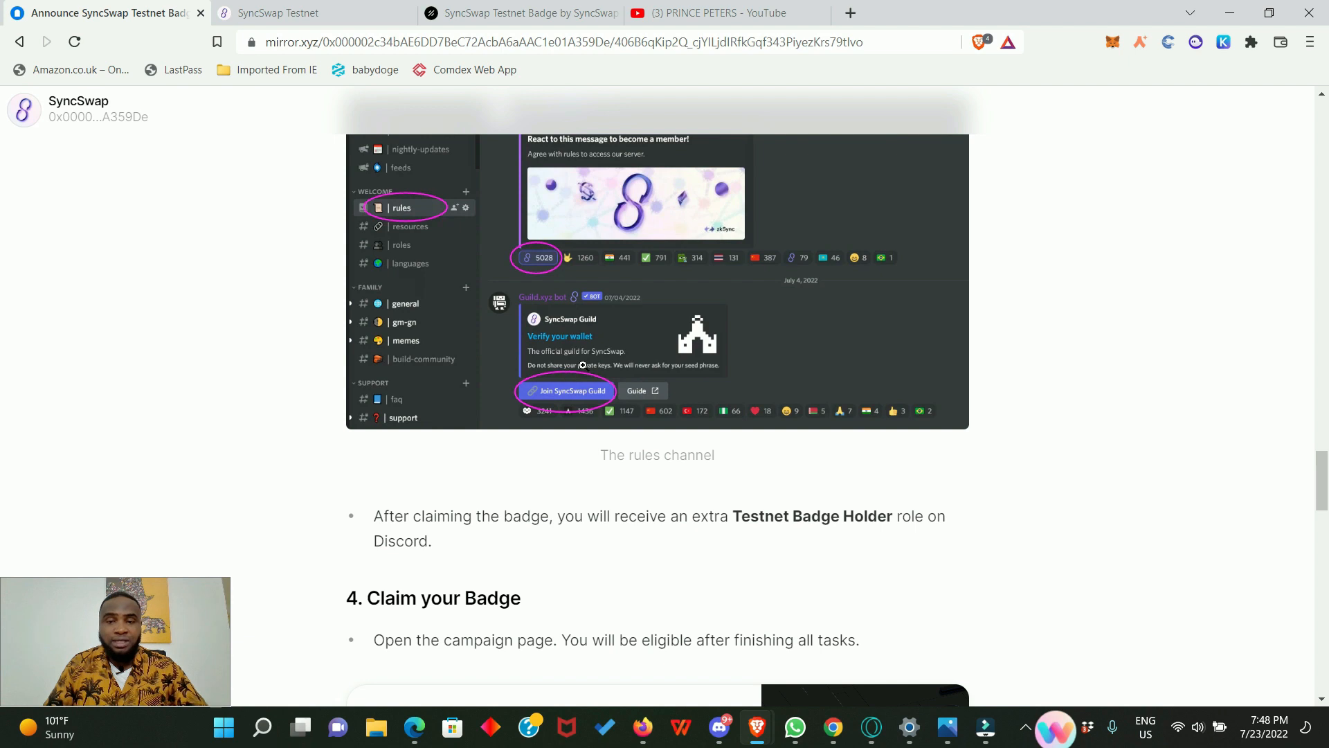
mouse_move(581, 415)
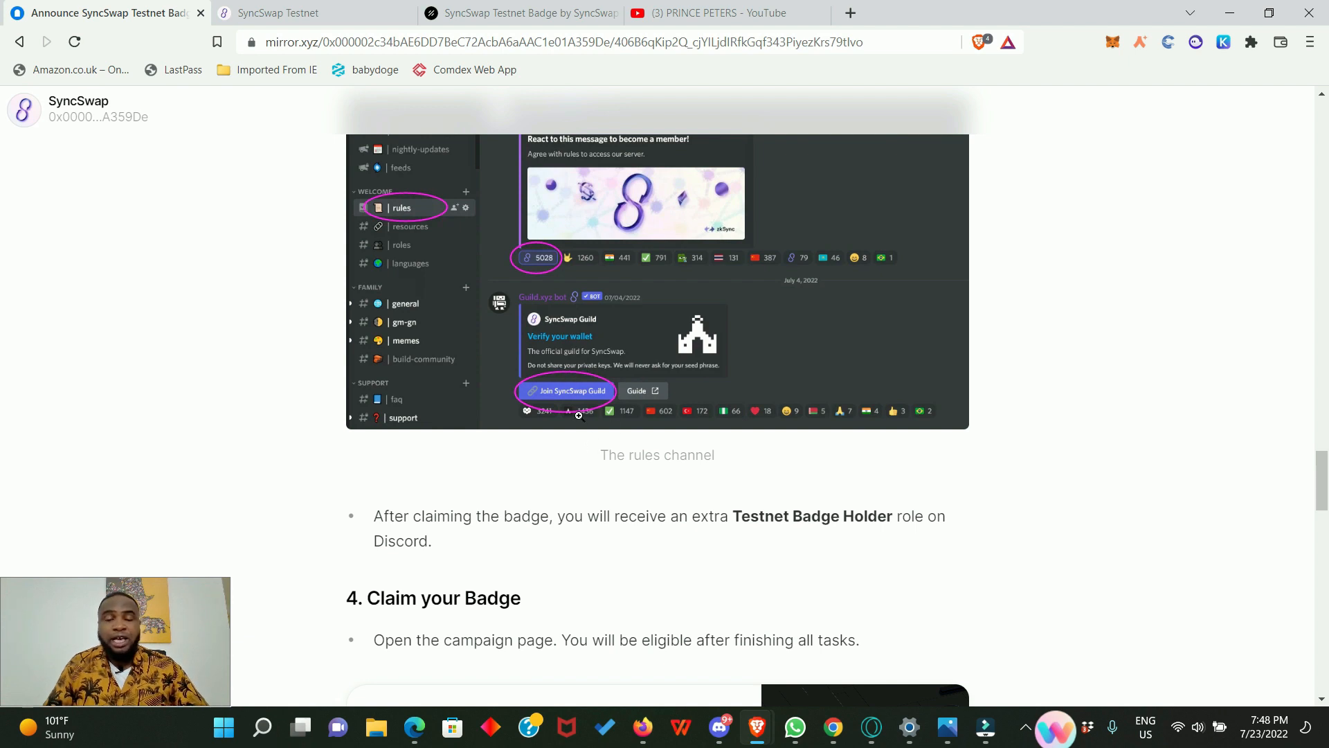
mouse_move(560, 462)
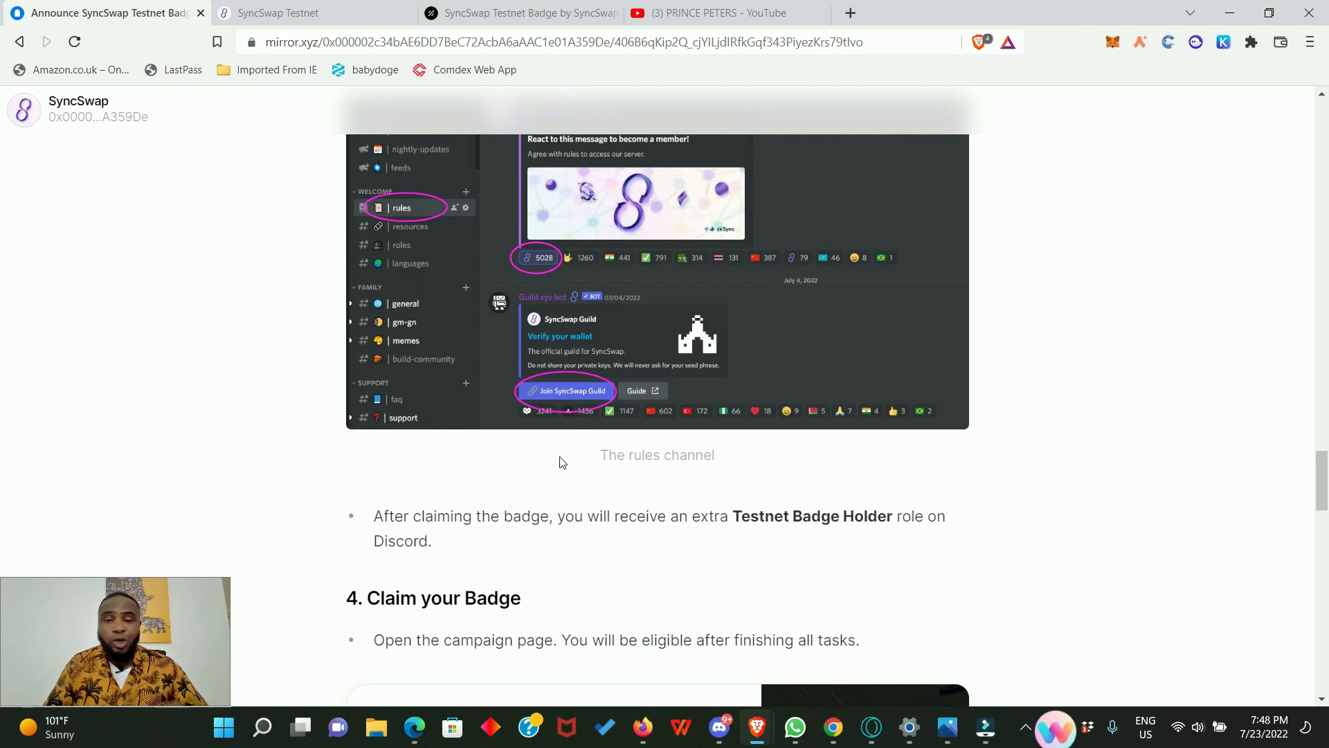
Scroll to section 4, Claim your Badge, showing the Project Galaxy campaign link card
scroll(down, 3)
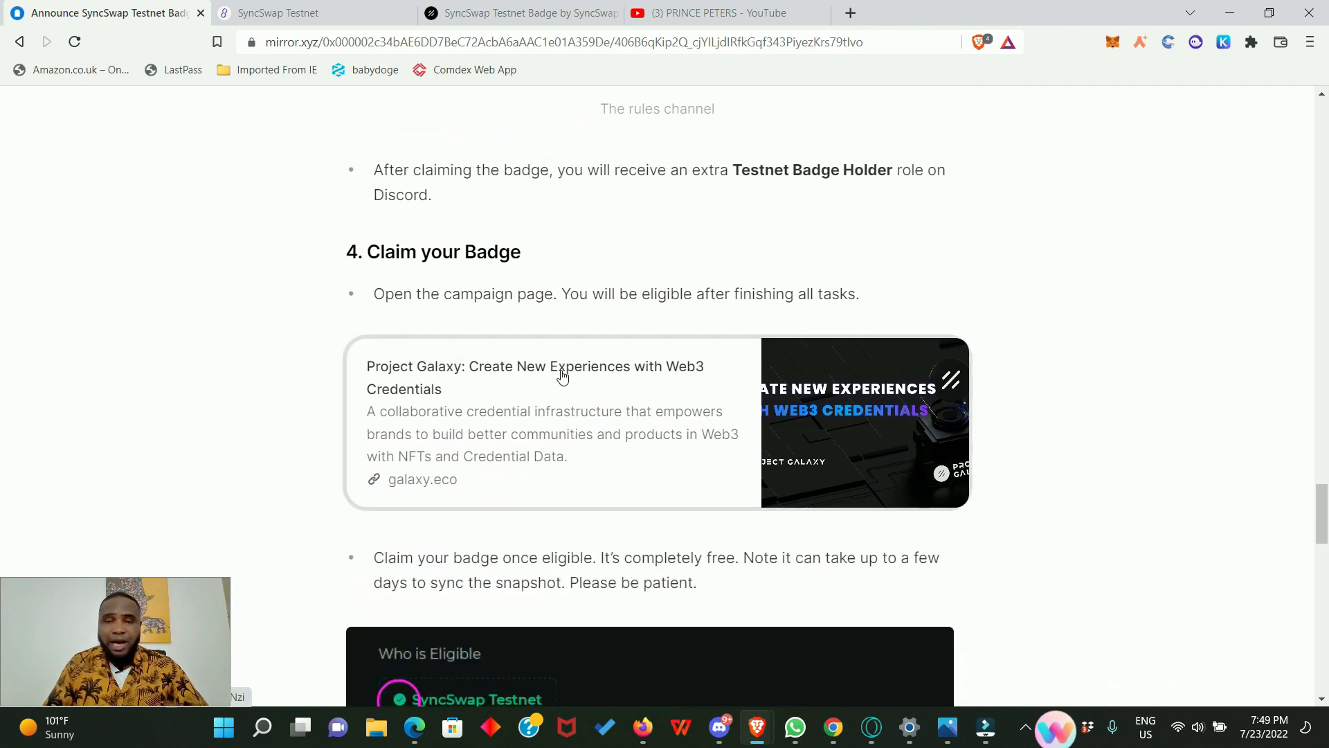
mouse_move(447, 354)
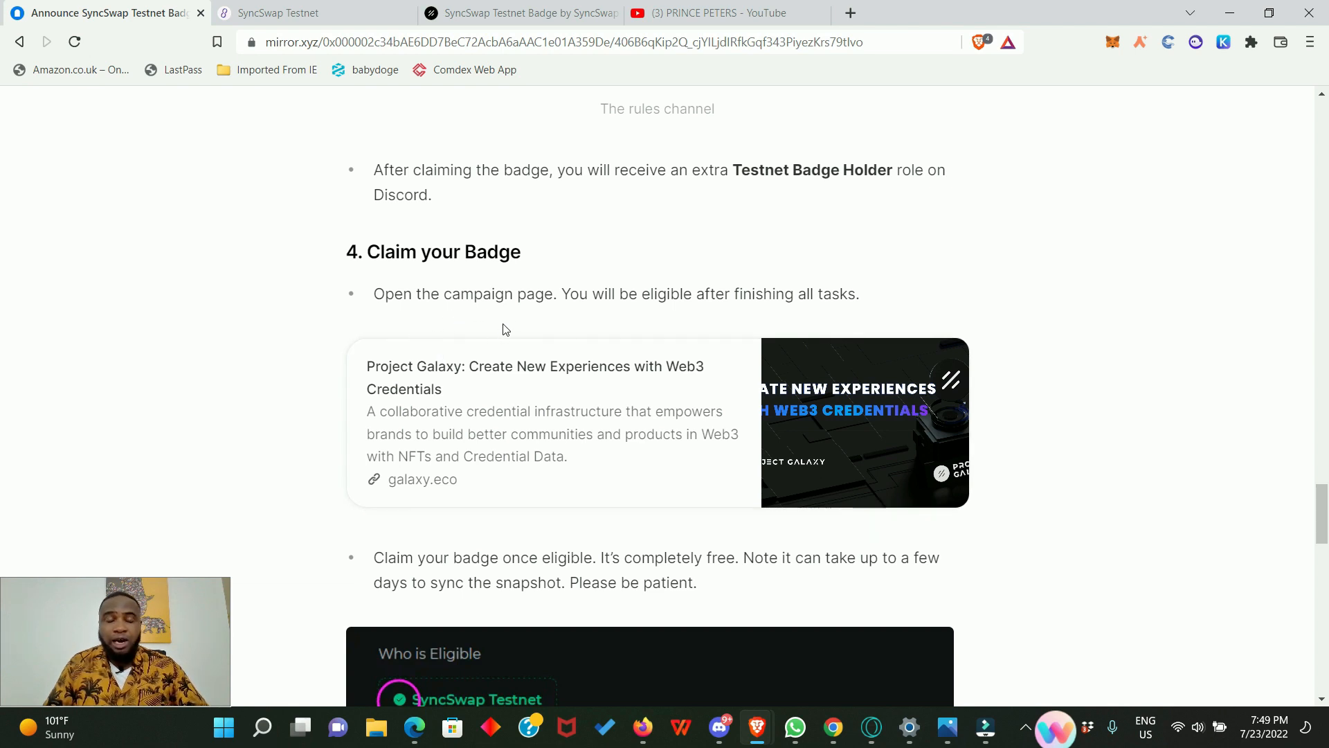
mouse_move(423, 317)
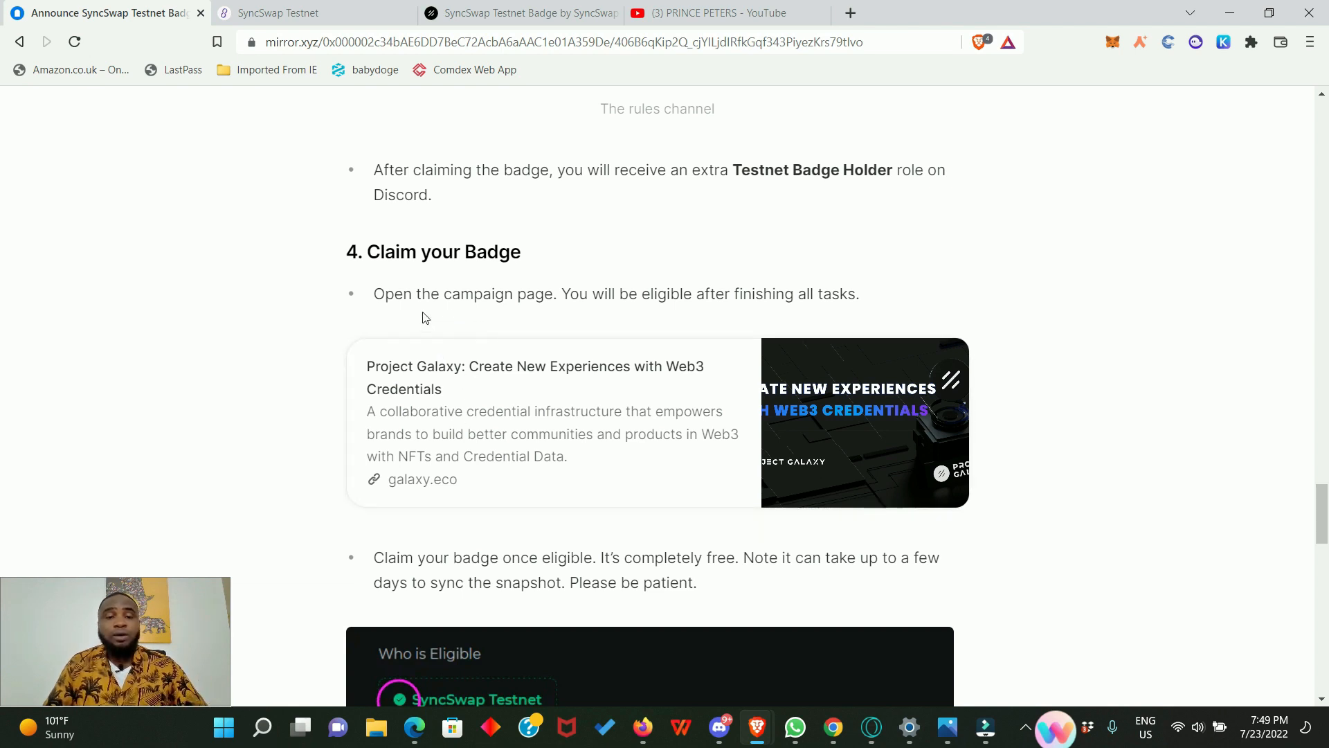
mouse_move(580, 320)
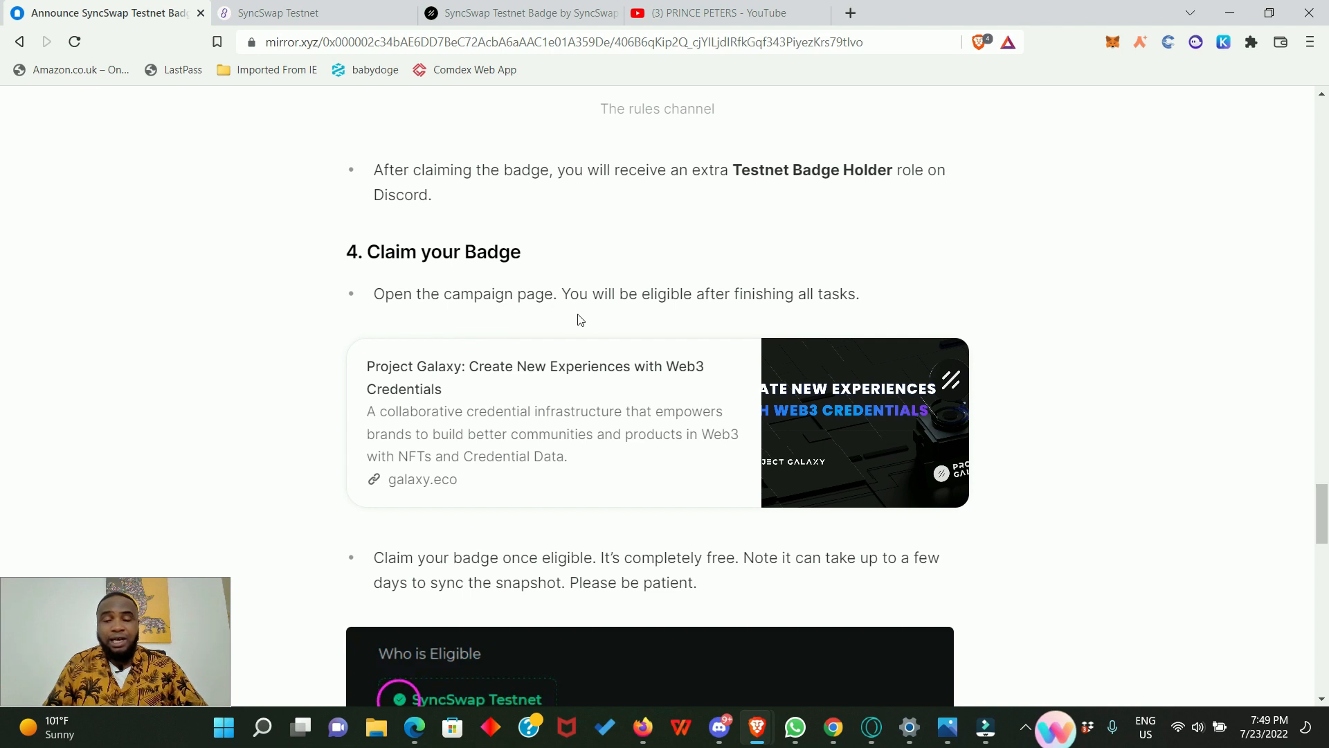
mouse_move(588, 417)
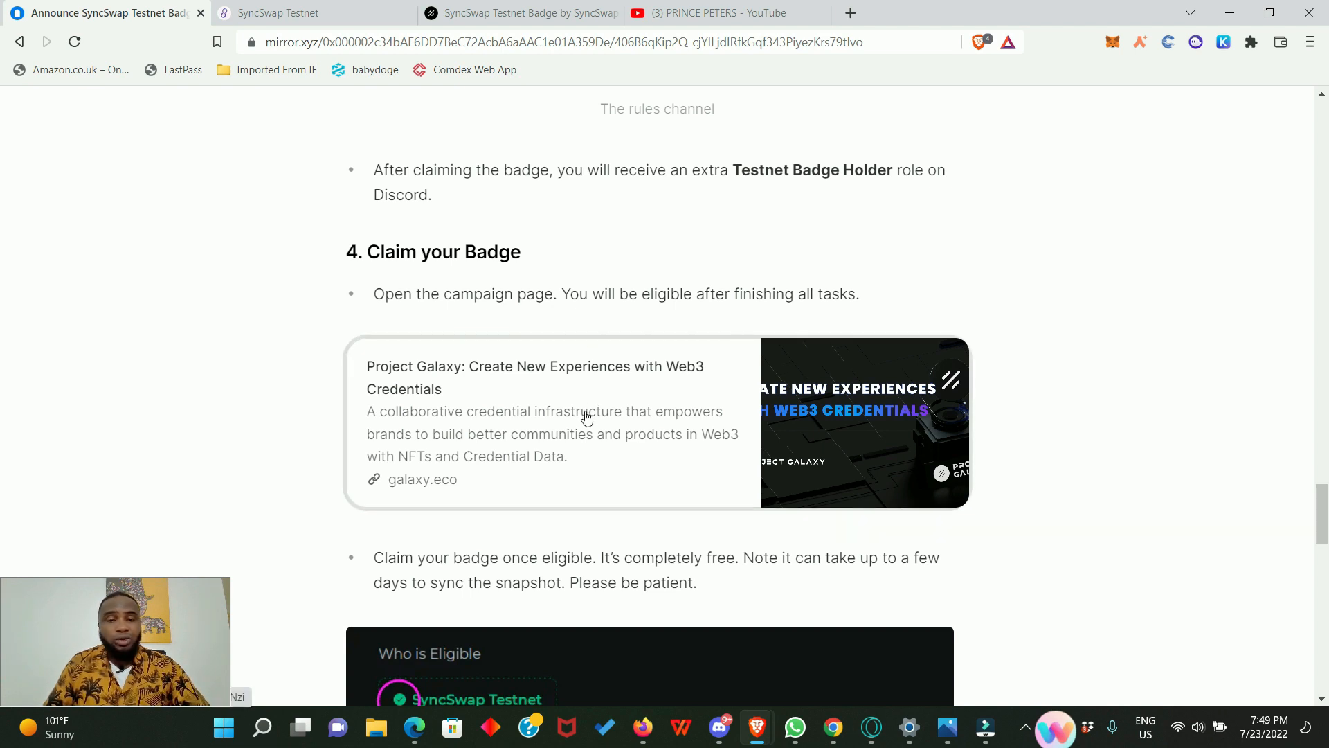
mouse_move(520, 311)
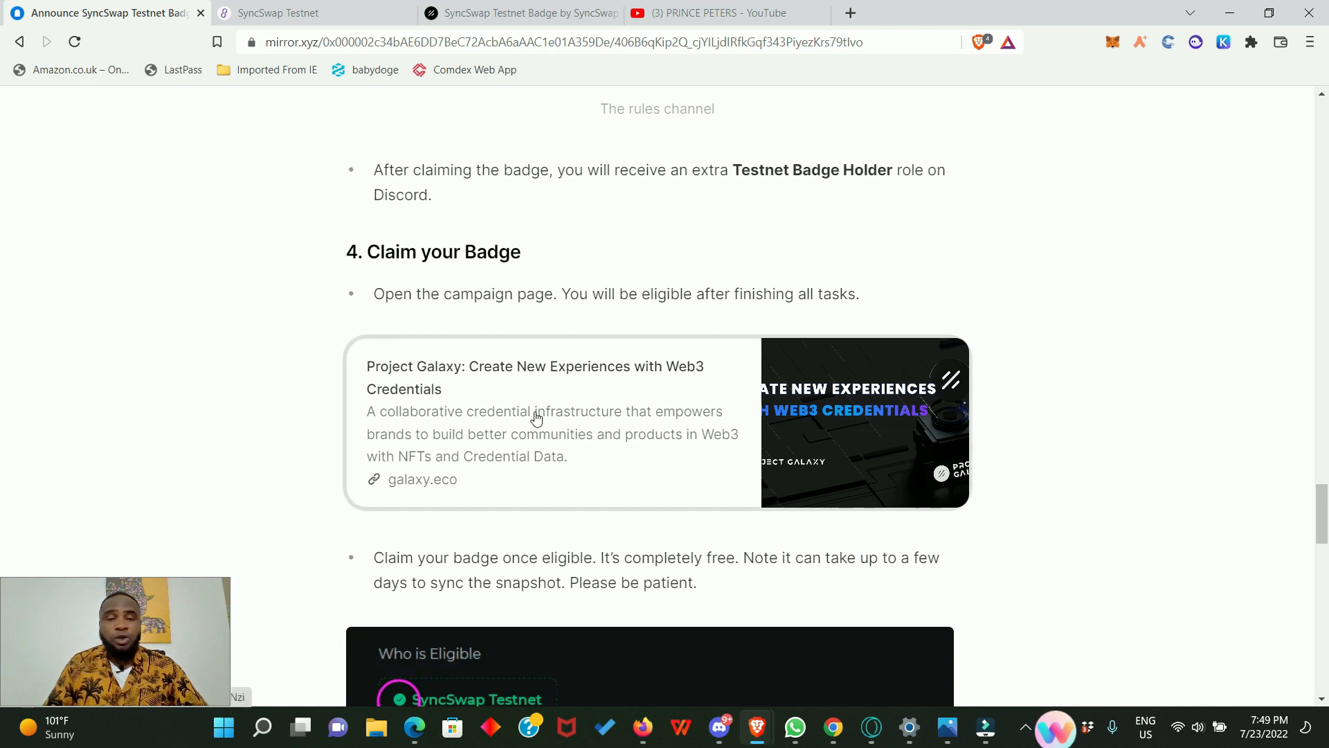
mouse_move(642, 422)
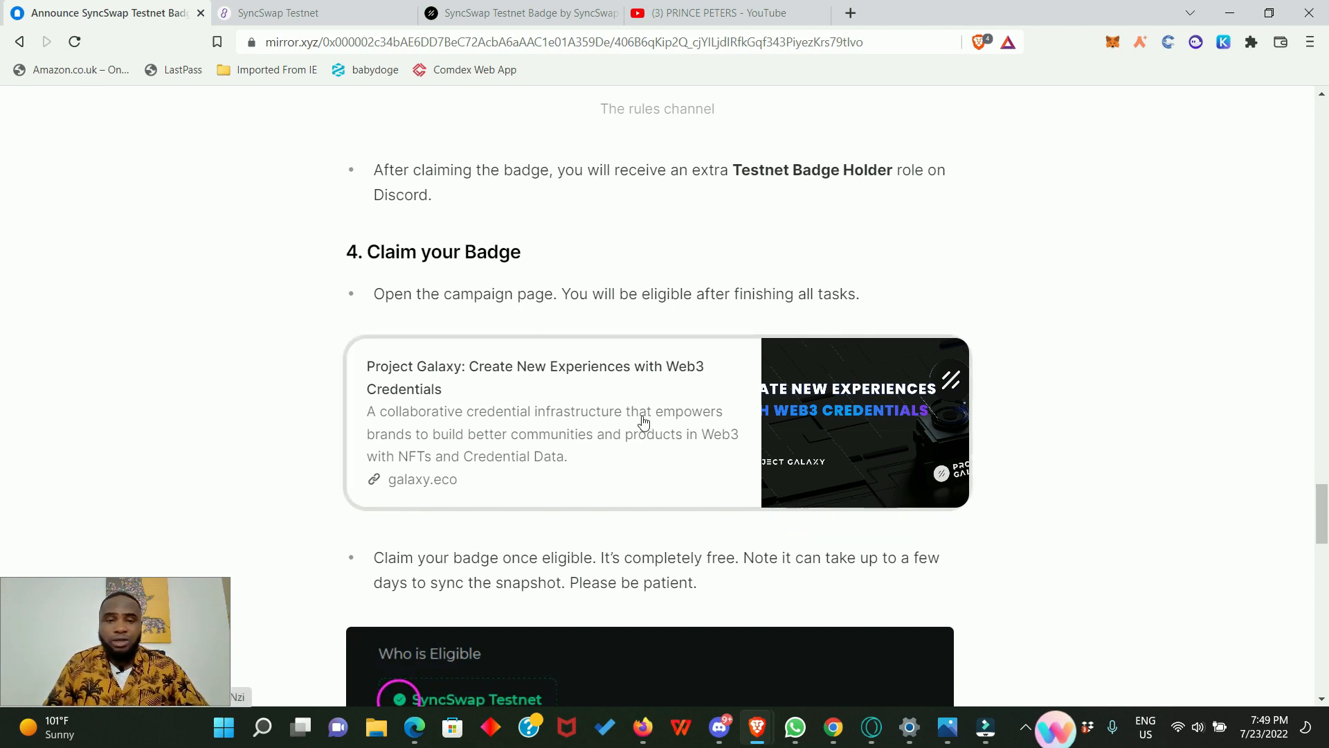
mouse_move(683, 296)
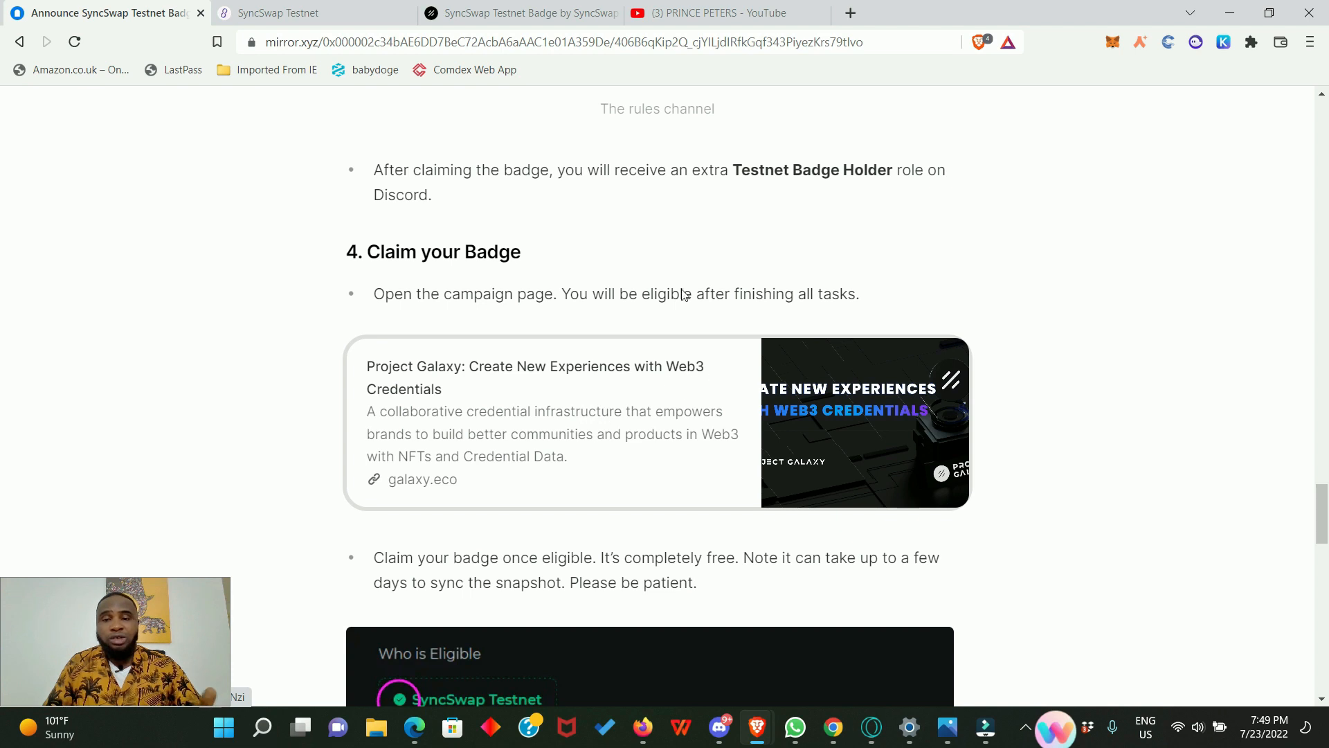
Open the Project Galaxy SyncSwap Testnet Badge page and review requirements, 445 minted, and not-eligible status
click(551, 423)
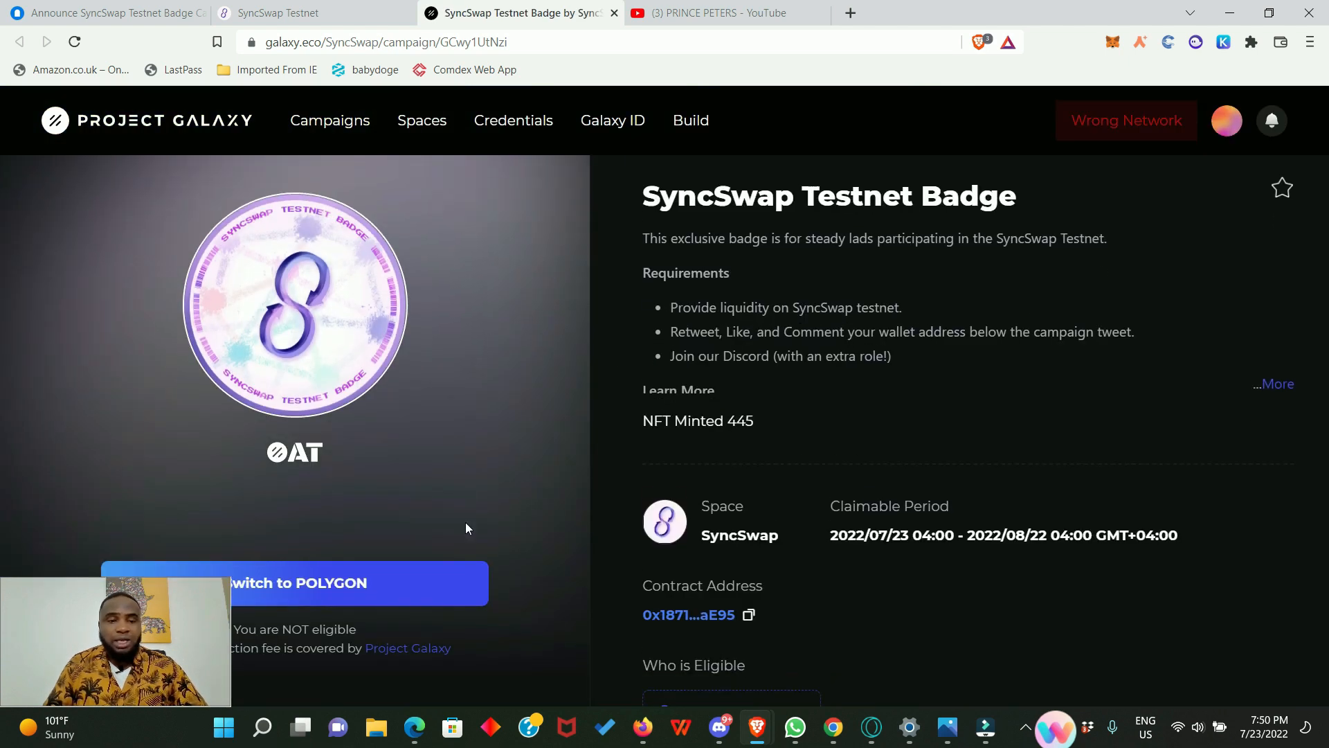
scroll(down, 3)
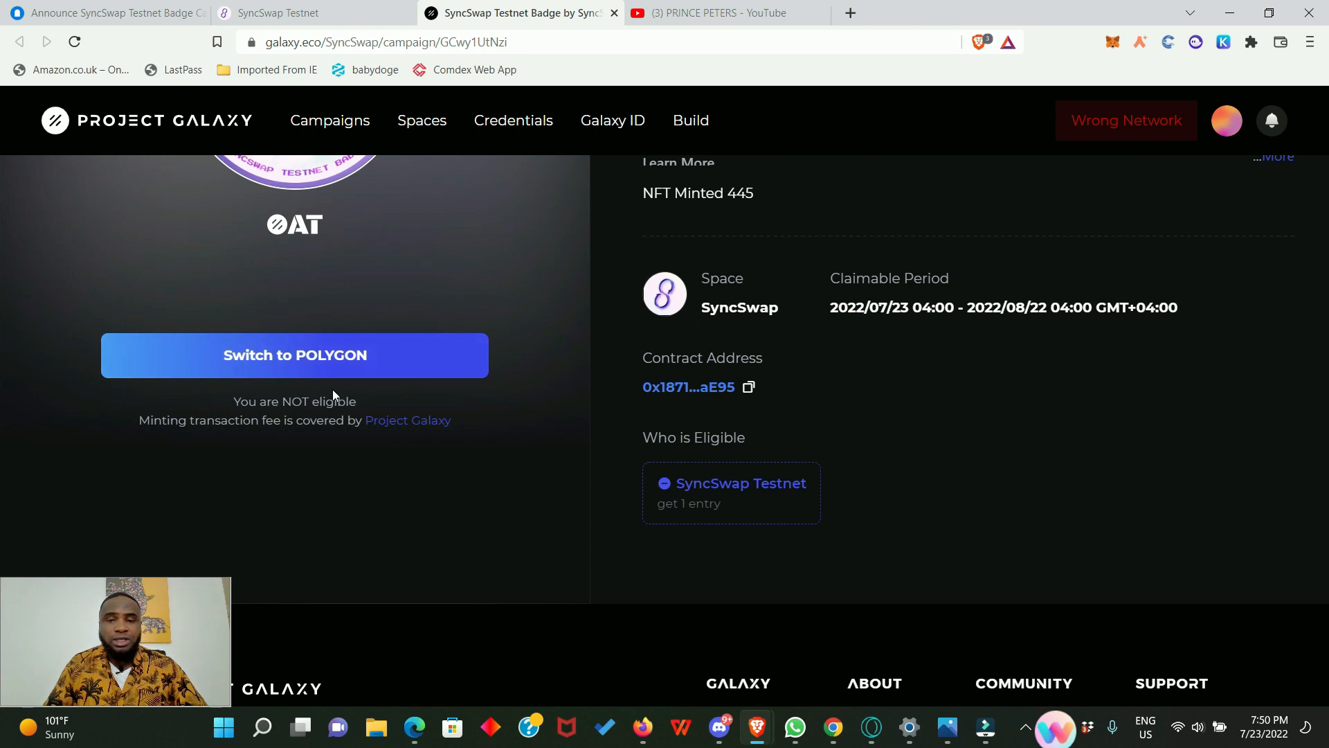
scroll(up, 3)
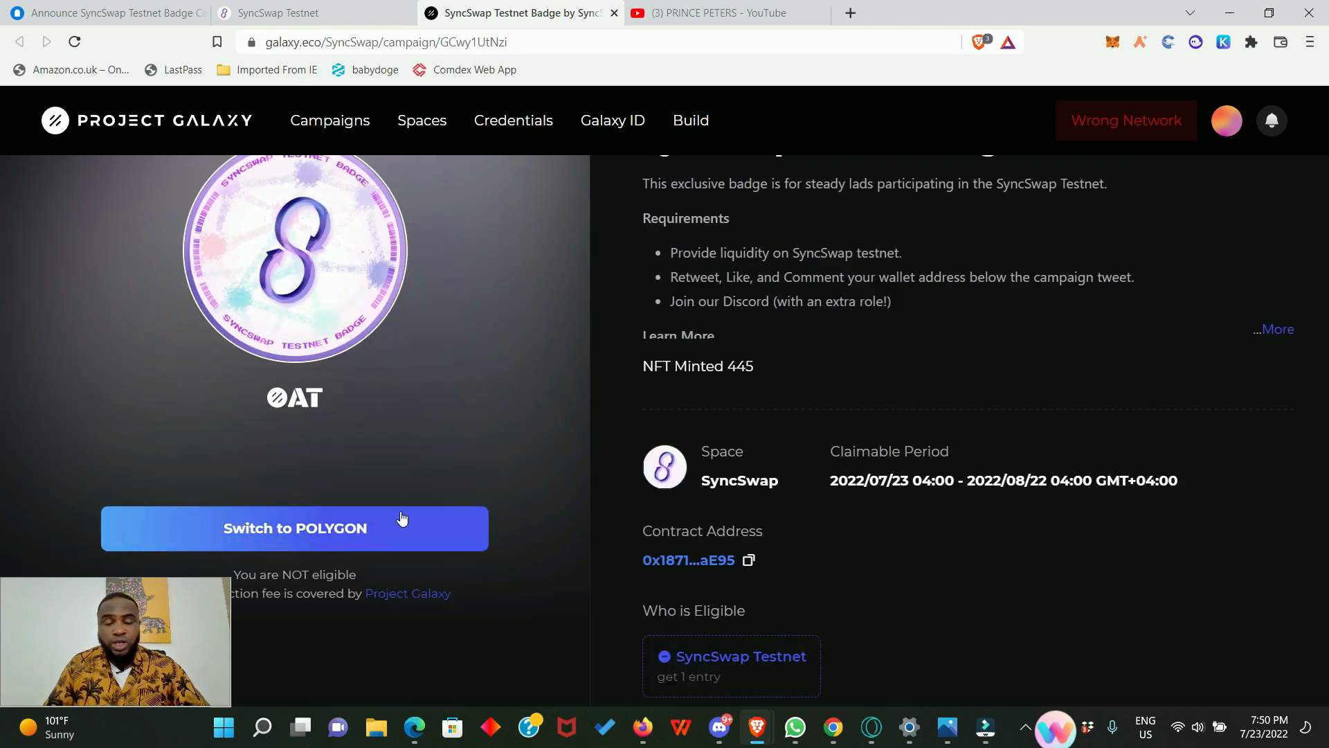
scroll(down, 3)
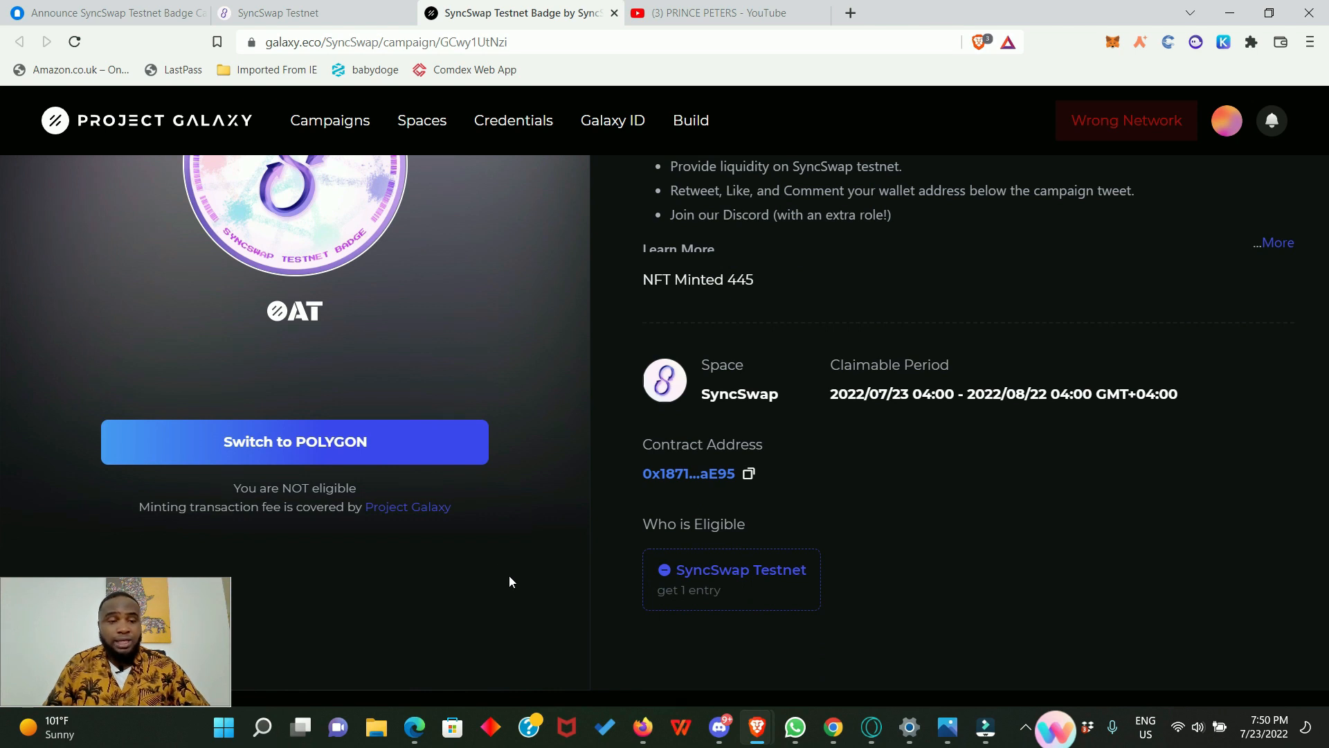
mouse_move(788, 583)
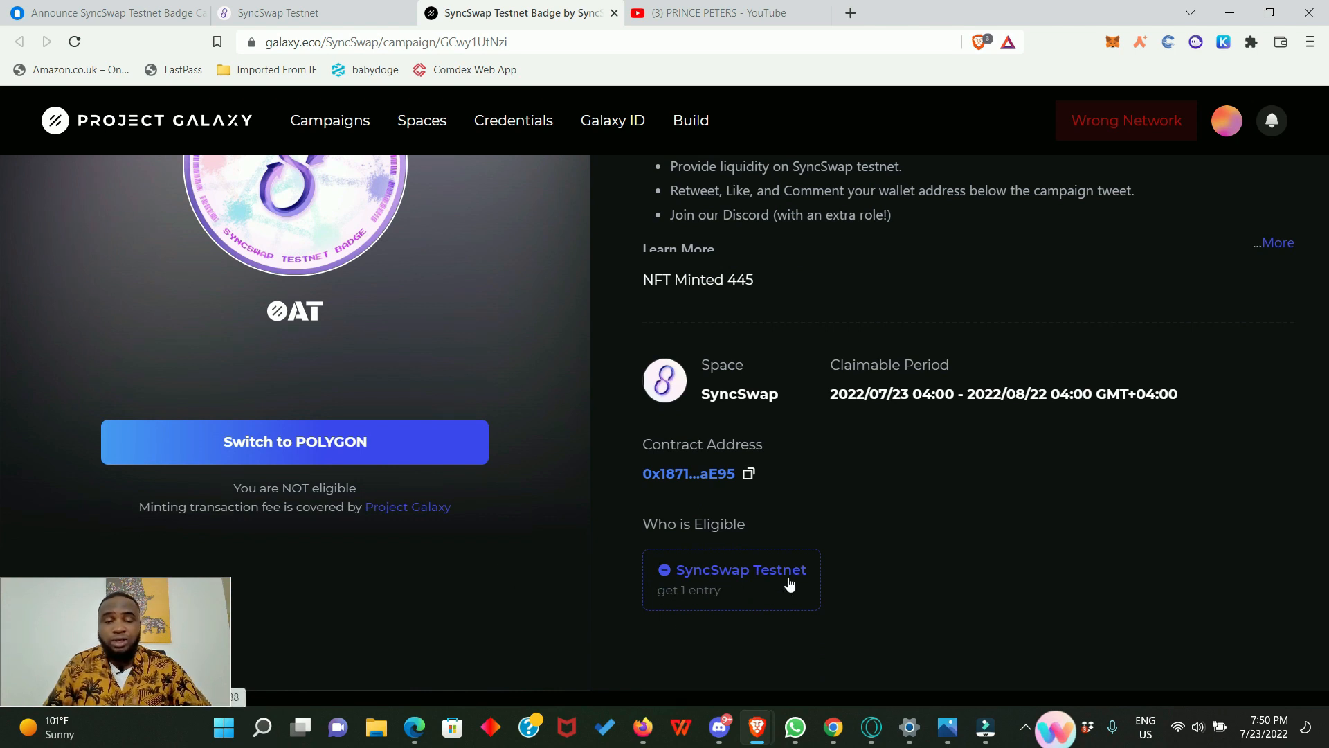
mouse_move(314, 411)
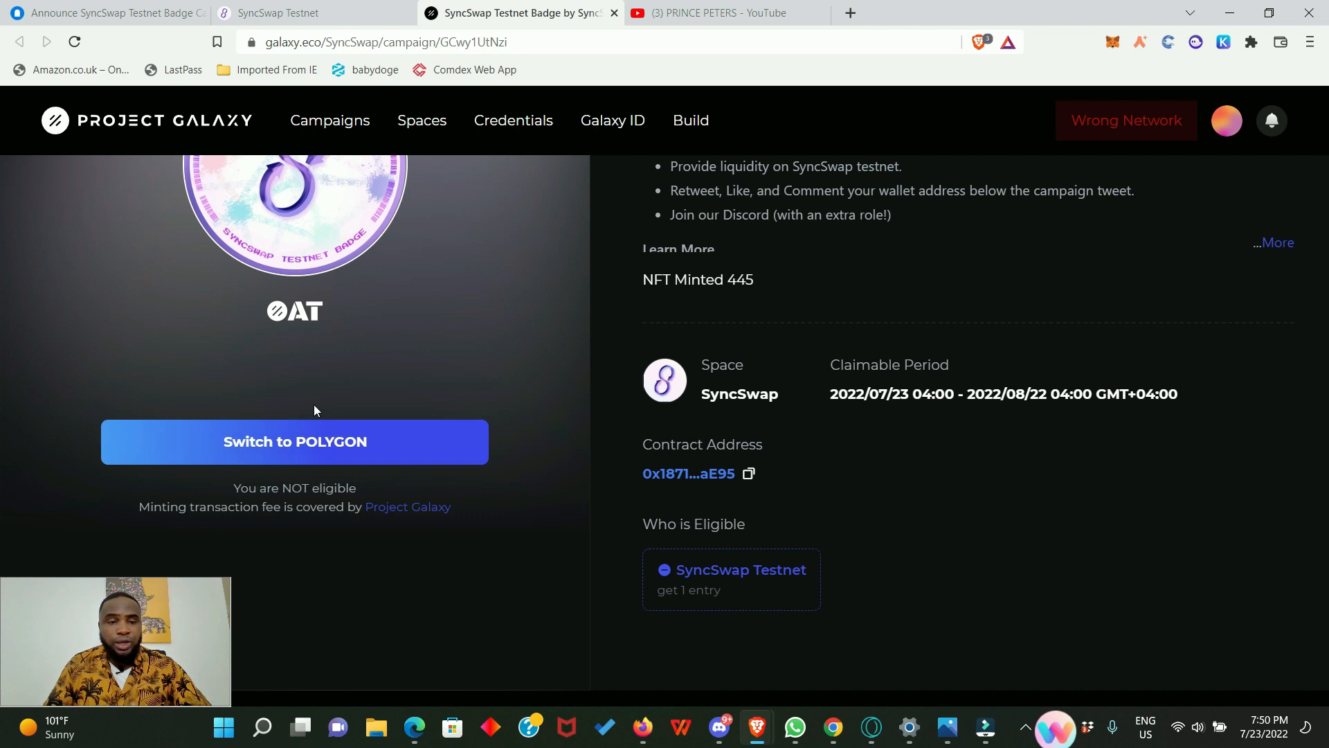
mouse_move(401, 462)
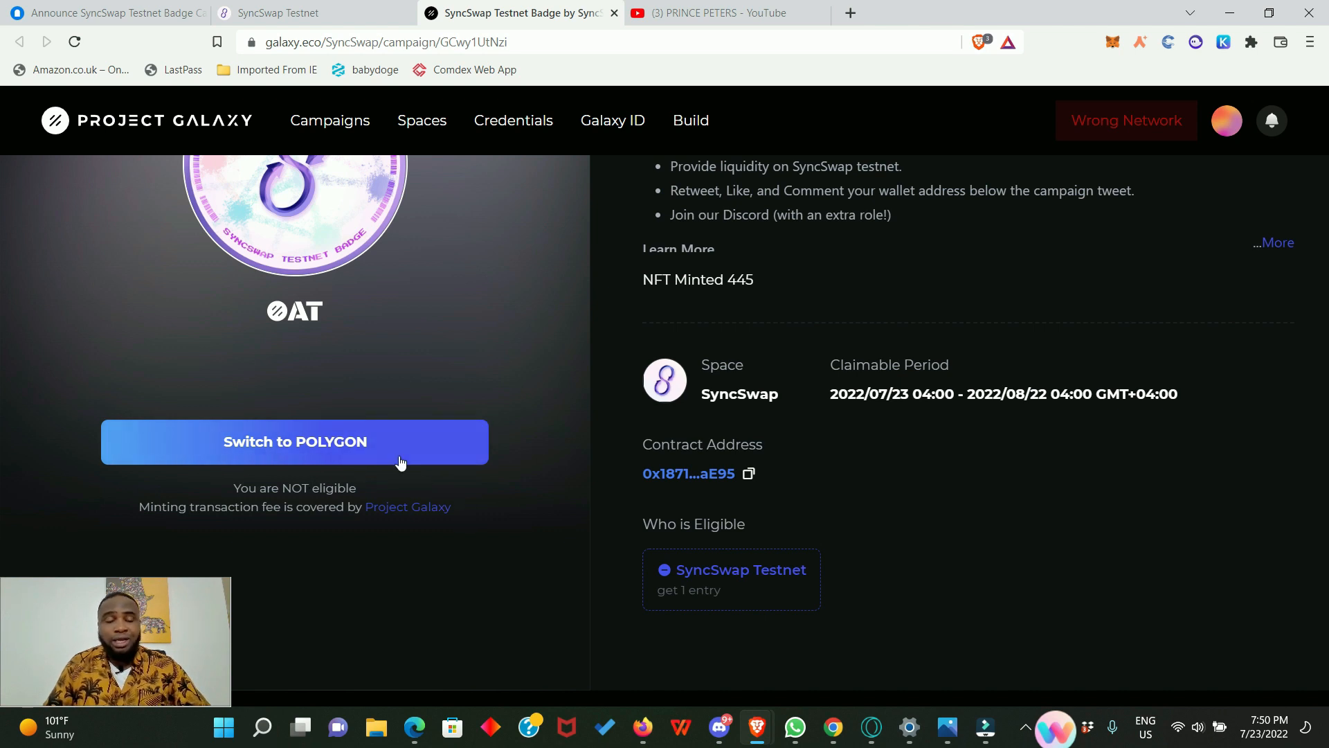
scroll(up, 3)
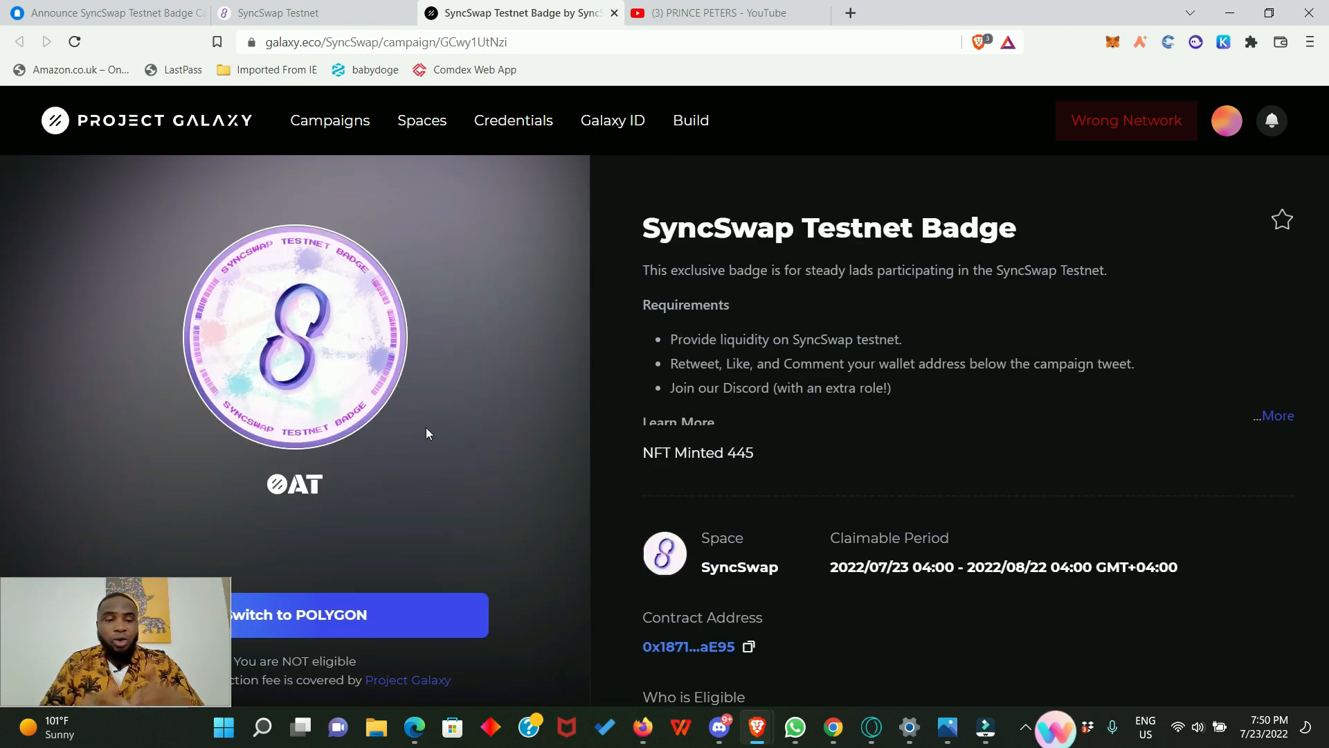